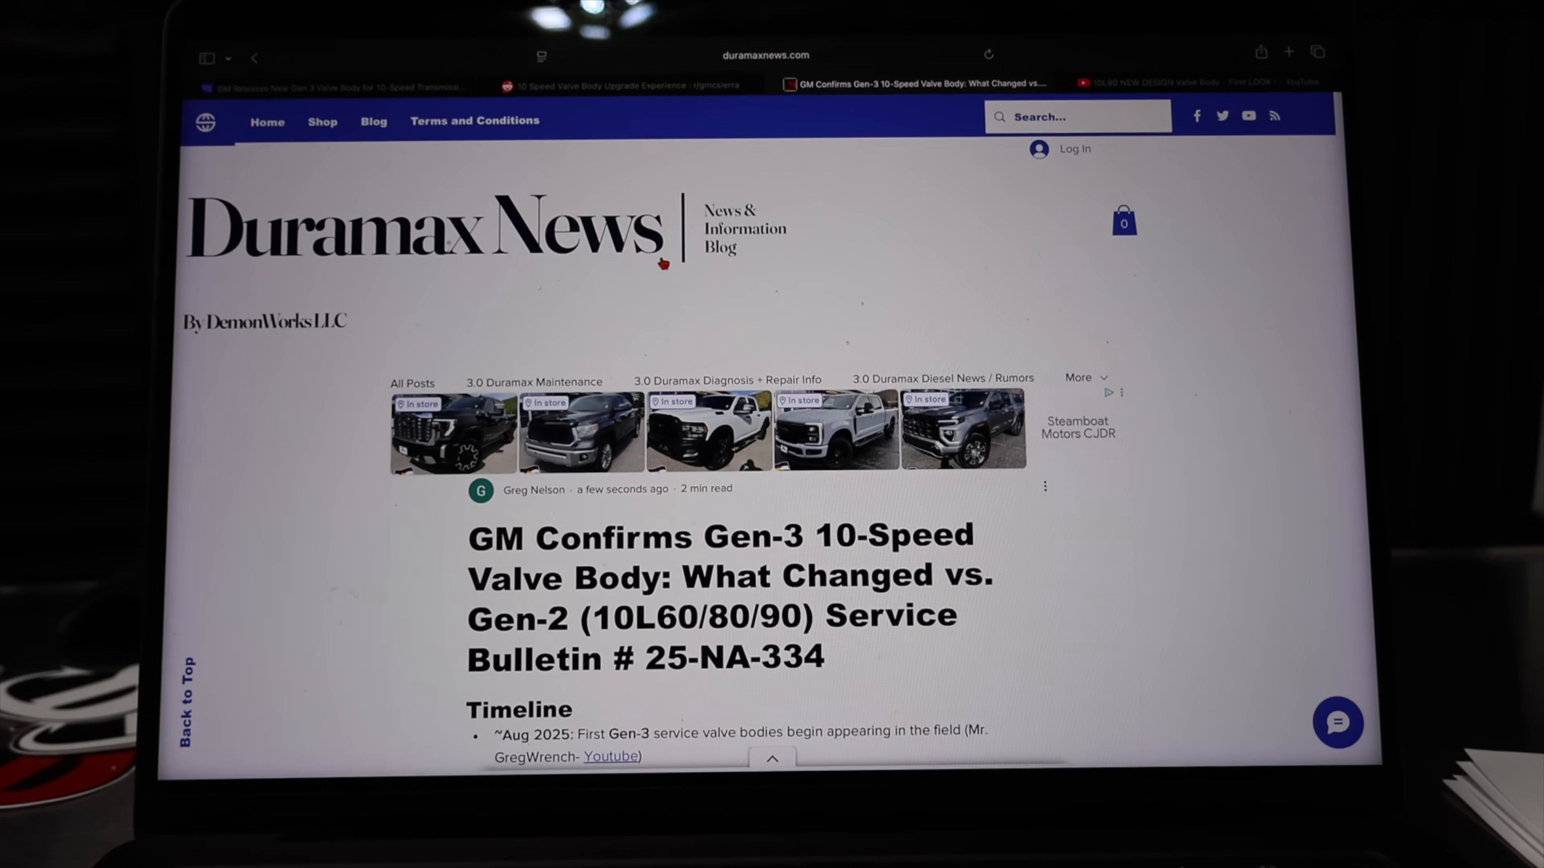
# Scroll down through the Duramax News Gen-3 valve body article
pyautogui.scroll(-3)
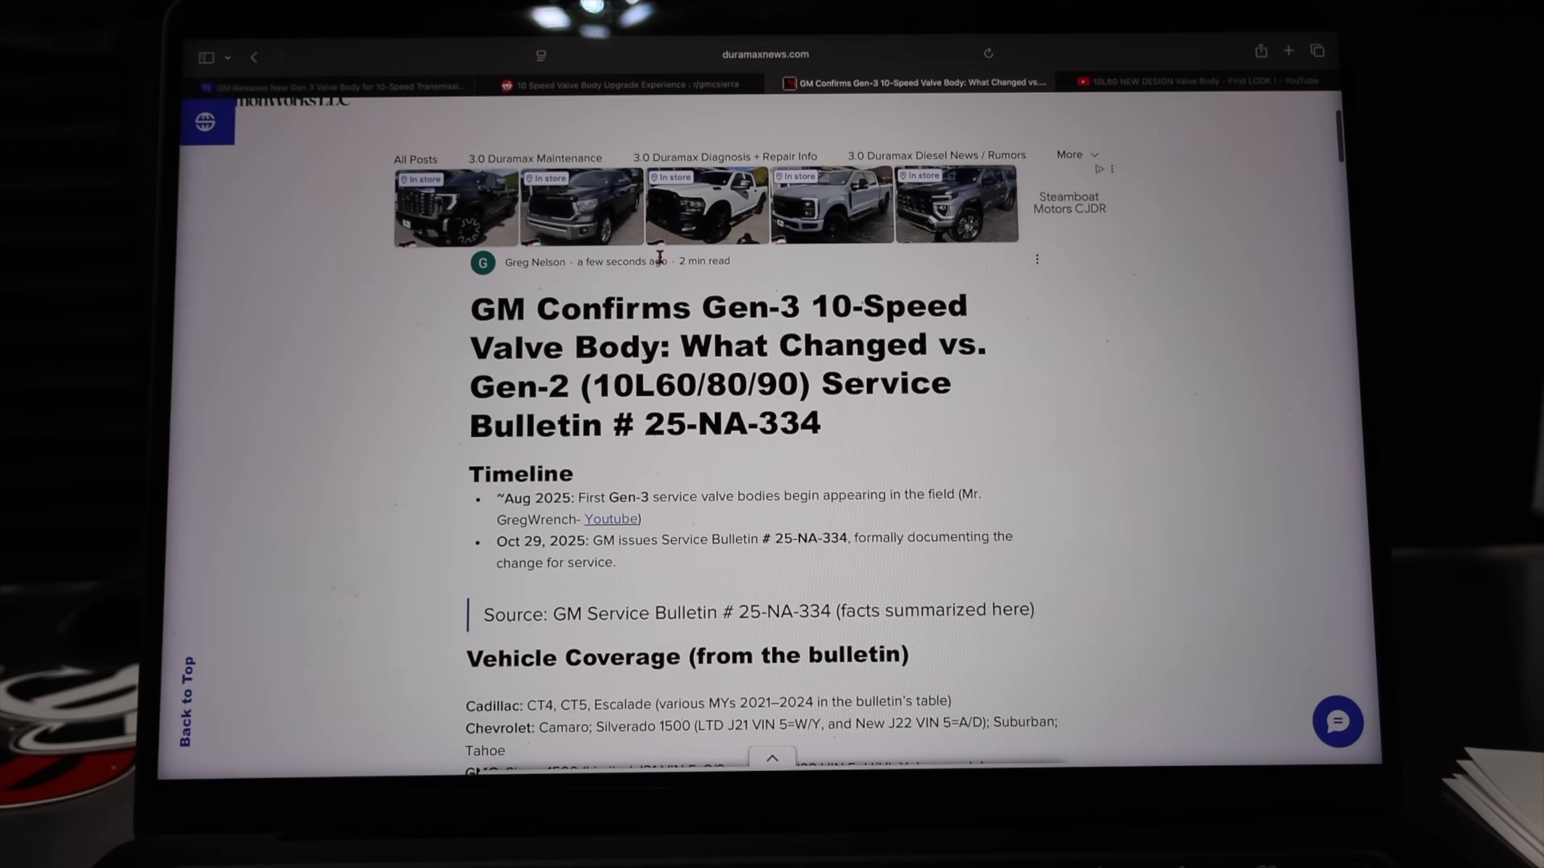
pyautogui.scroll(-3)
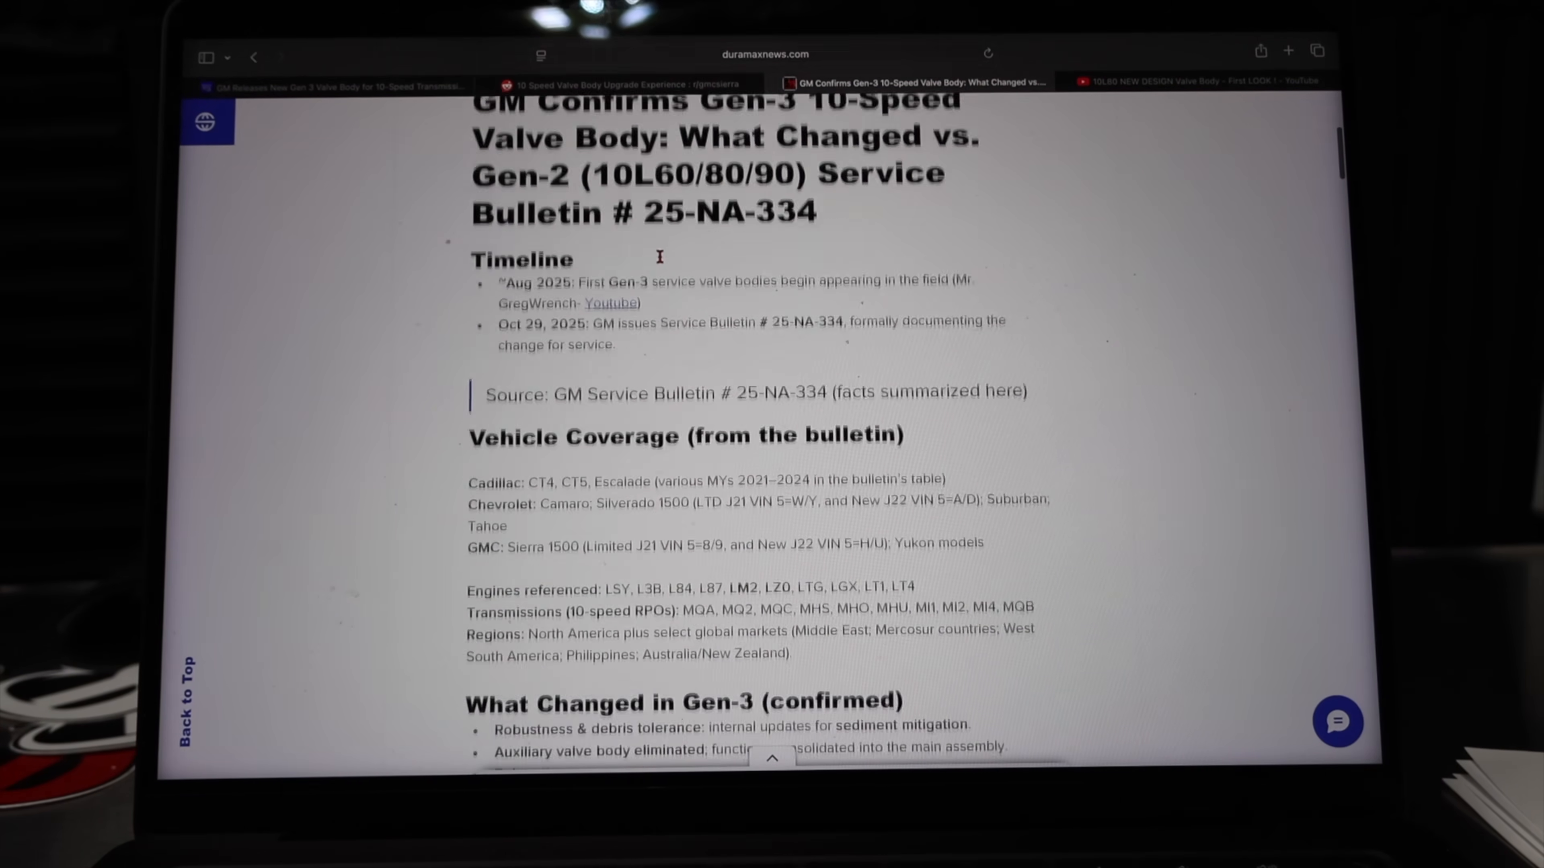
pyautogui.scroll(-3)
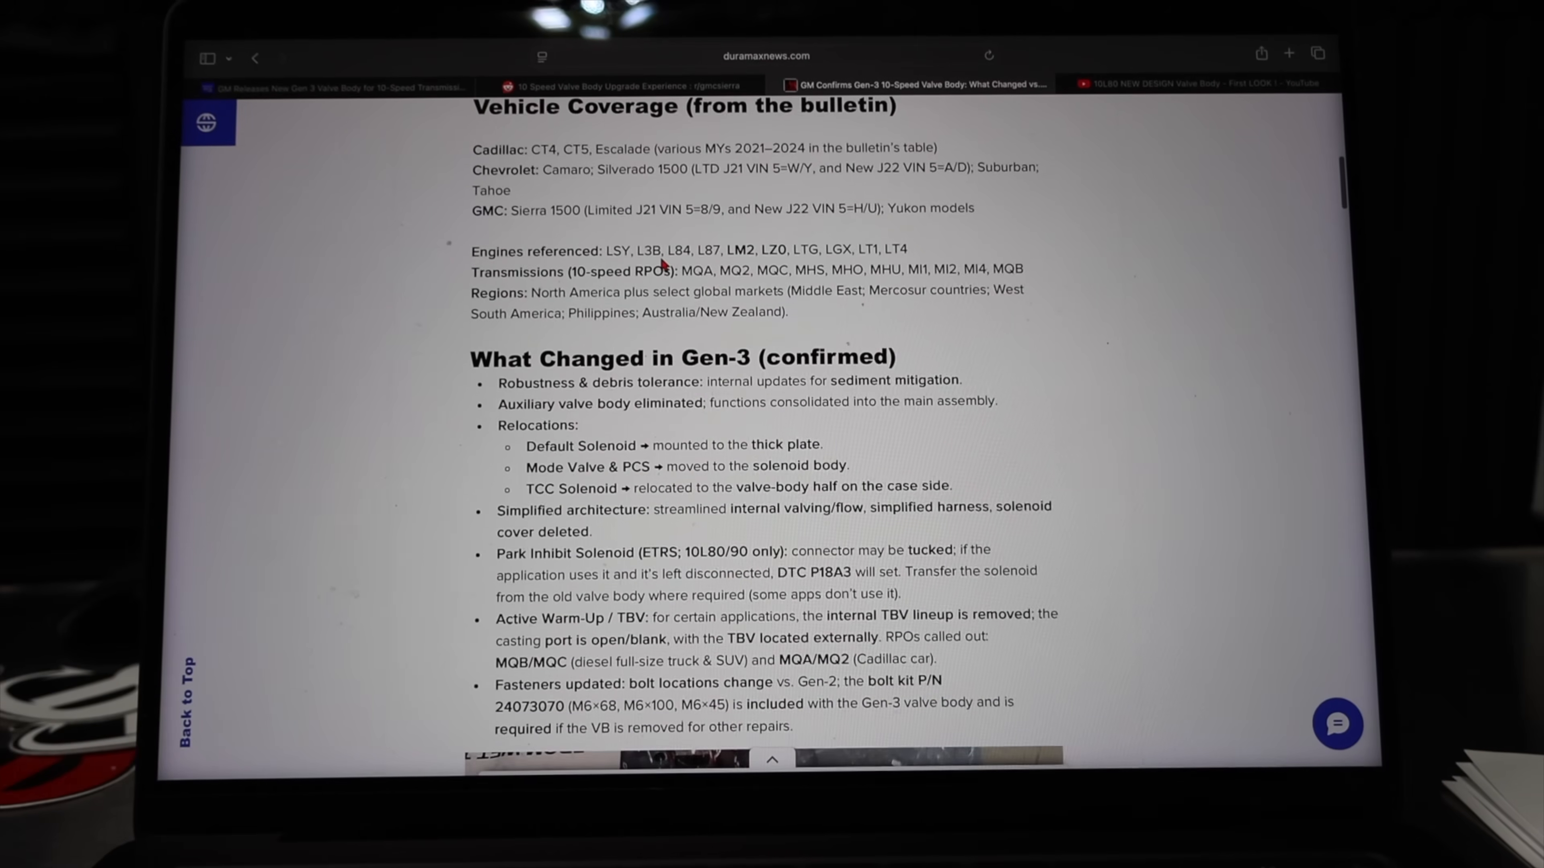
pyautogui.scroll(-3)
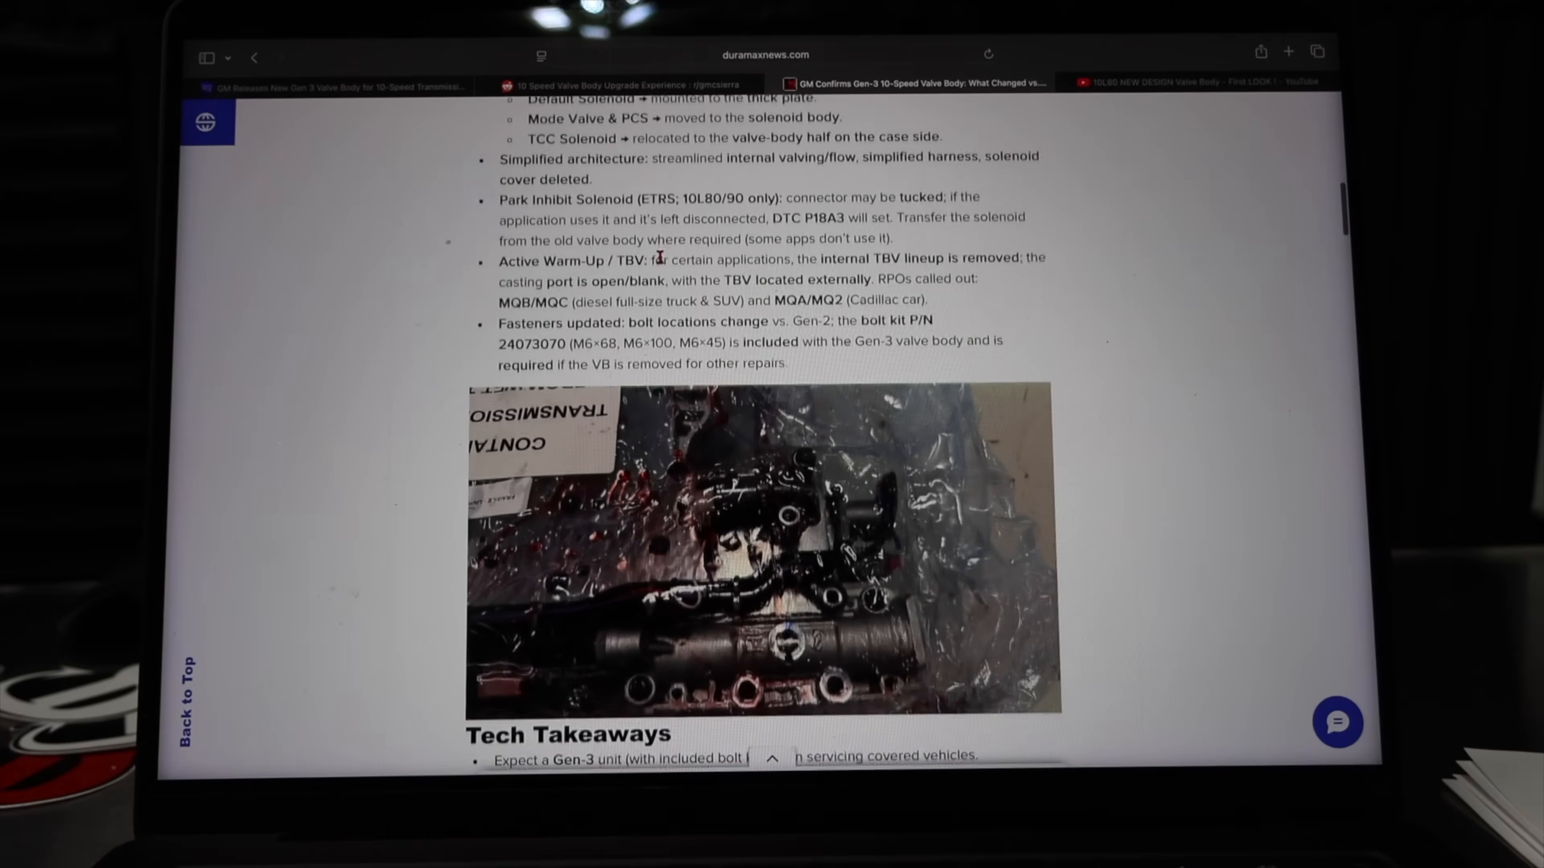
pyautogui.scroll(-3)
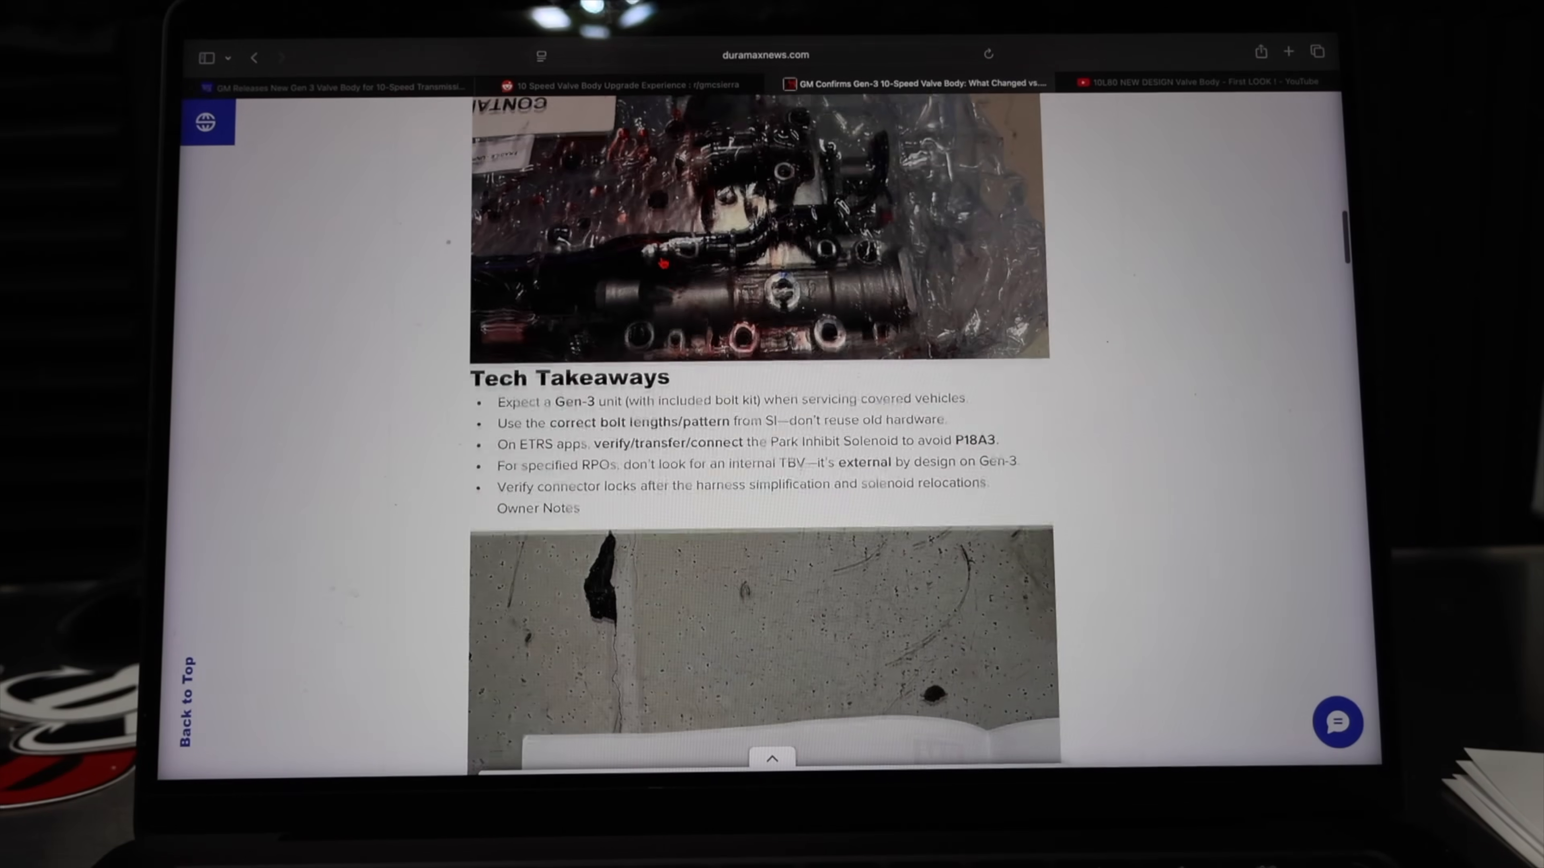
pyautogui.scroll(-3)
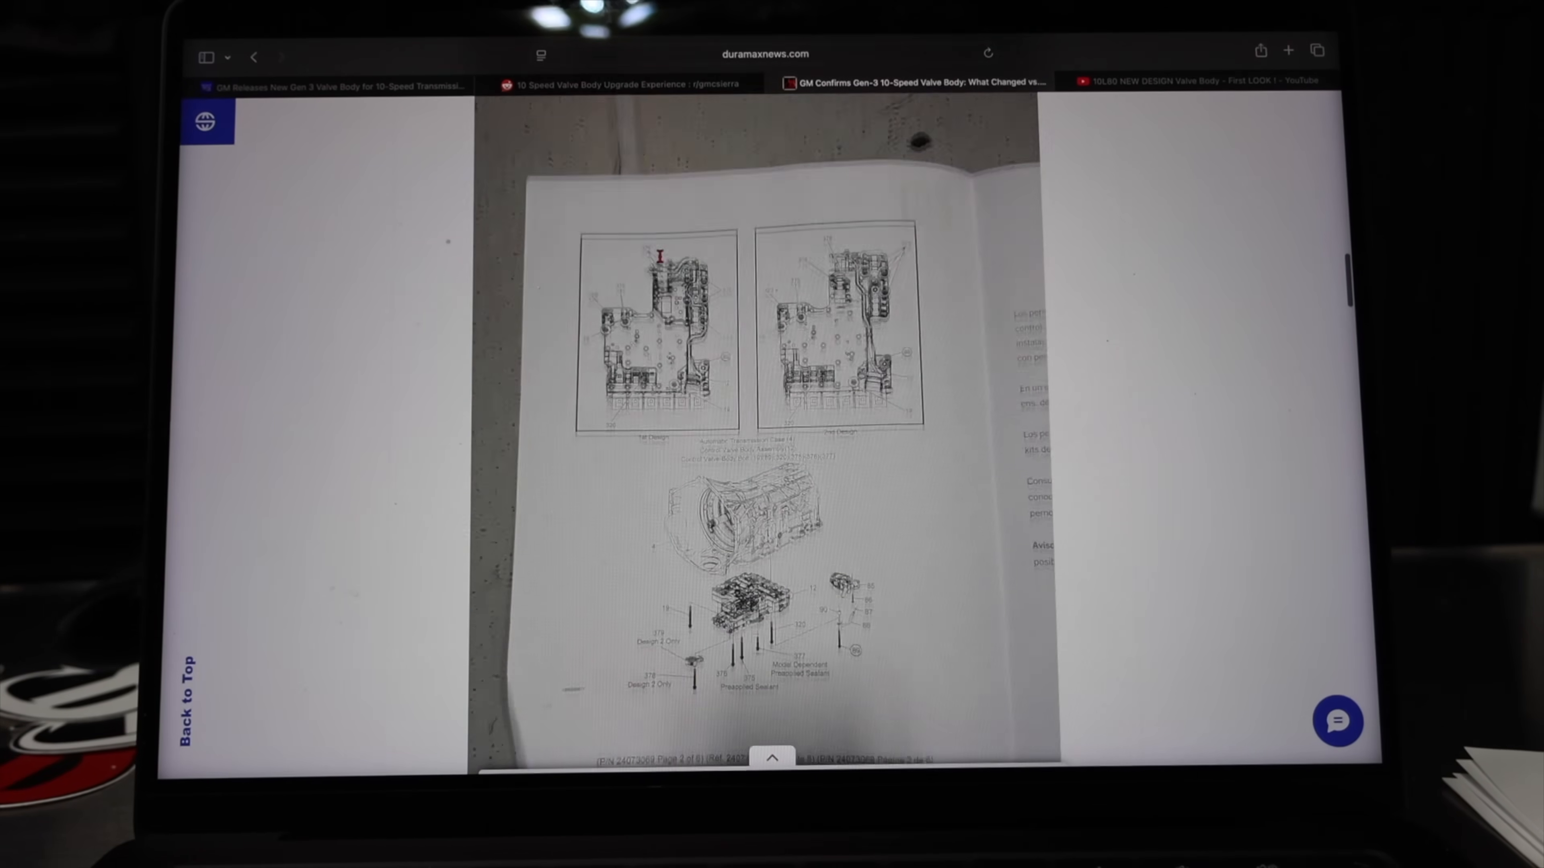
pyautogui.scroll(-3)
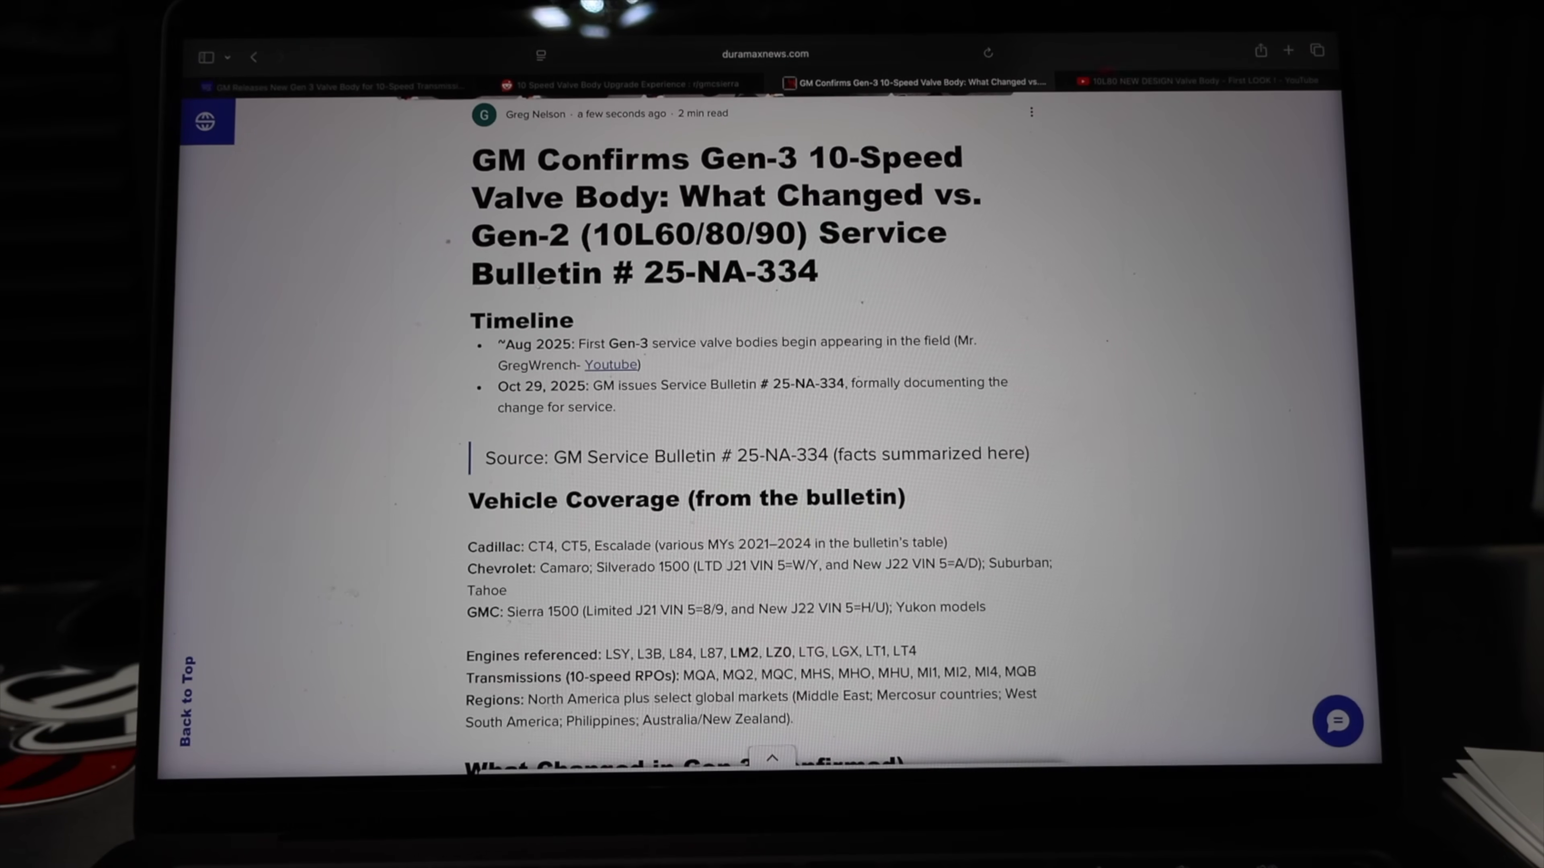
# Switch to the 10L80 first-look video, then to the Pickup Truck Talk valve body article
pyautogui.click(1192, 80)
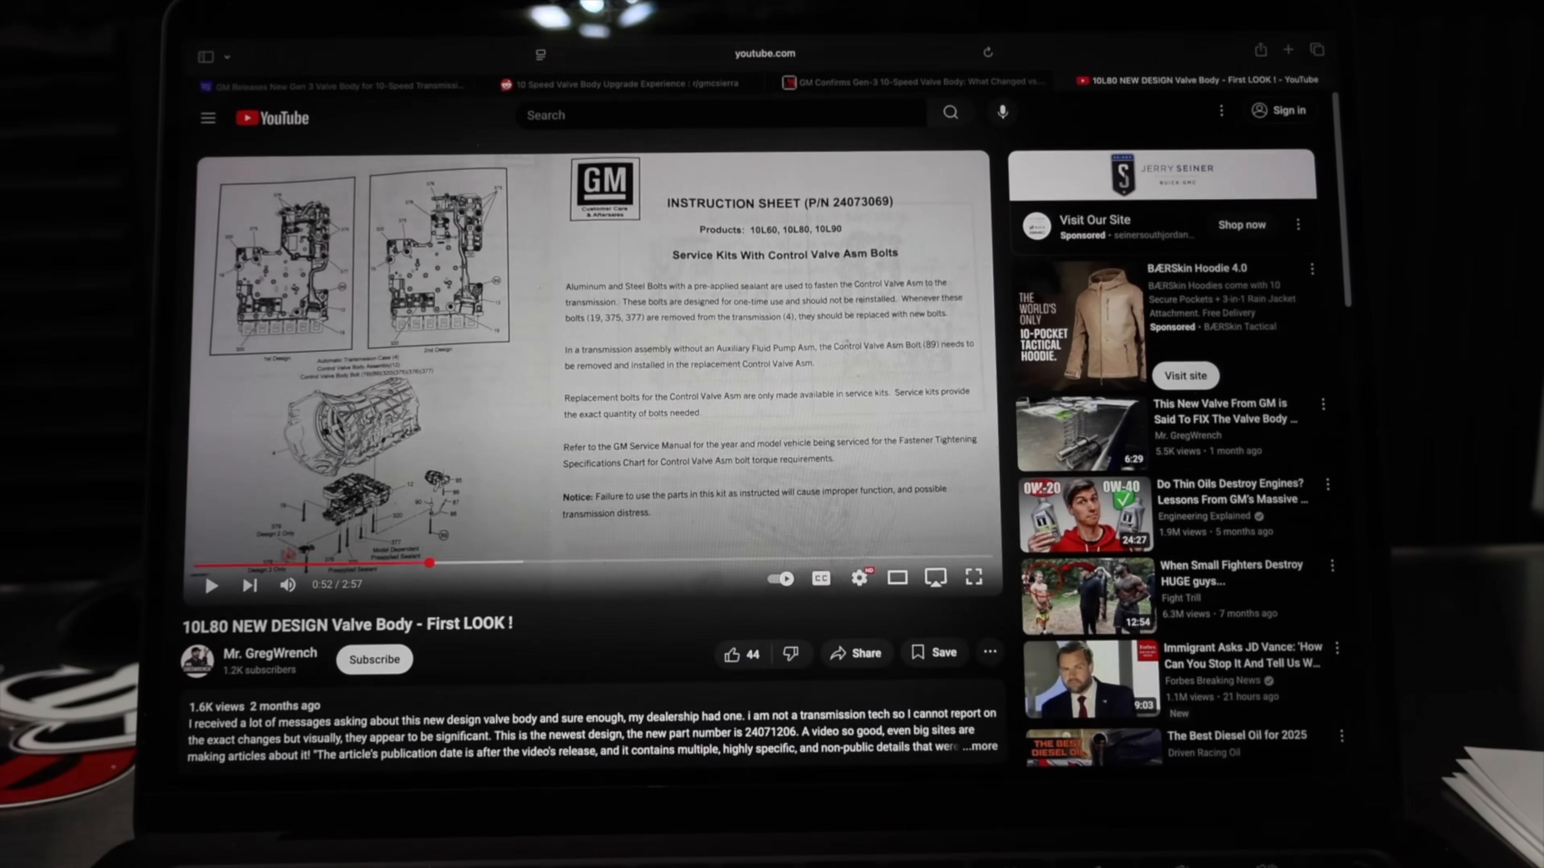
pyautogui.click(203, 562)
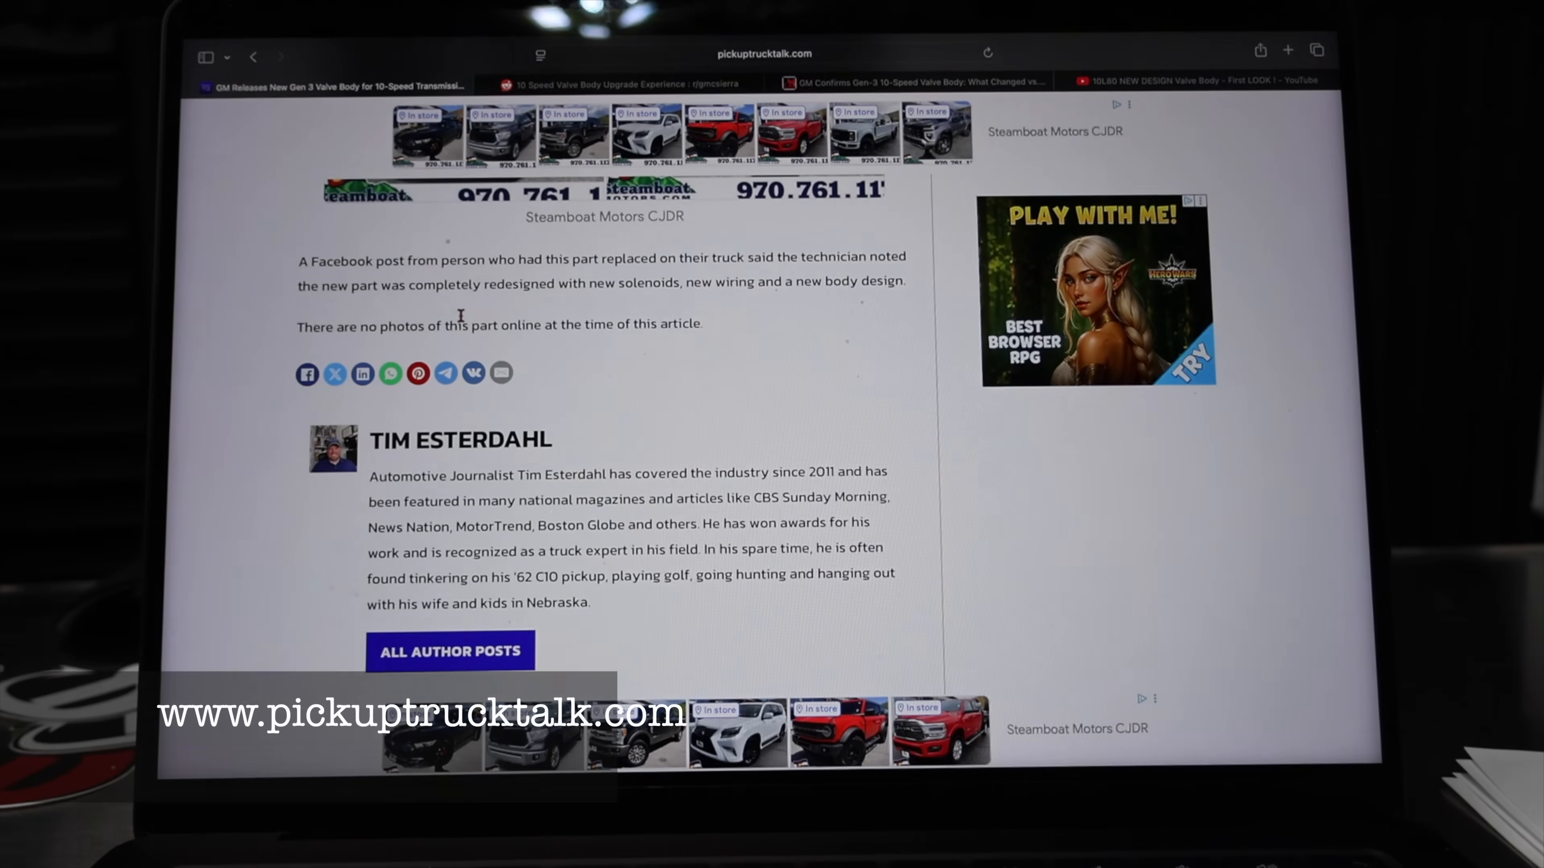
pyautogui.scroll(3)
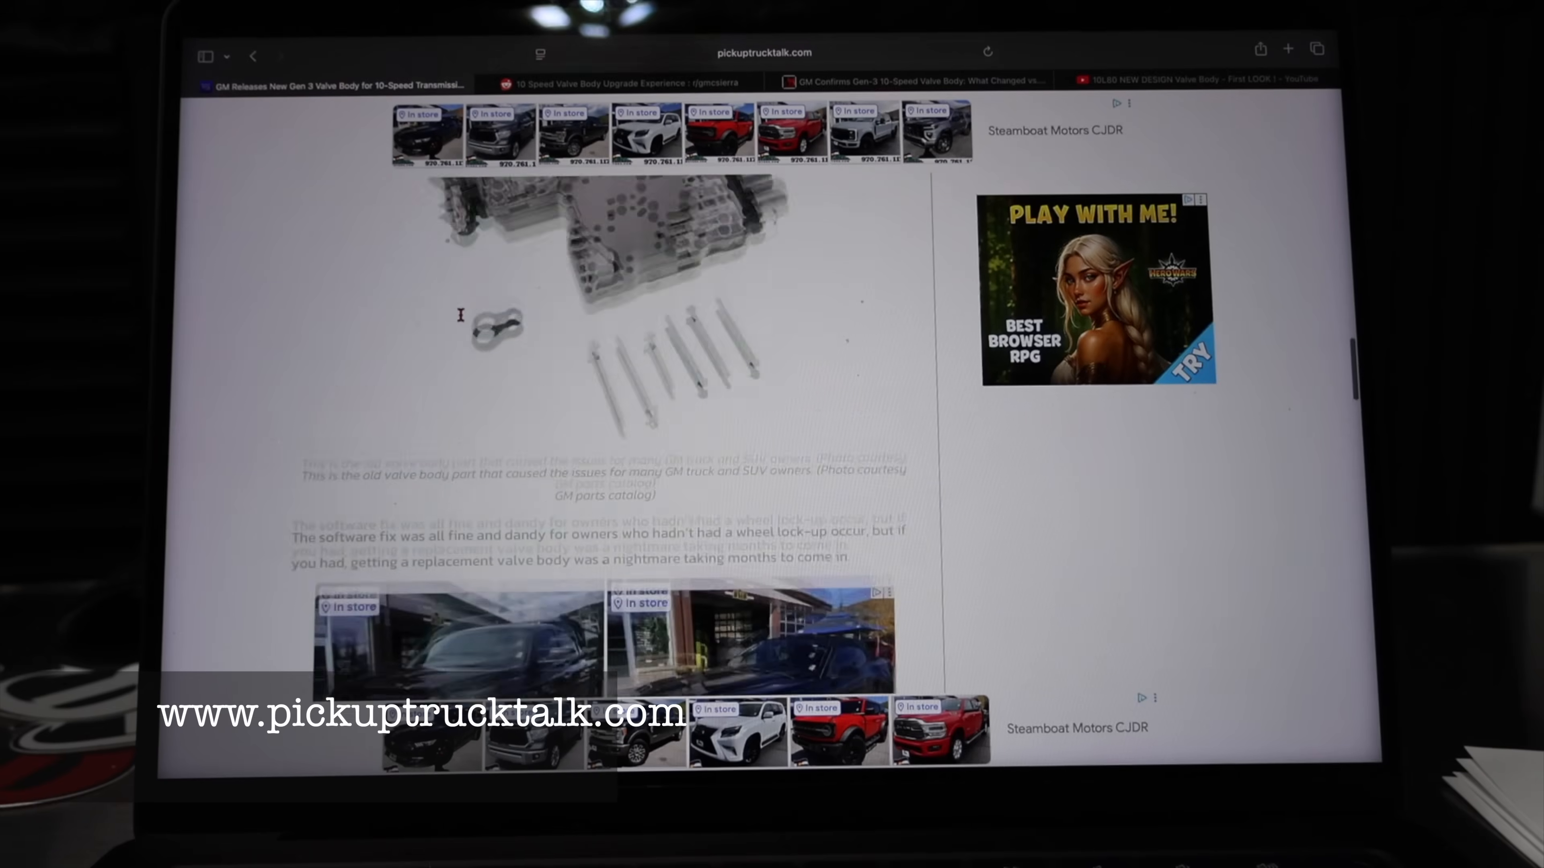
pyautogui.scroll(-3)
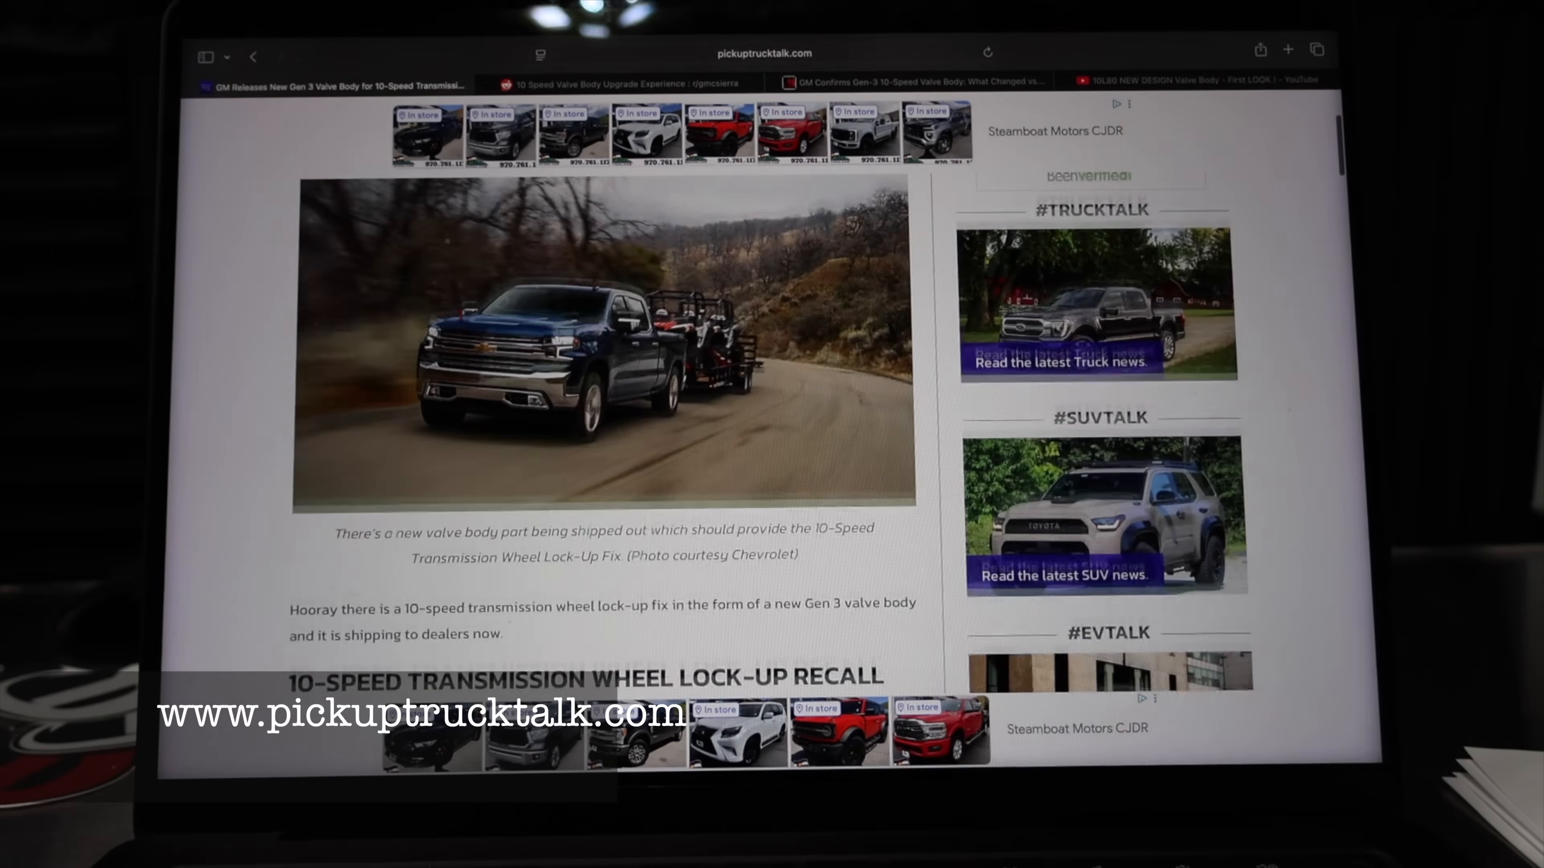
pyautogui.scroll(3)
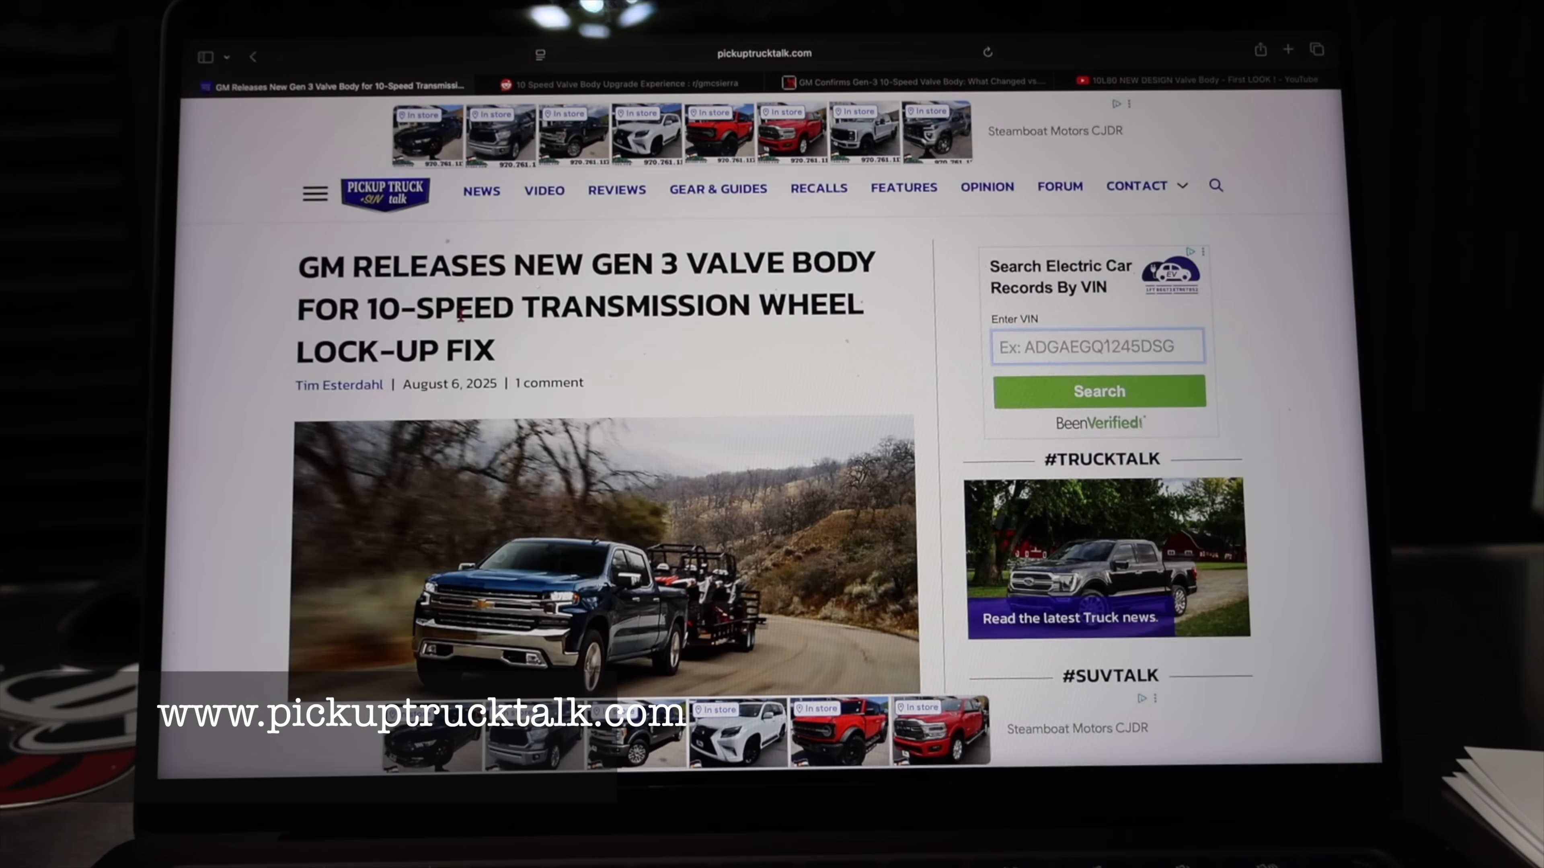
pyautogui.scroll(-3)
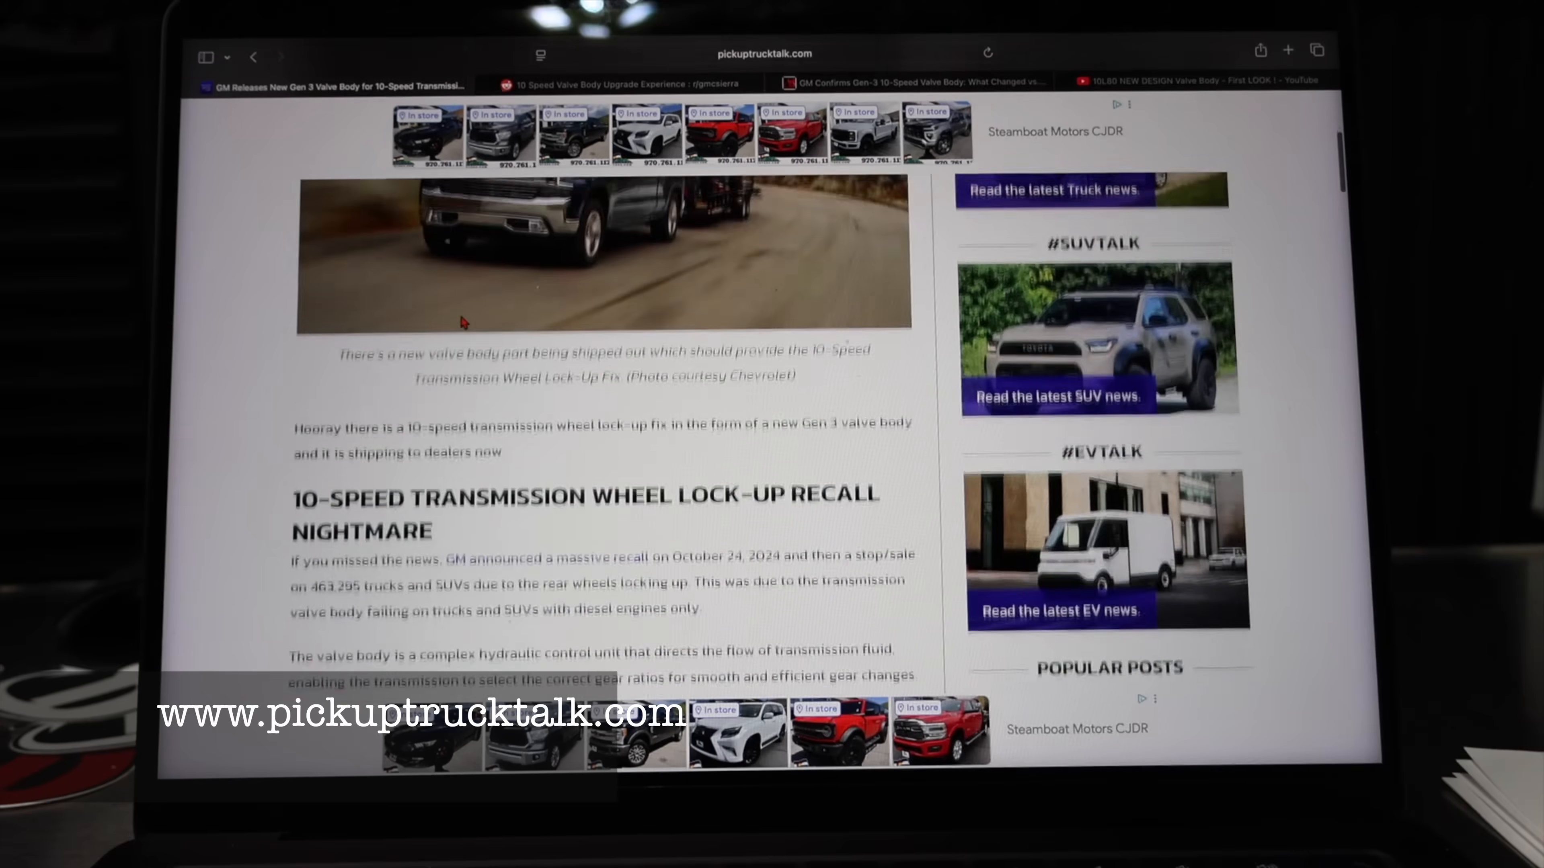
pyautogui.scroll(-3)
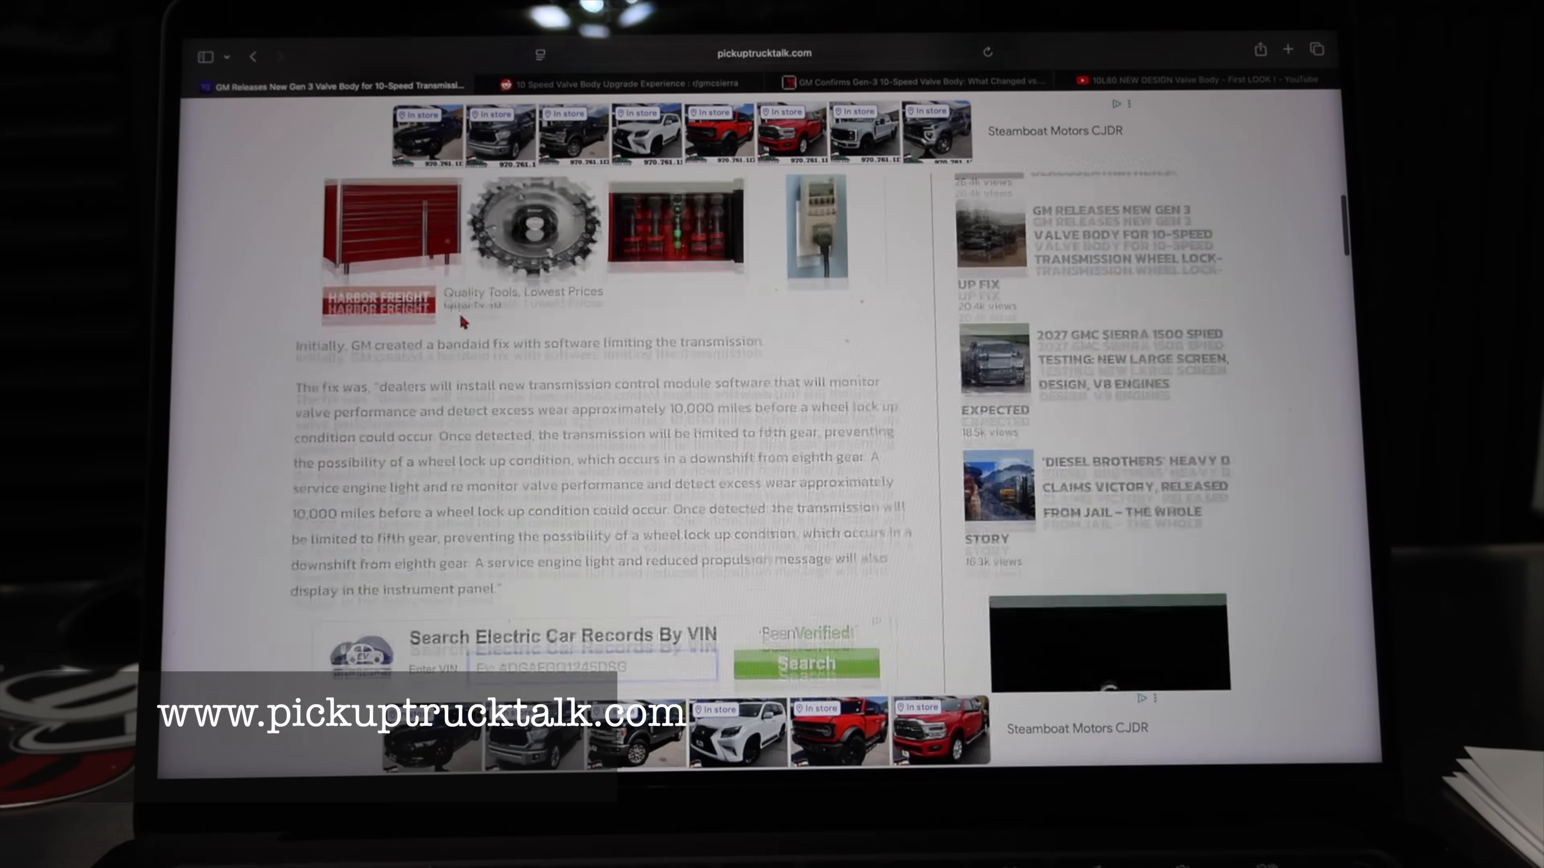
pyautogui.scroll(-3)
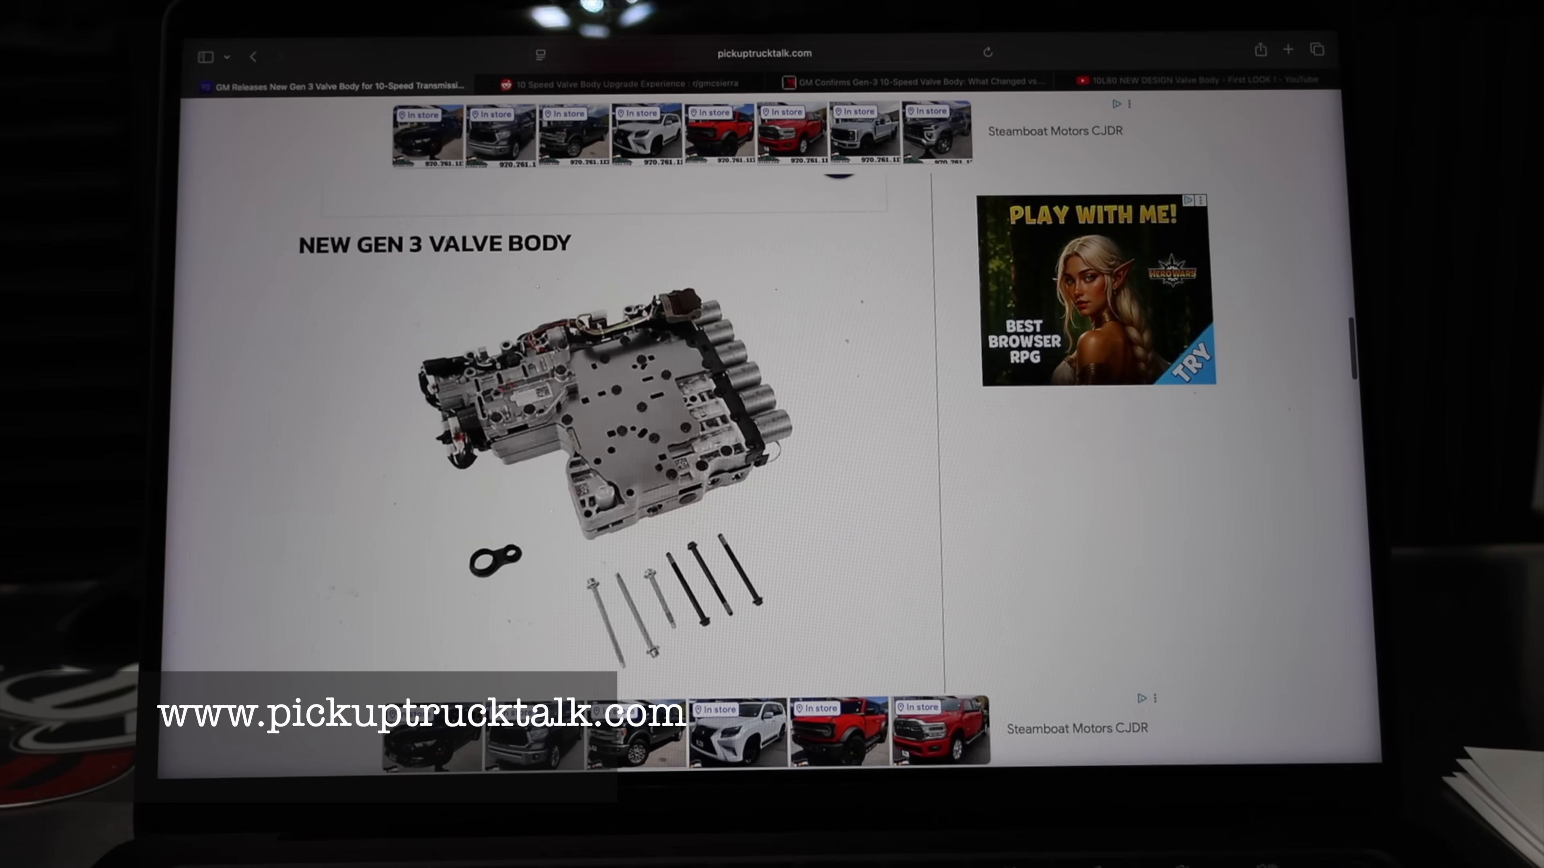
pyautogui.scroll(-3)
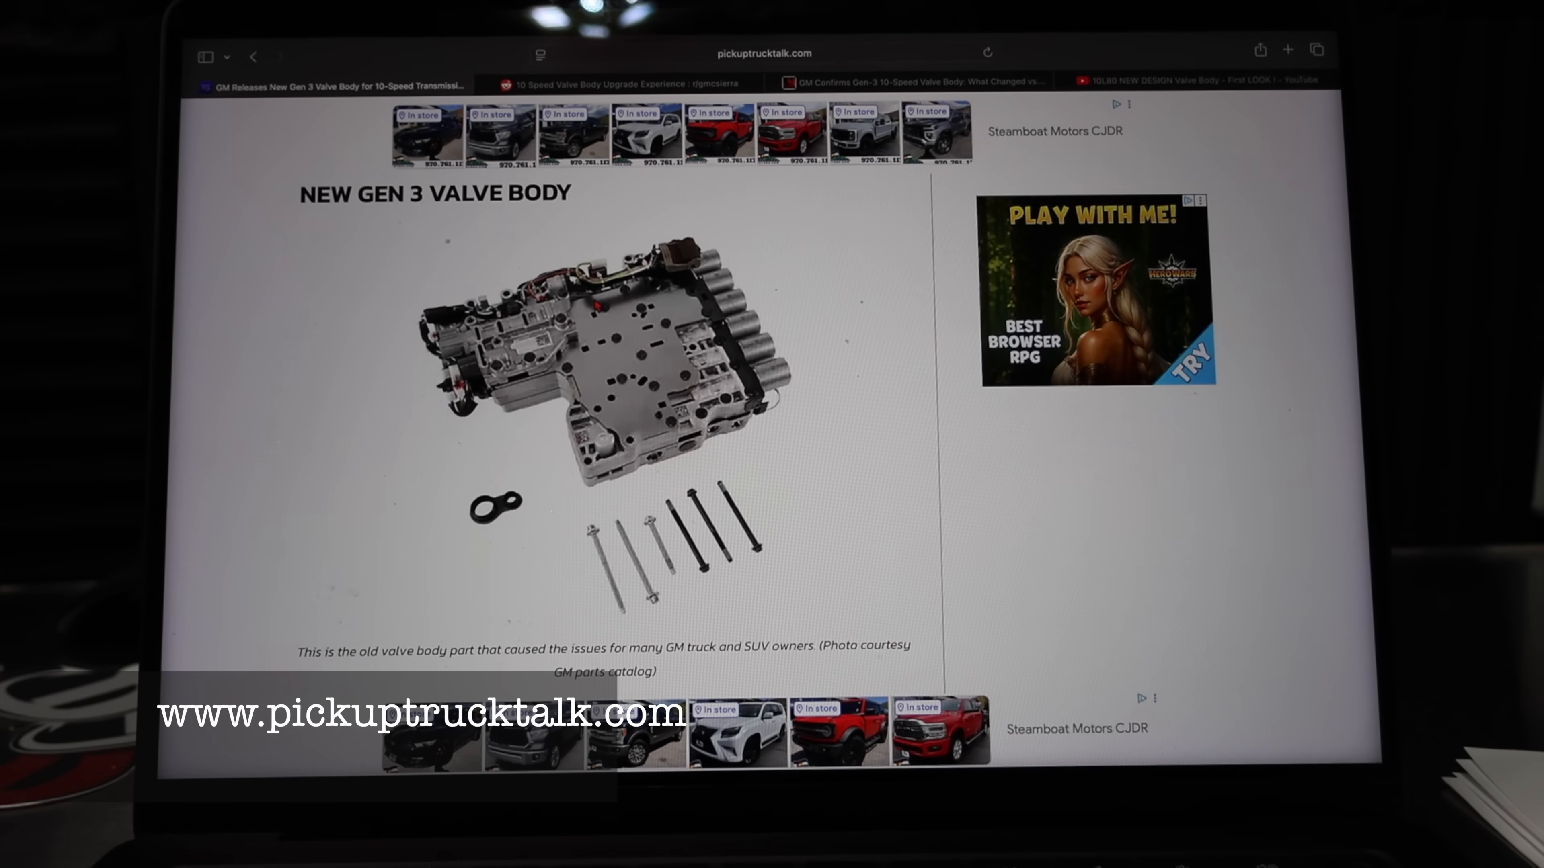
pyautogui.scroll(-3)
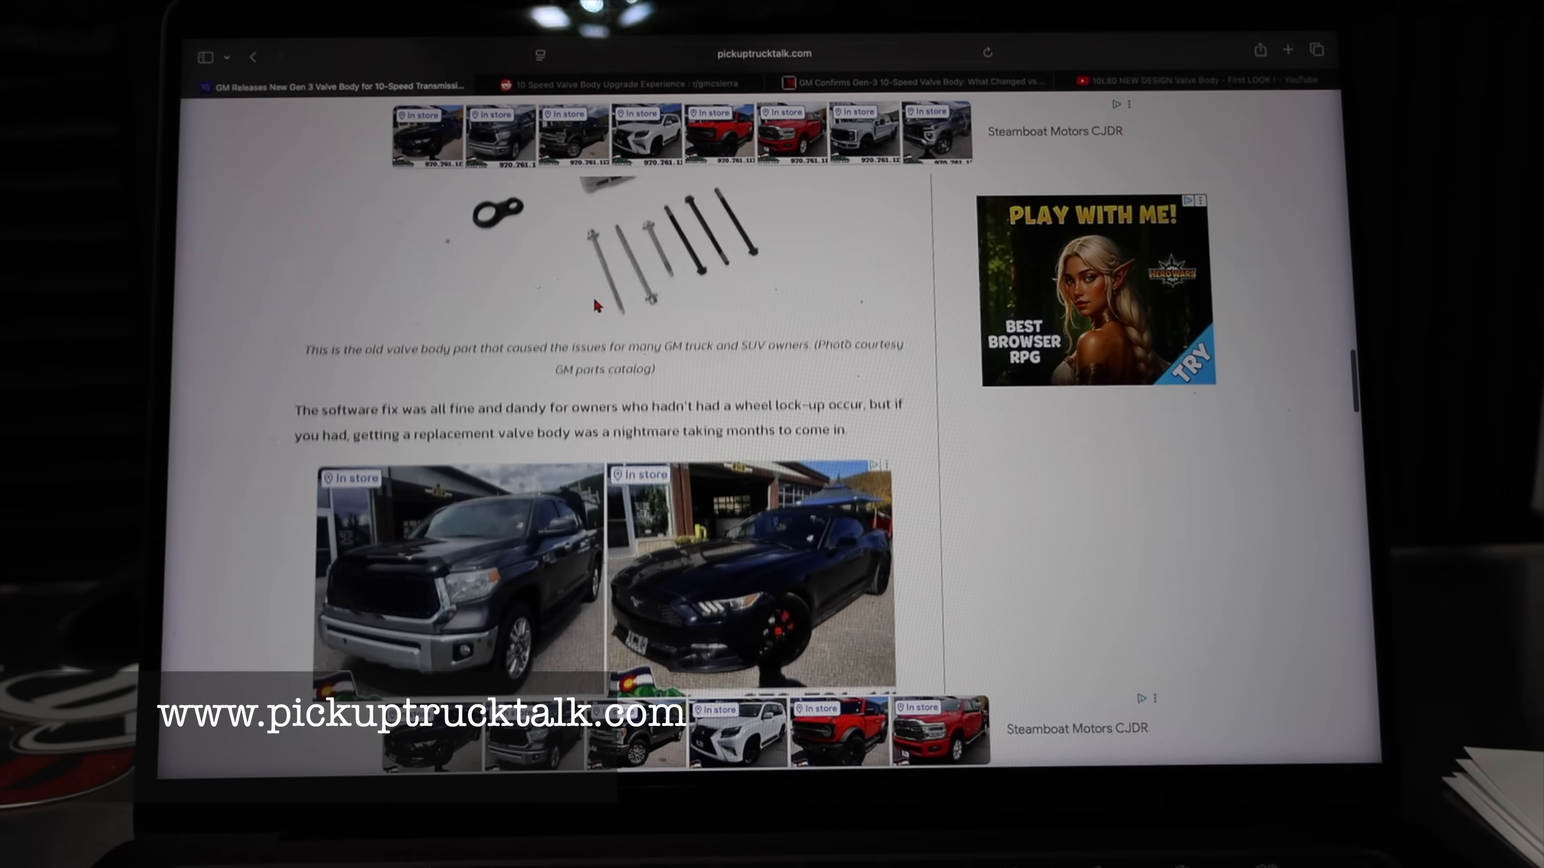
pyautogui.scroll(-3)
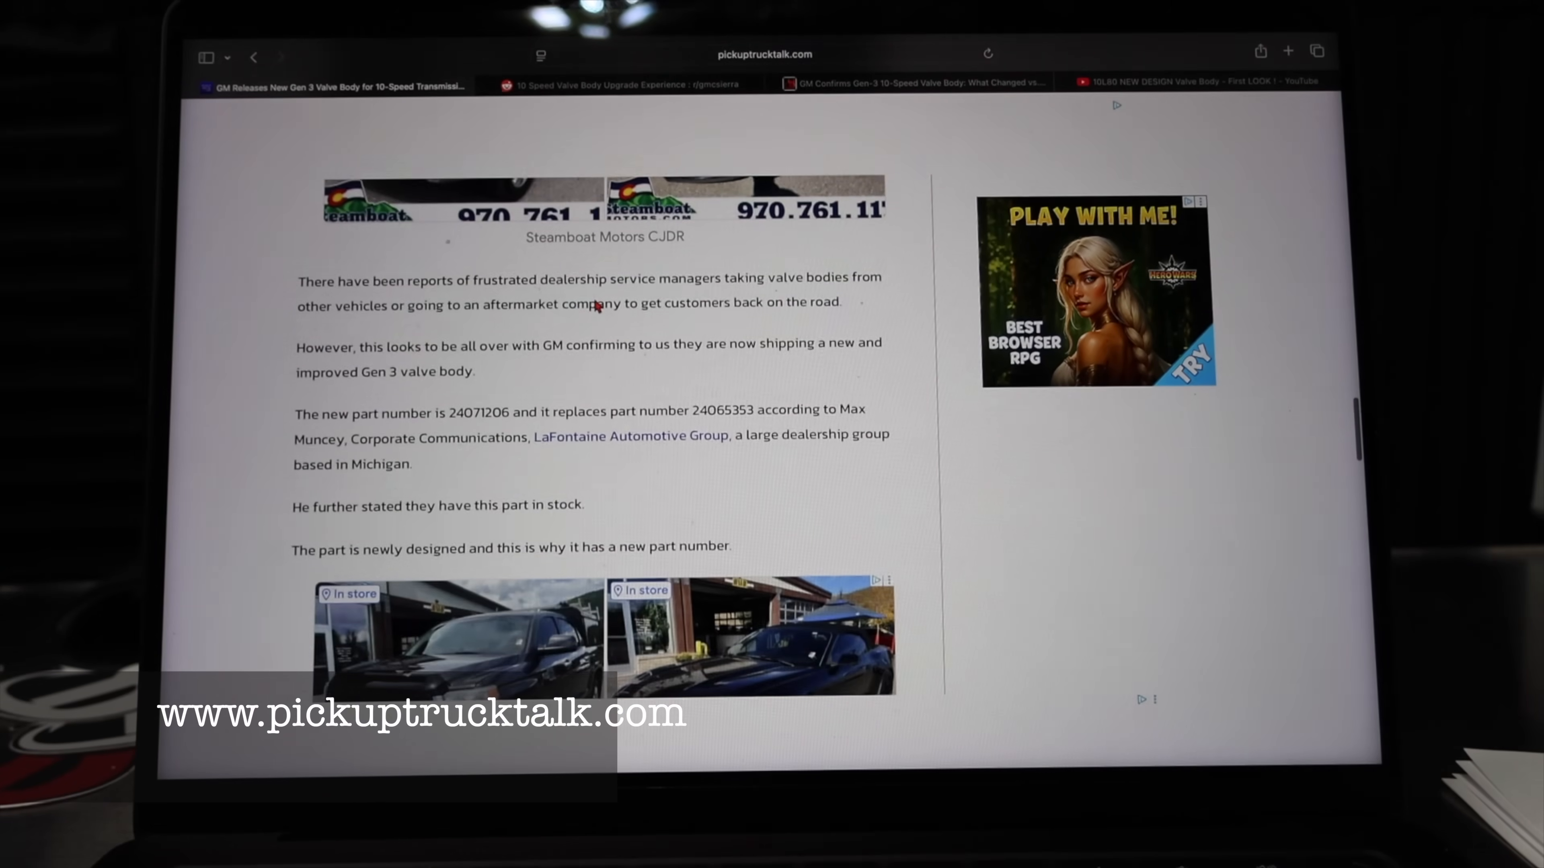
pyautogui.scroll(-3)
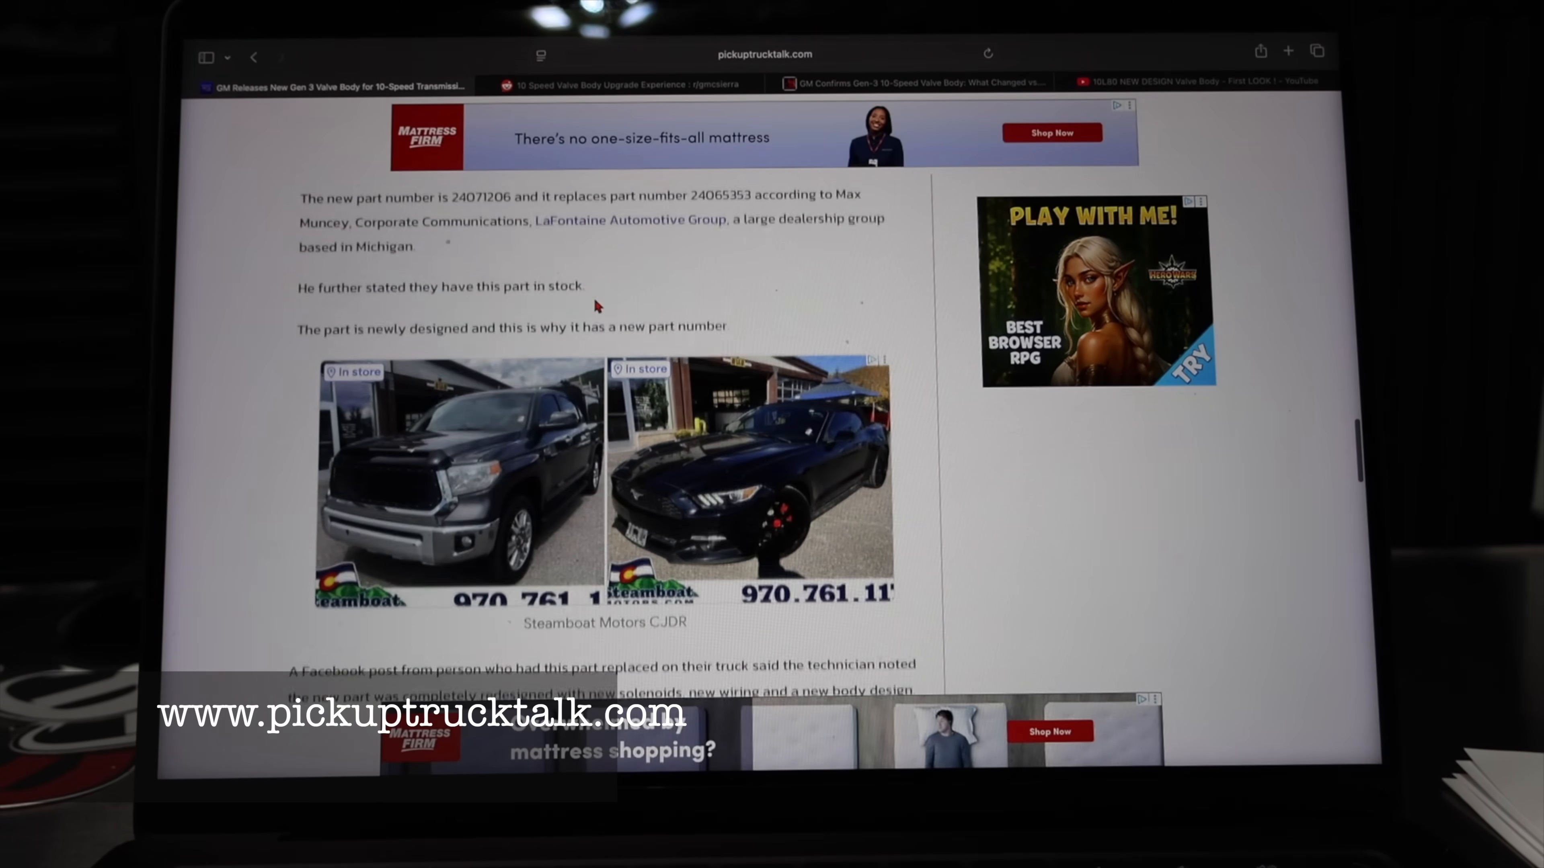
pyautogui.scroll(-3)
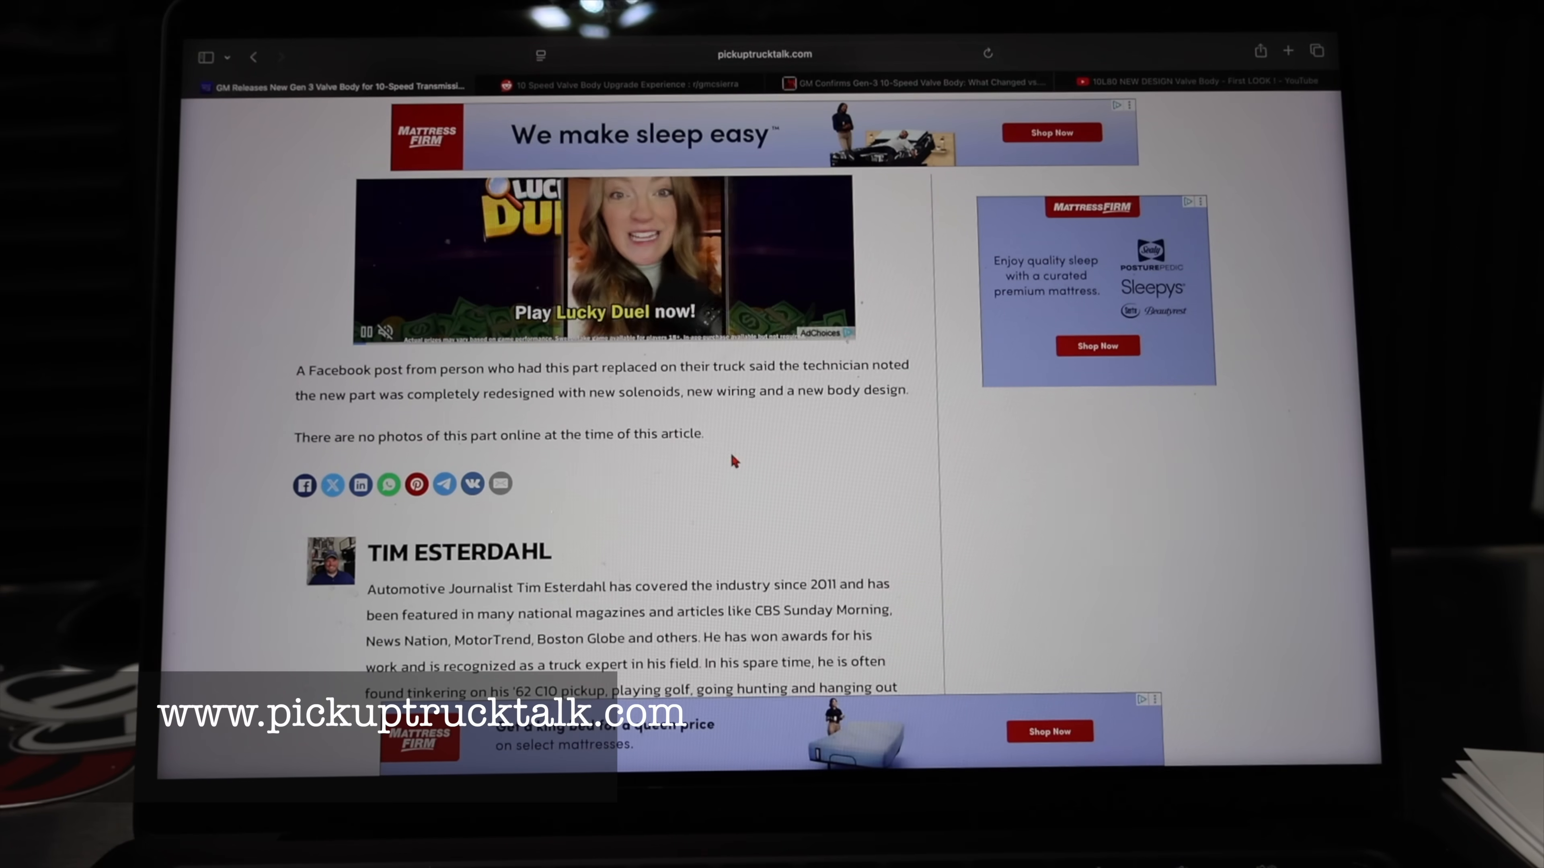
# Rewind the 10L80 first-look video to its start, then return to the Duramax News article
pyautogui.click(1192, 79)
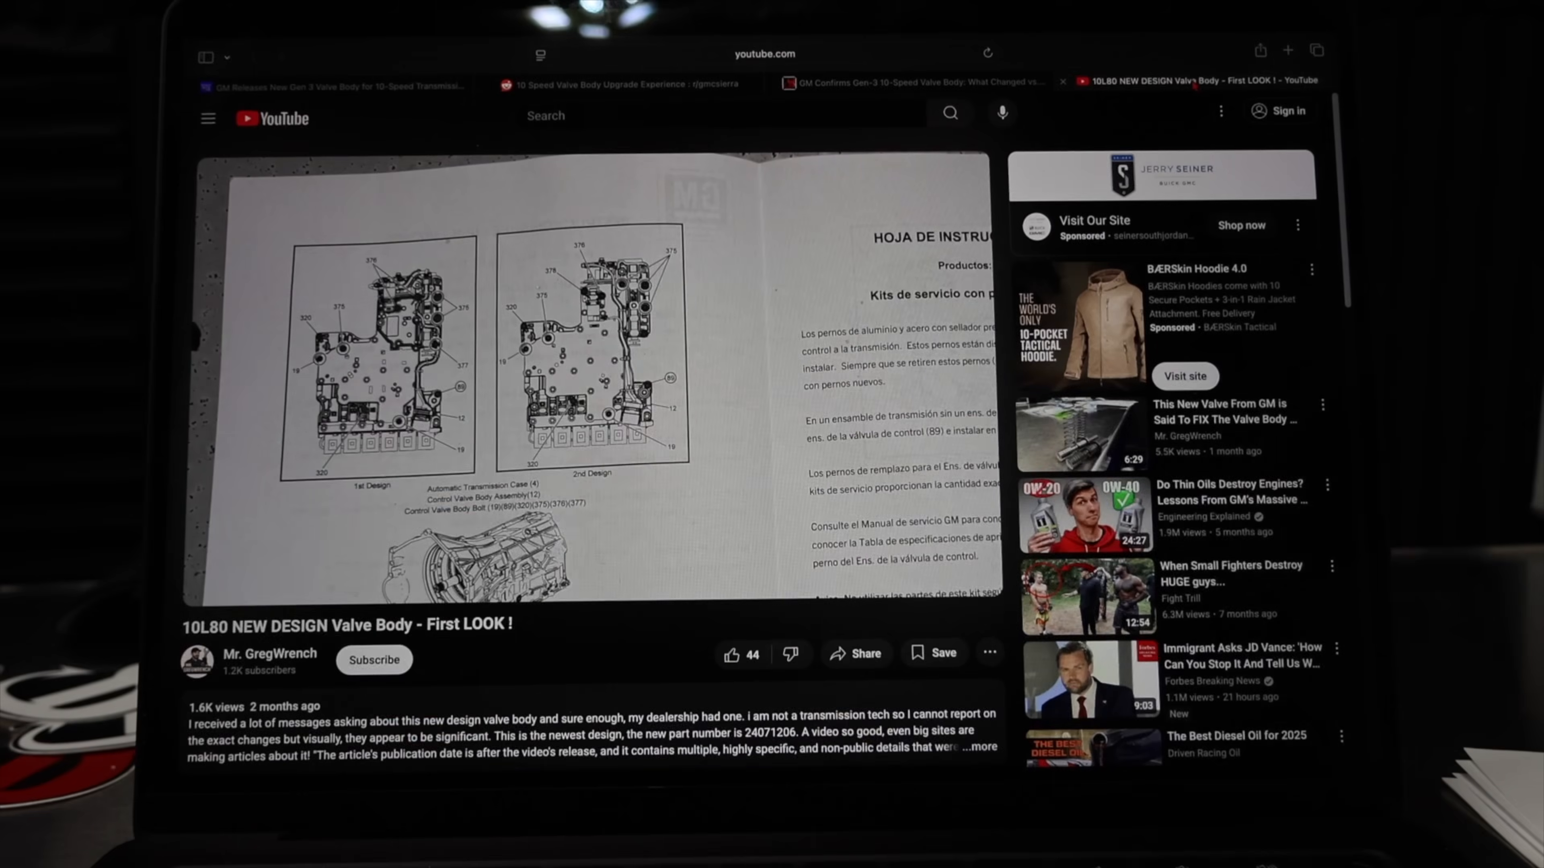
pyautogui.moveTo(479, 402)
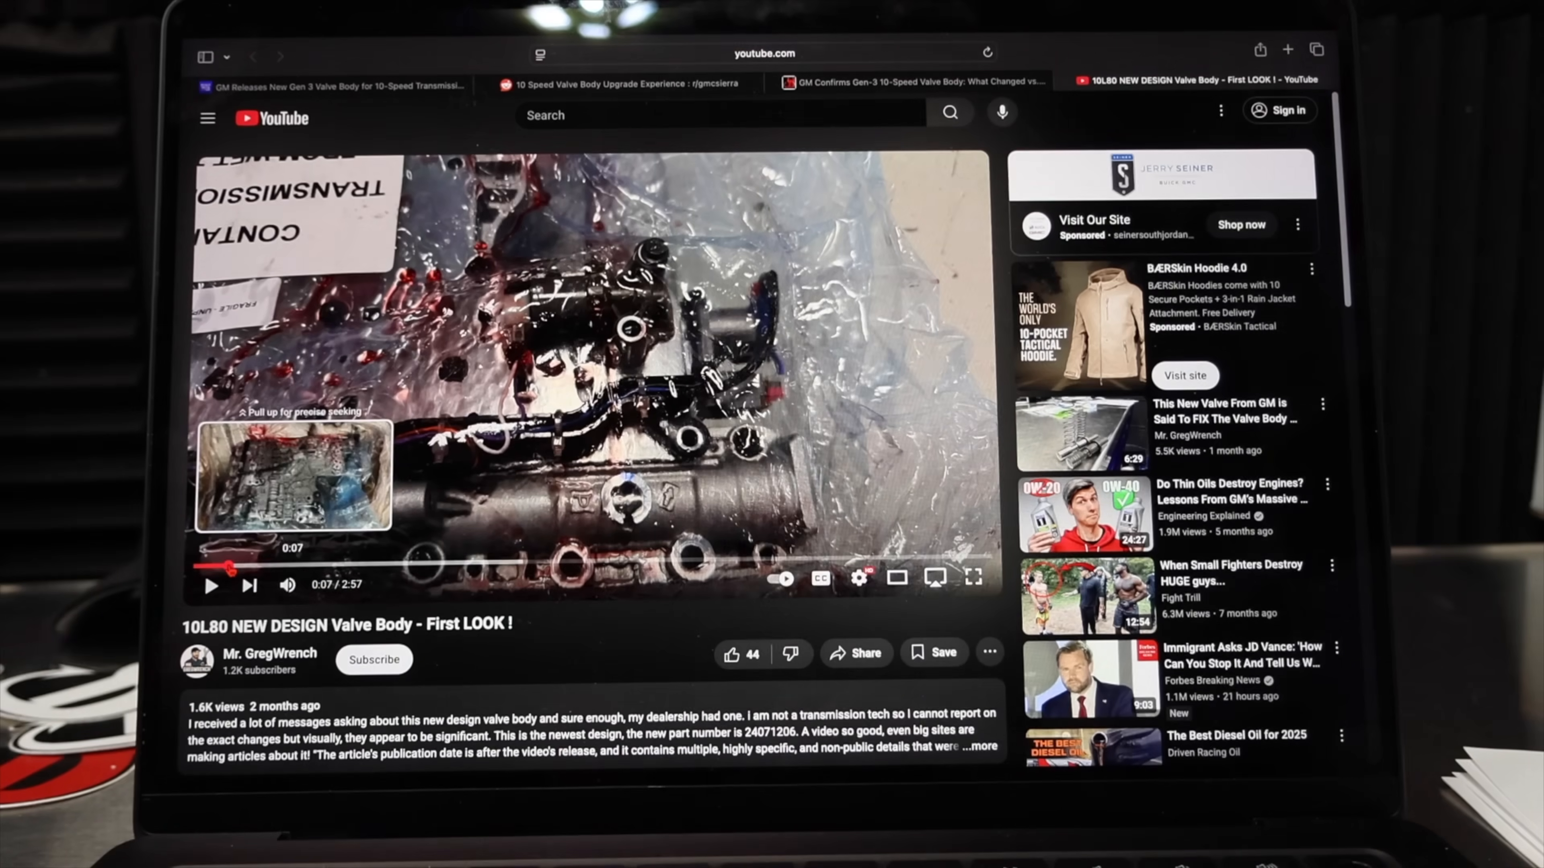
pyautogui.click(227, 566)
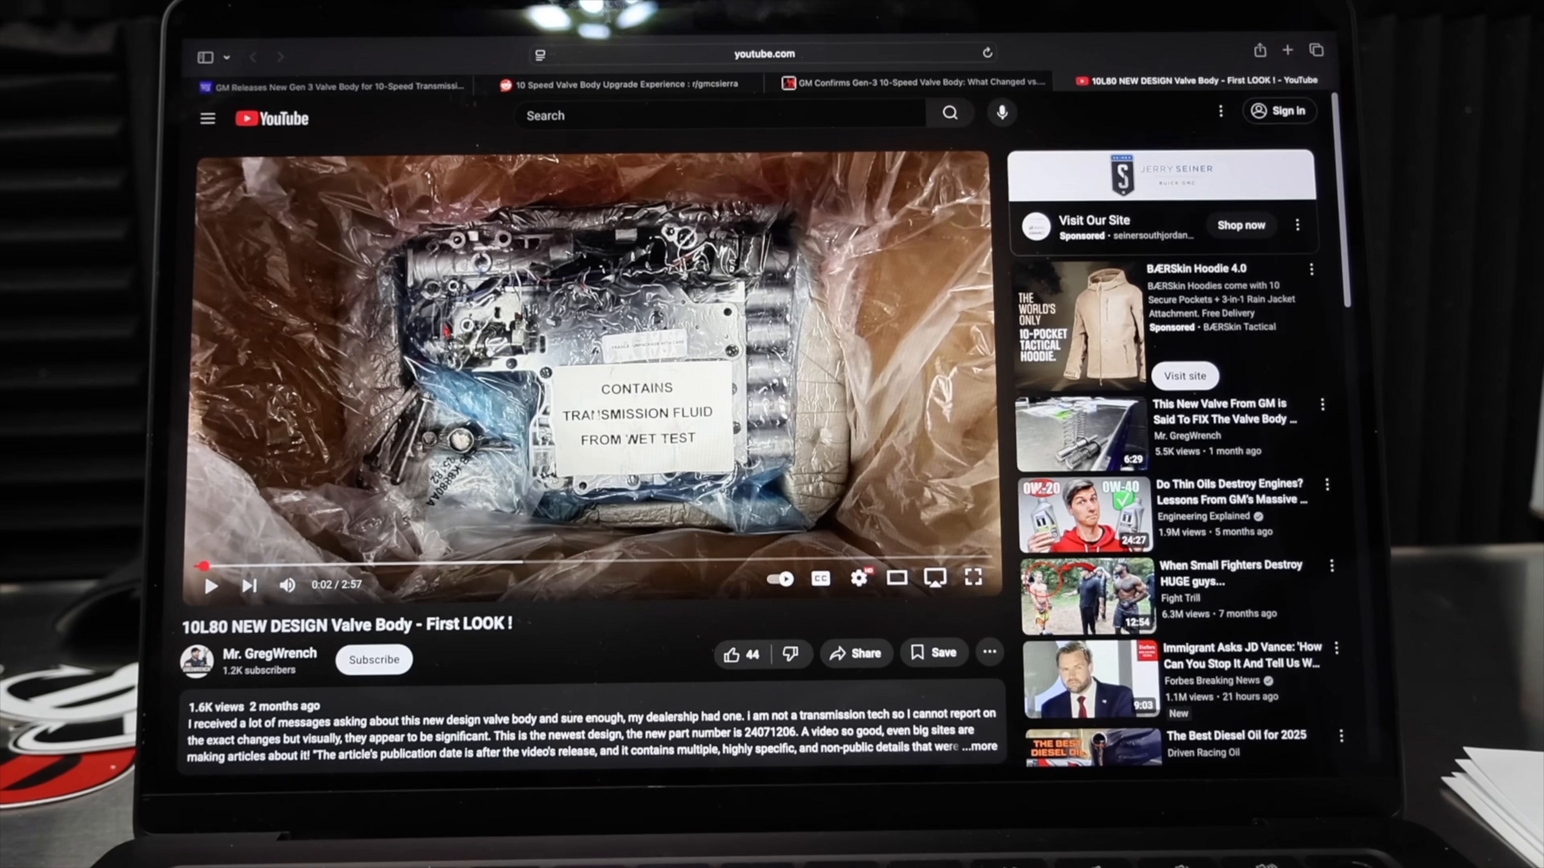
pyautogui.click(895, 84)
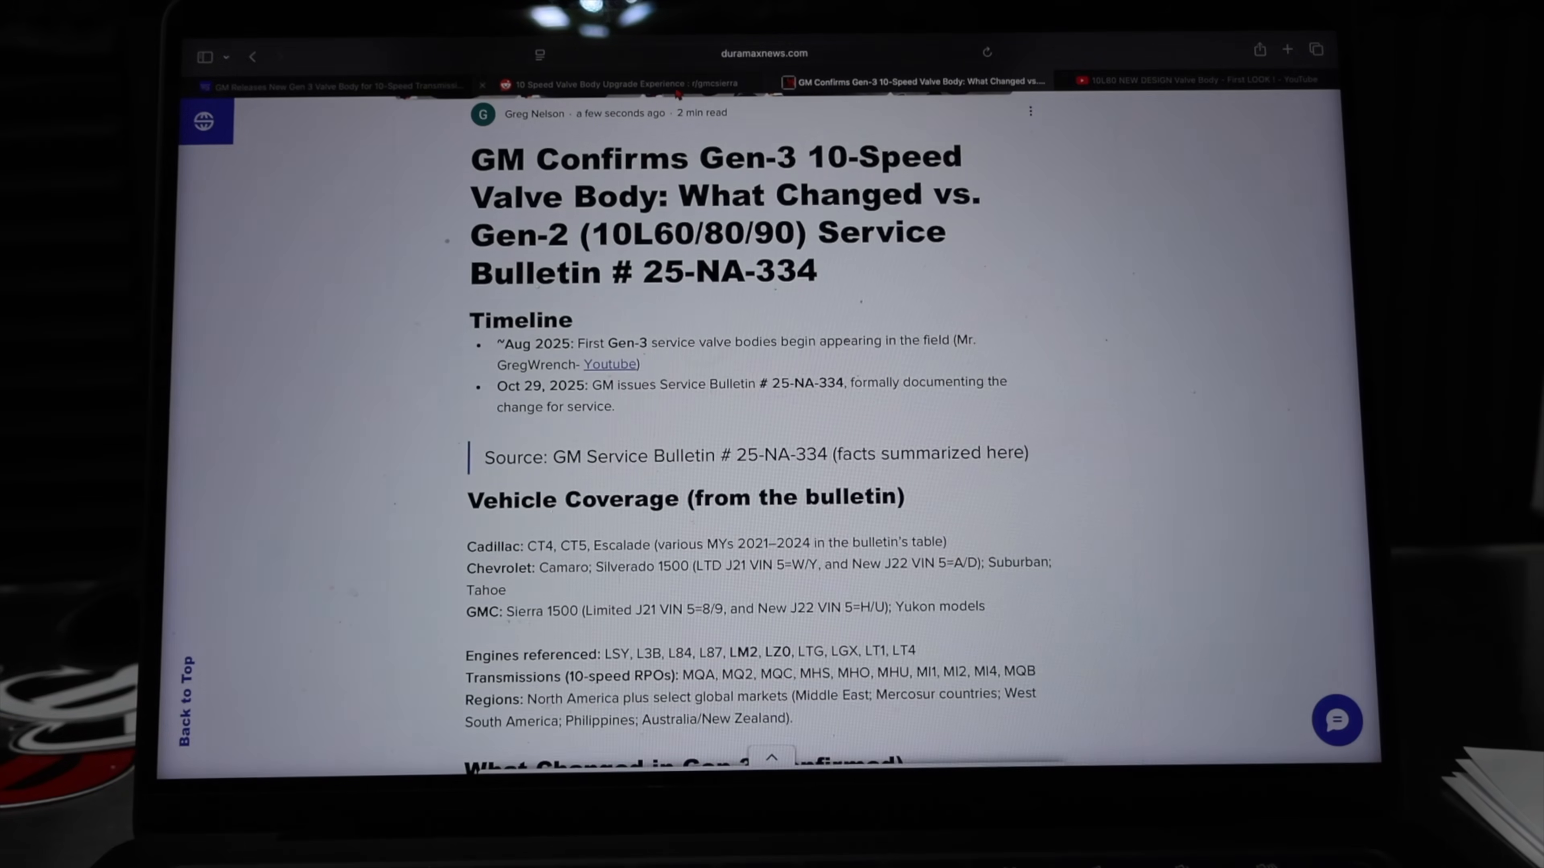
# Scroll through the article's Timeline and Vehicle Coverage sections
pyautogui.scroll(-3)
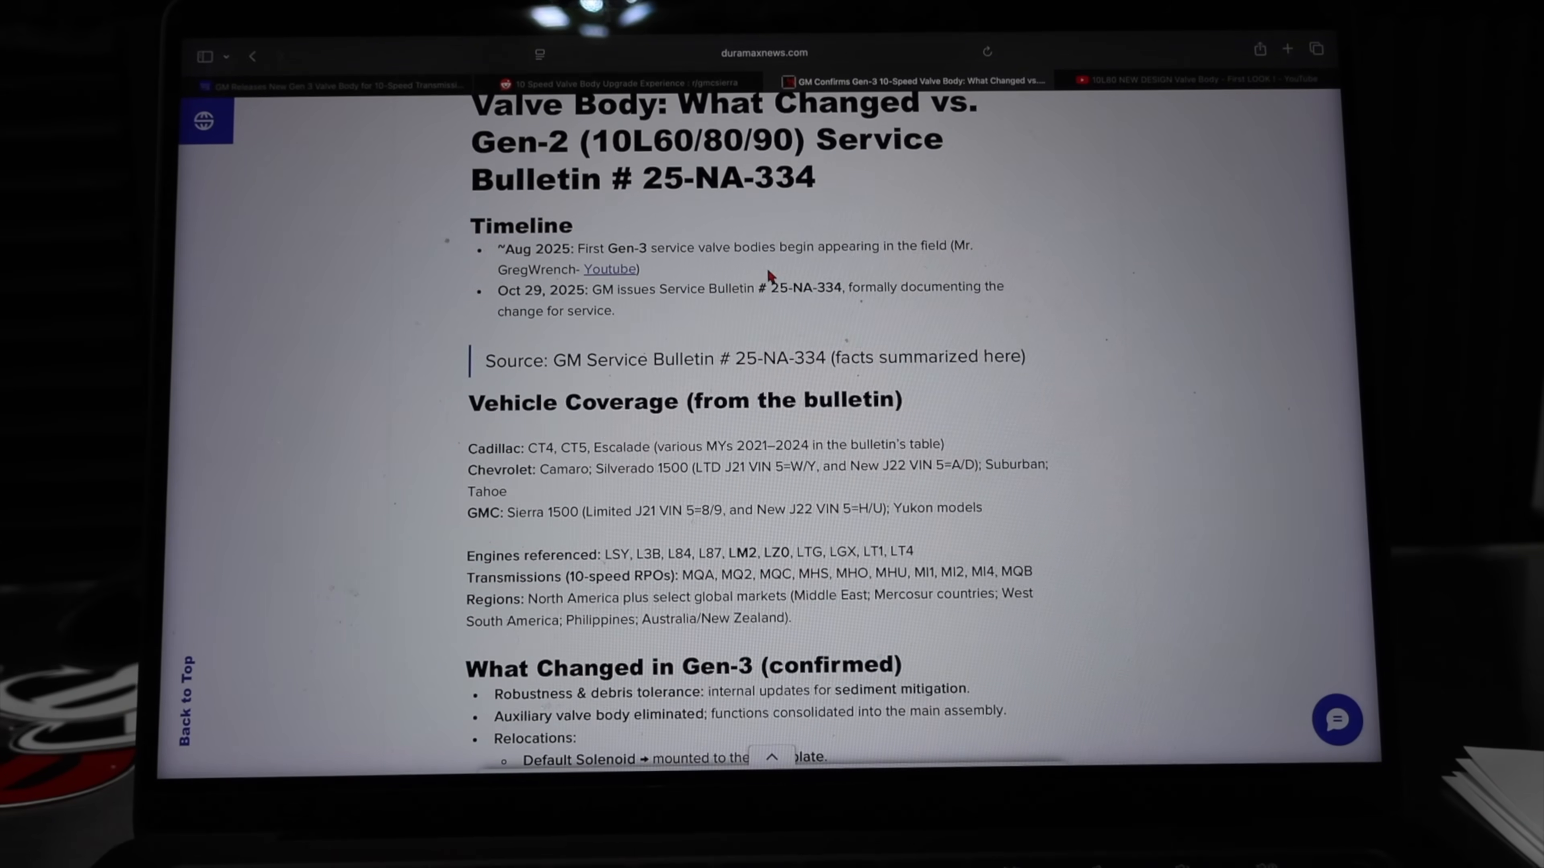
pyautogui.scroll(-3)
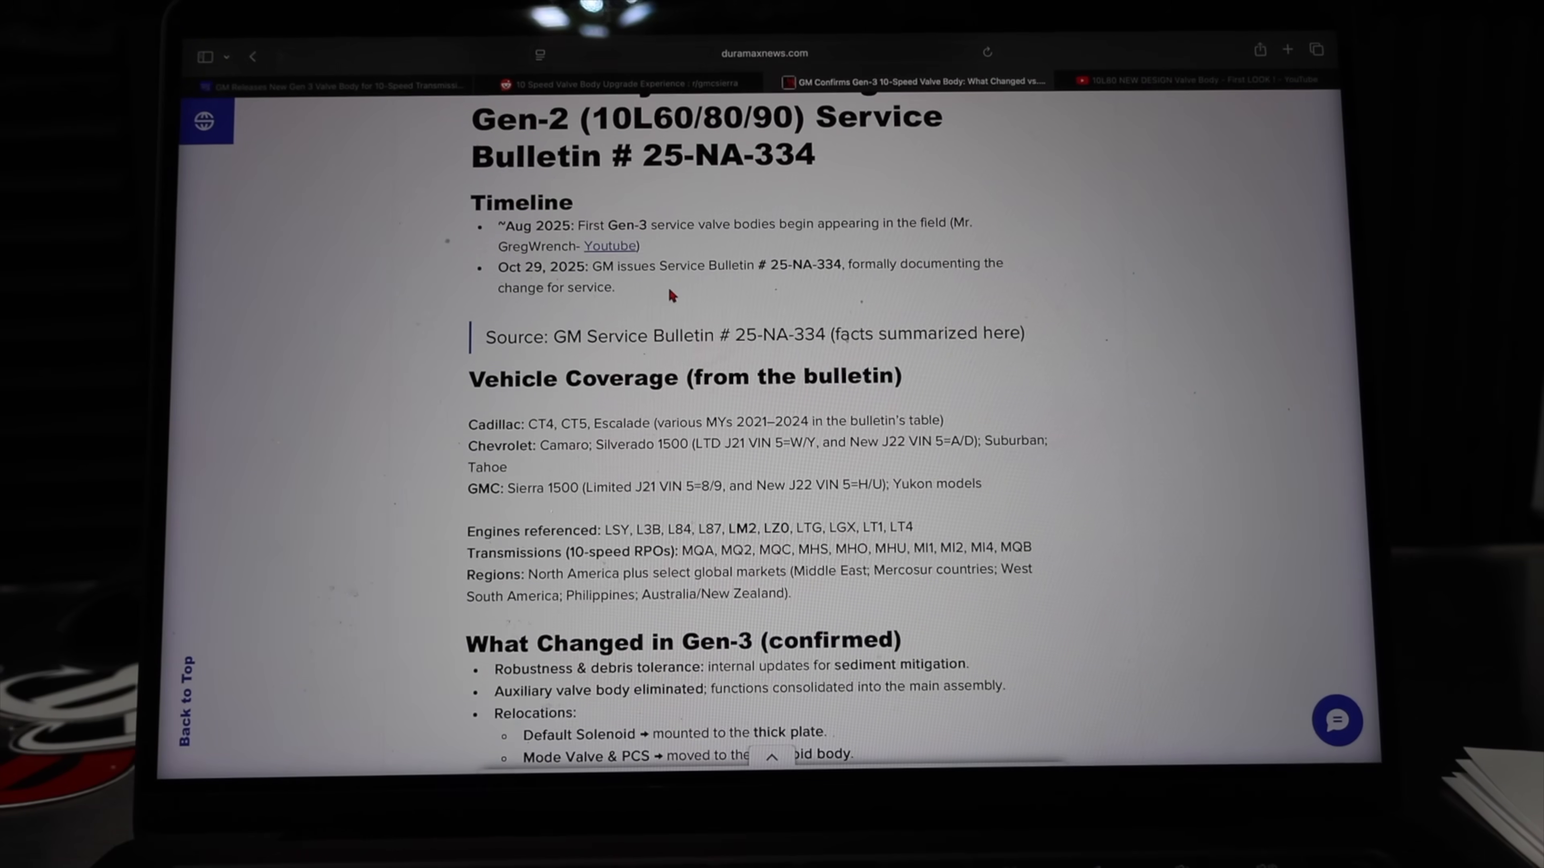
pyautogui.scroll(3)
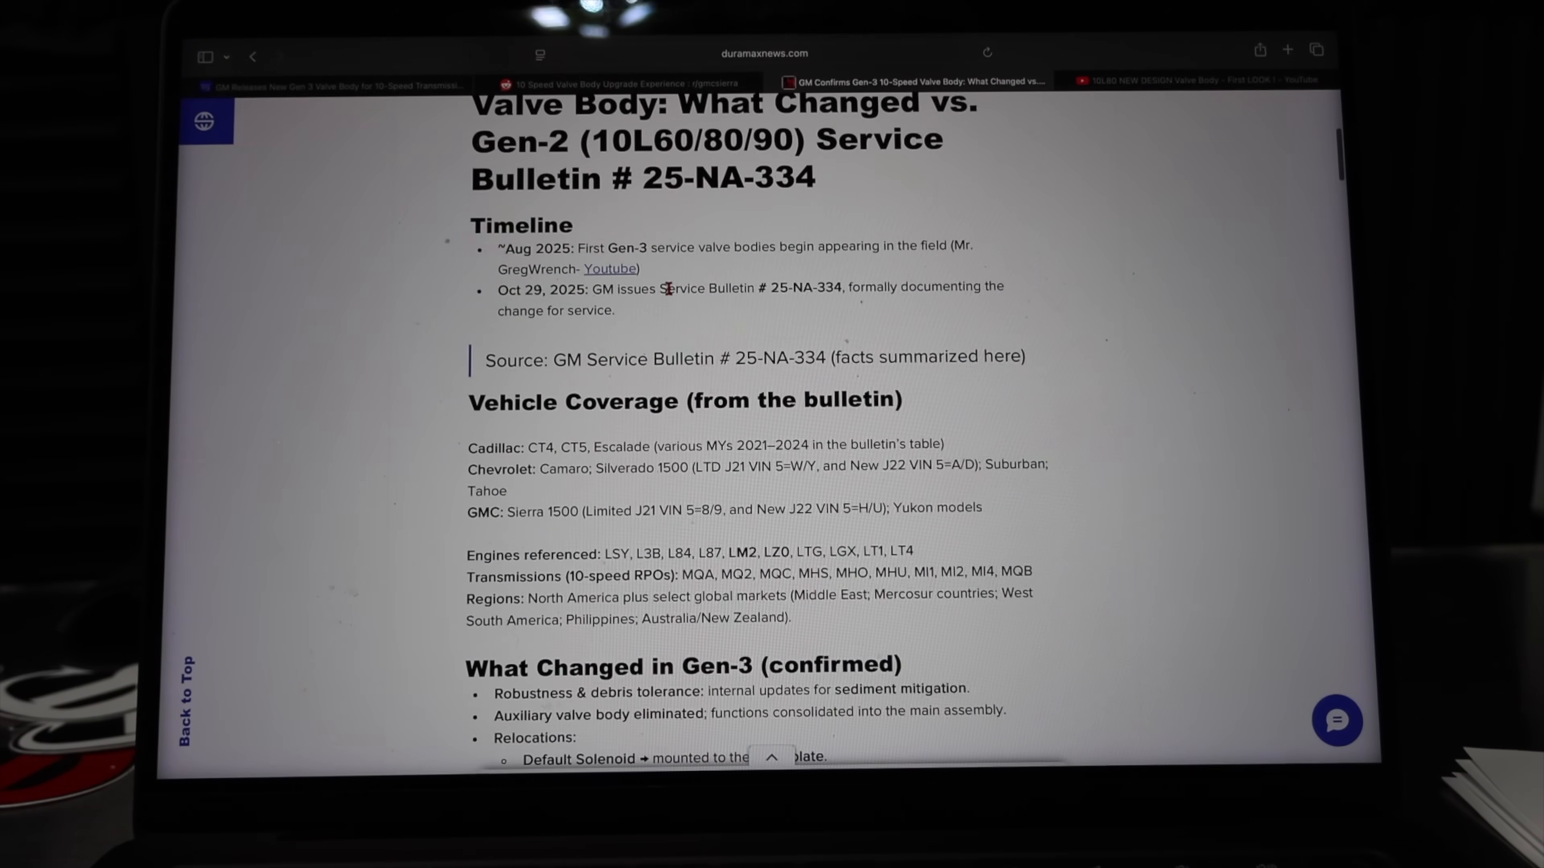
pyautogui.scroll(3)
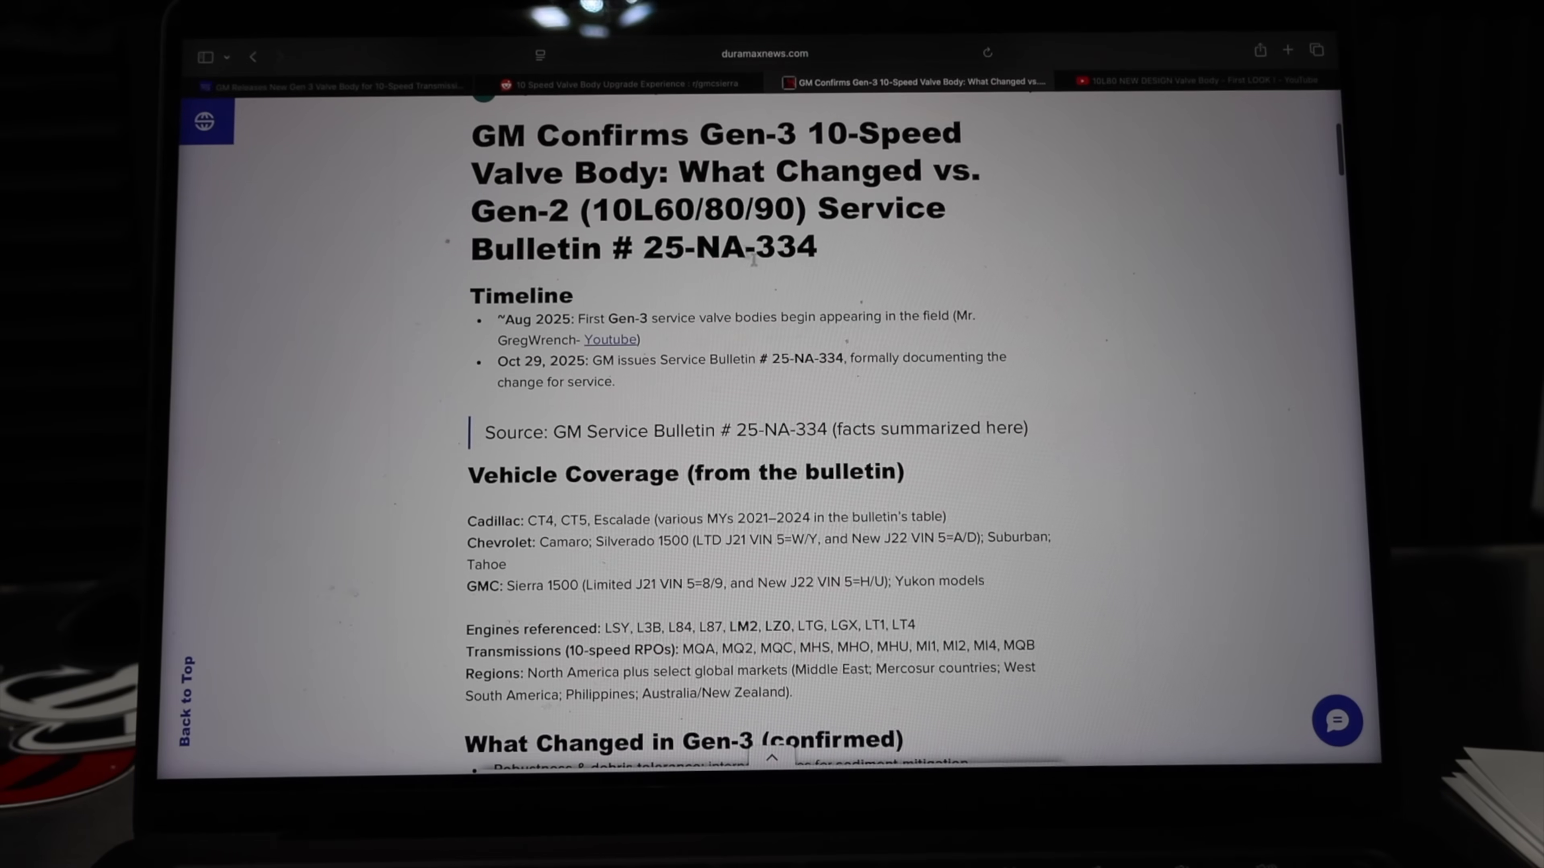
pyautogui.scroll(-3)
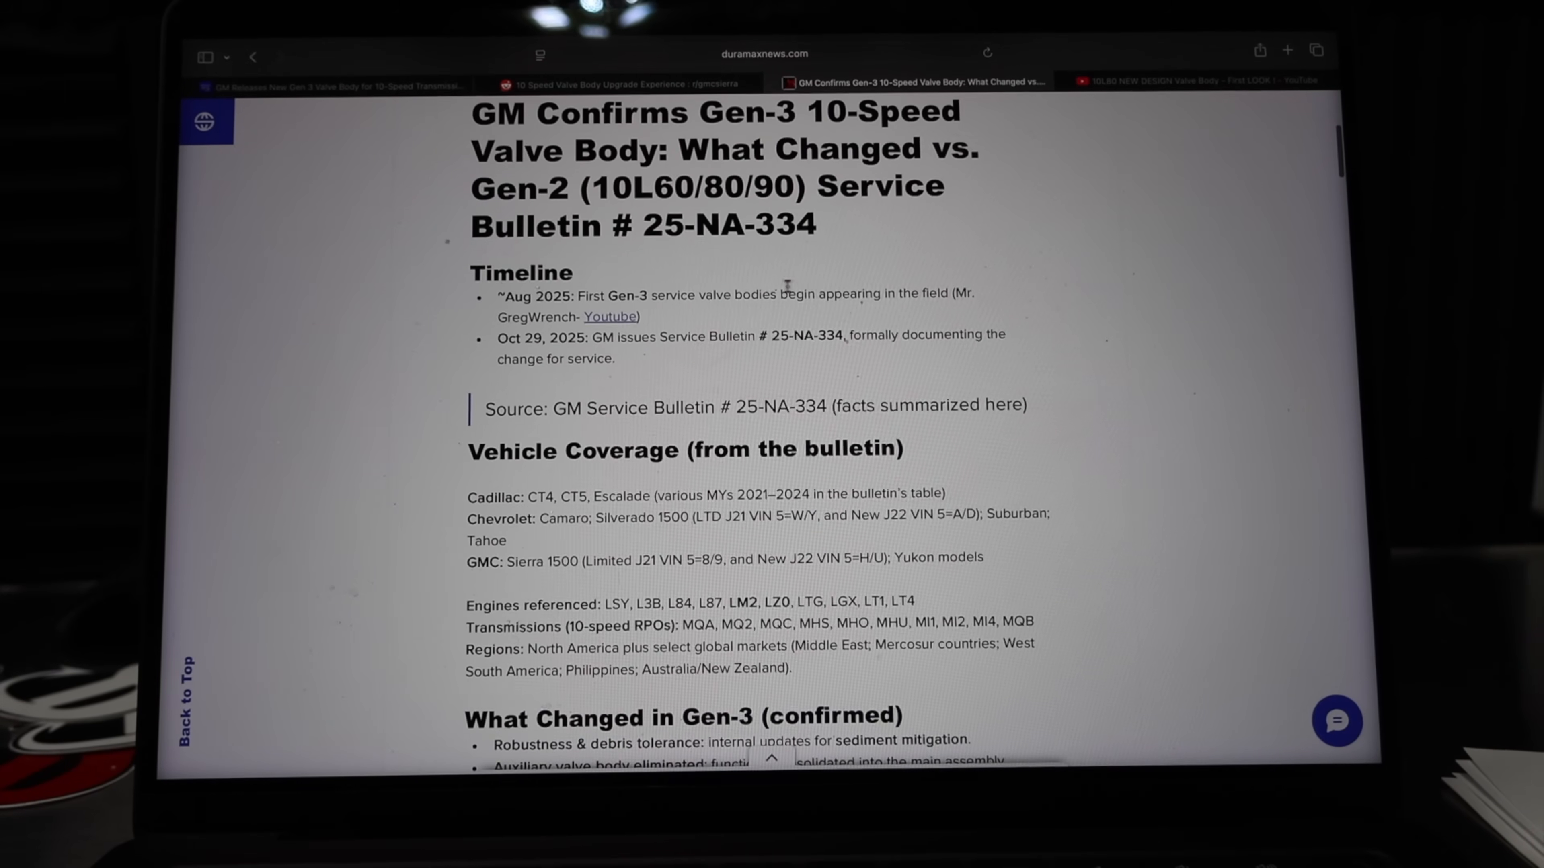
pyautogui.scroll(-3)
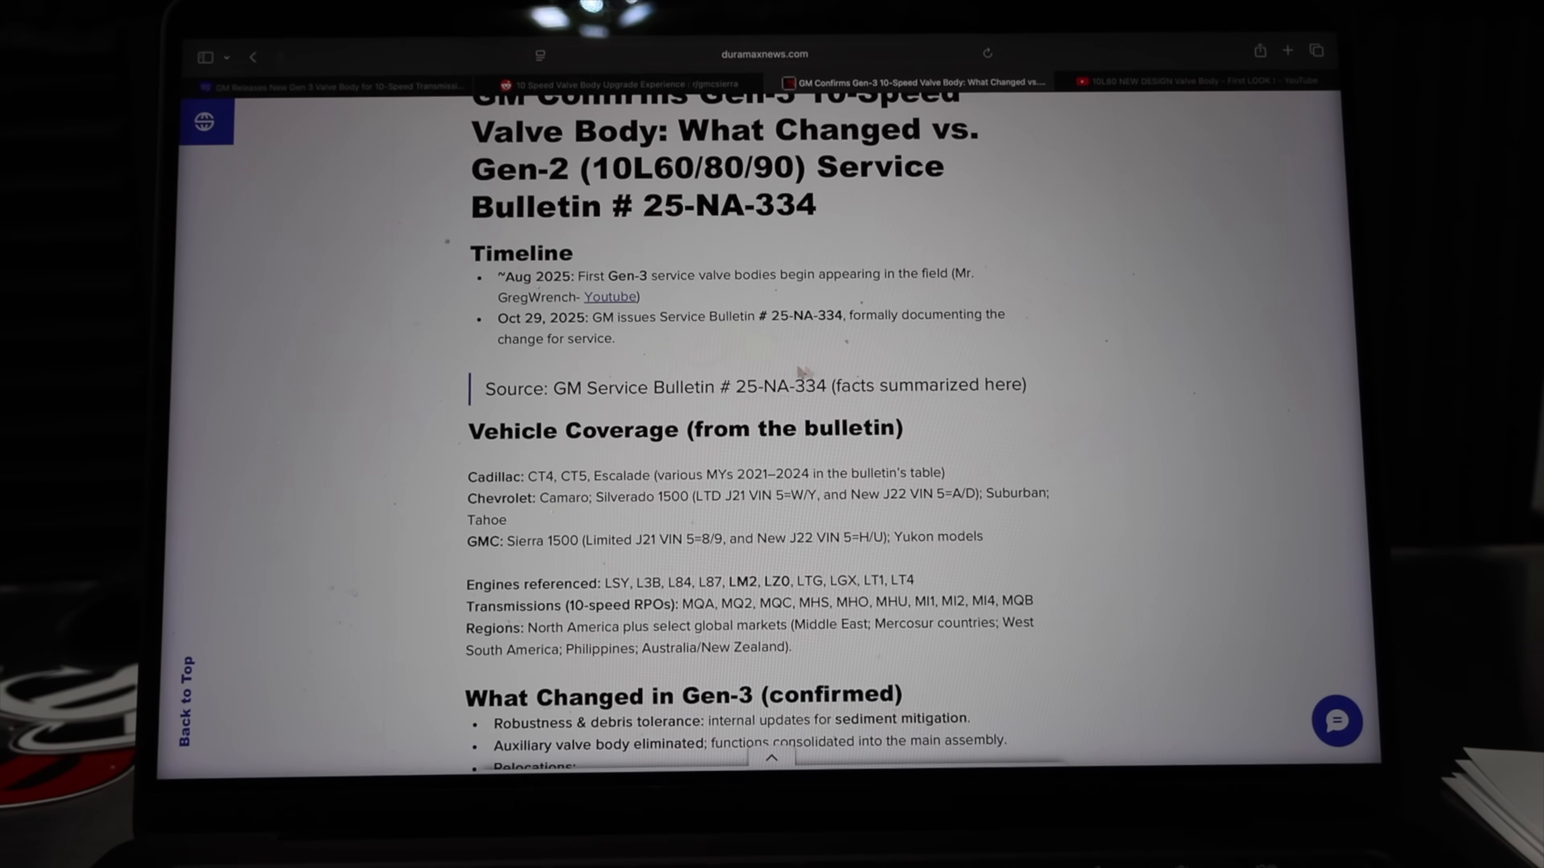
# Continue down to the What Changed in Gen-3 list, reaching the updated fasteners and bolt kit
pyautogui.scroll(-3)
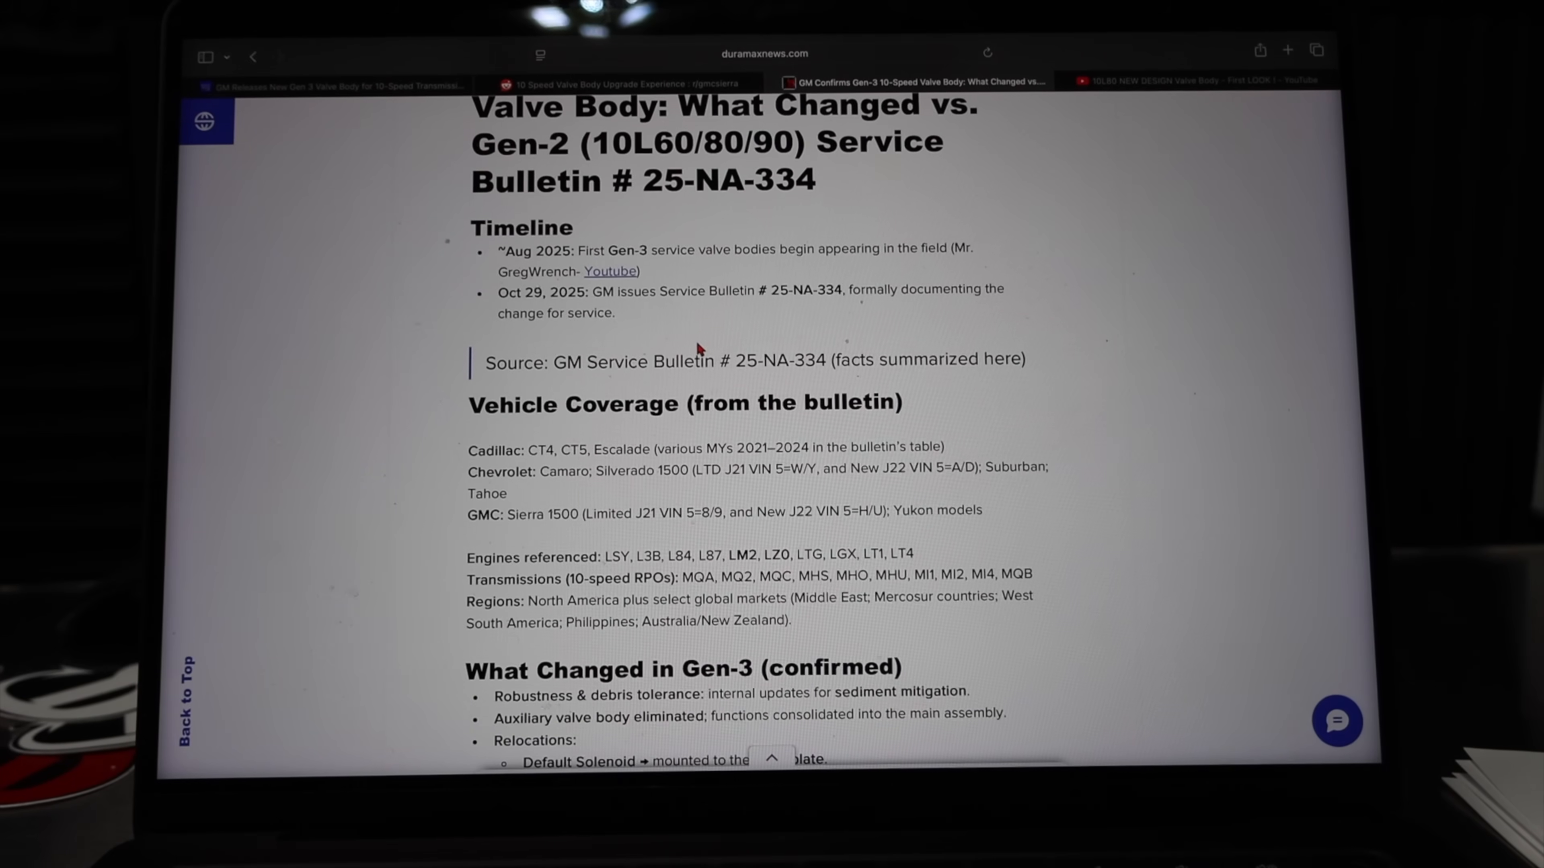
pyautogui.scroll(-3)
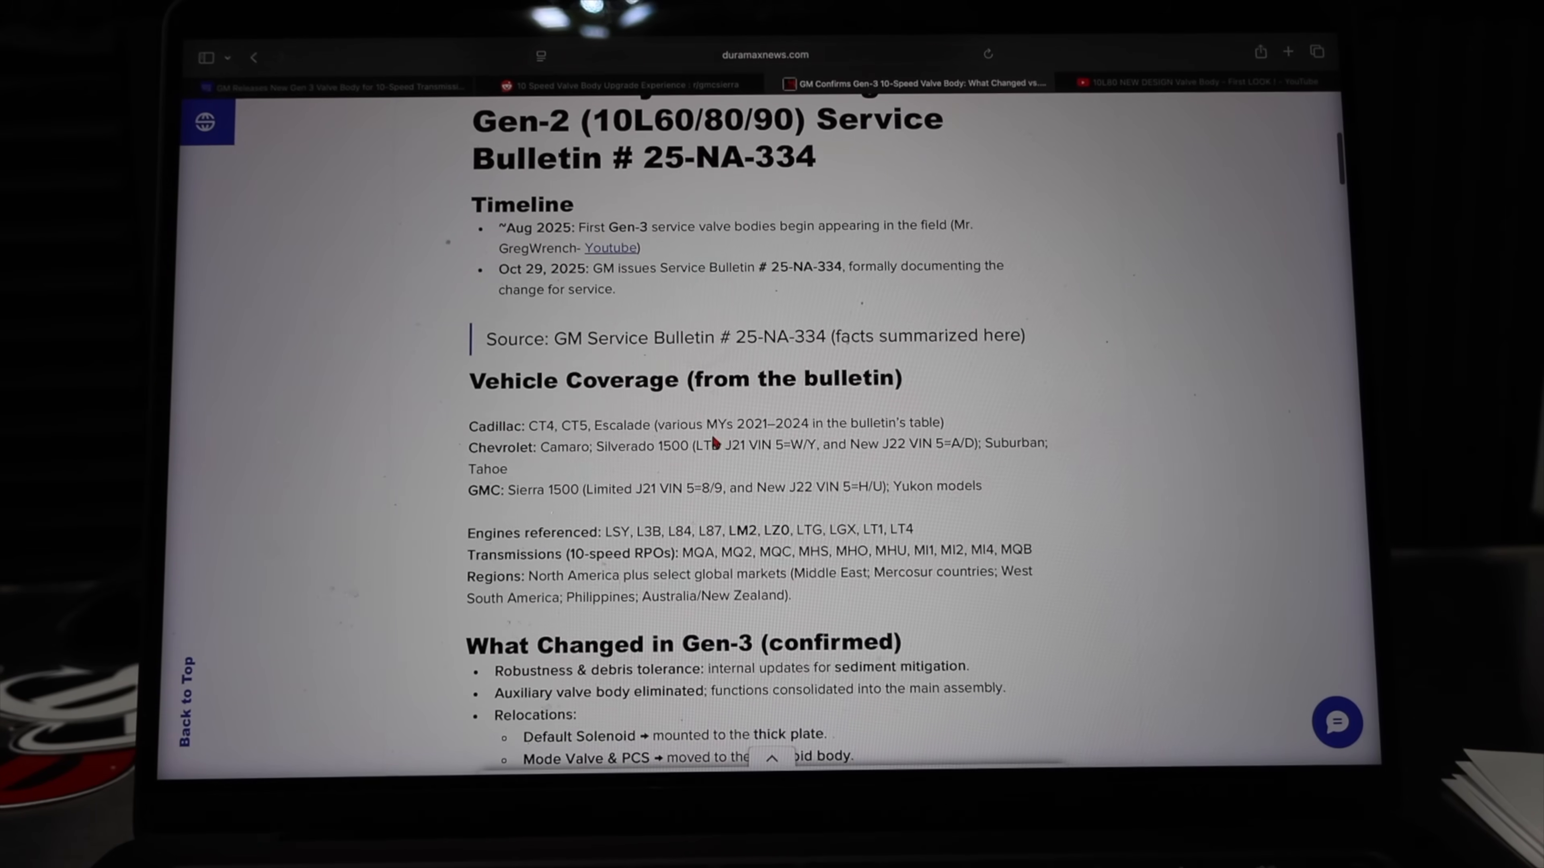
pyautogui.scroll(-3)
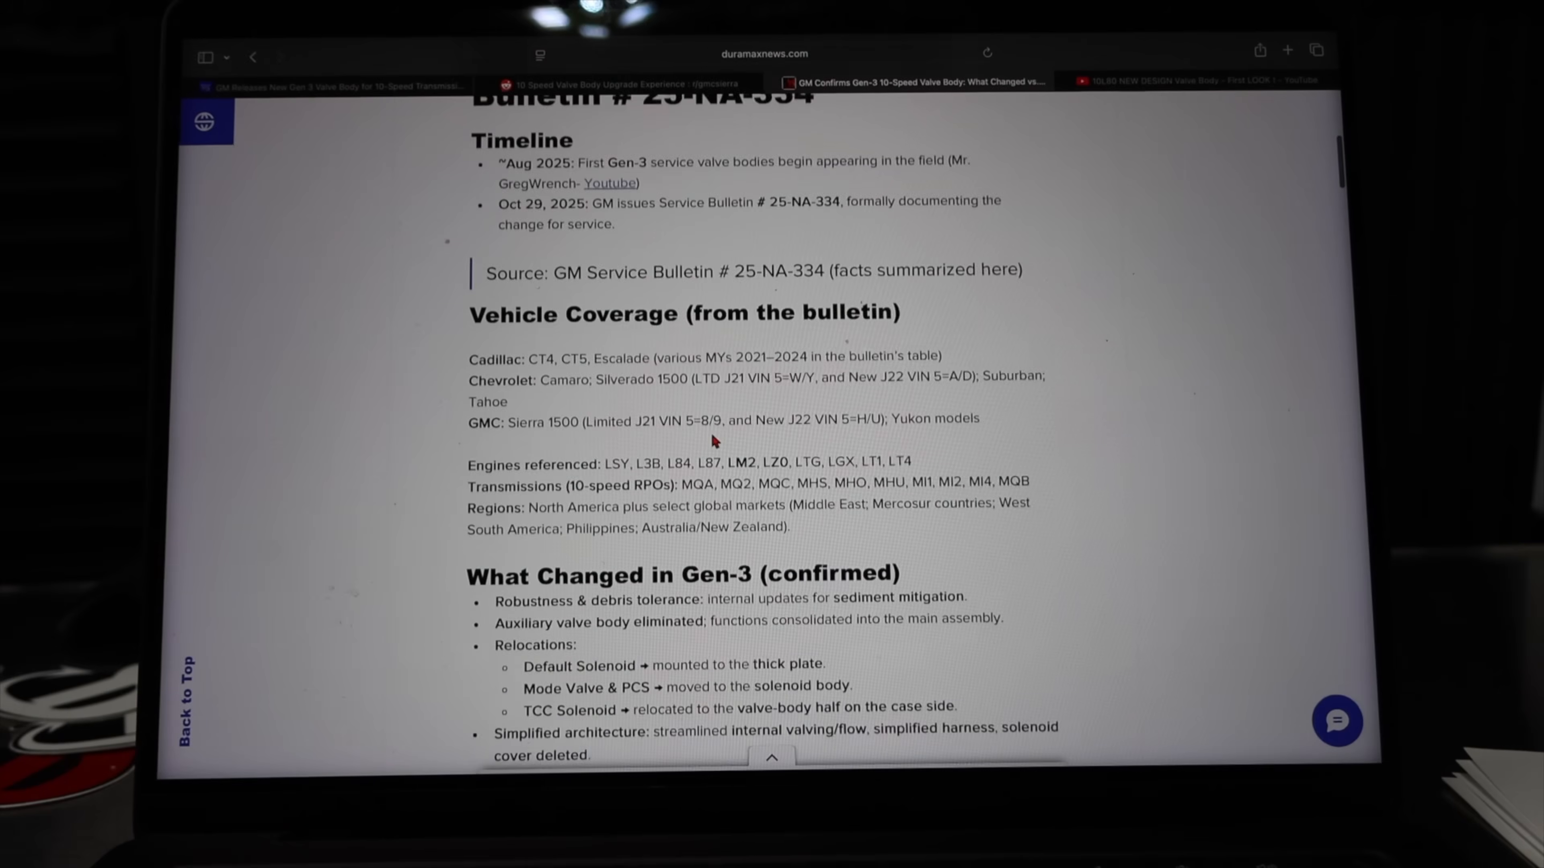
pyautogui.scroll(-3)
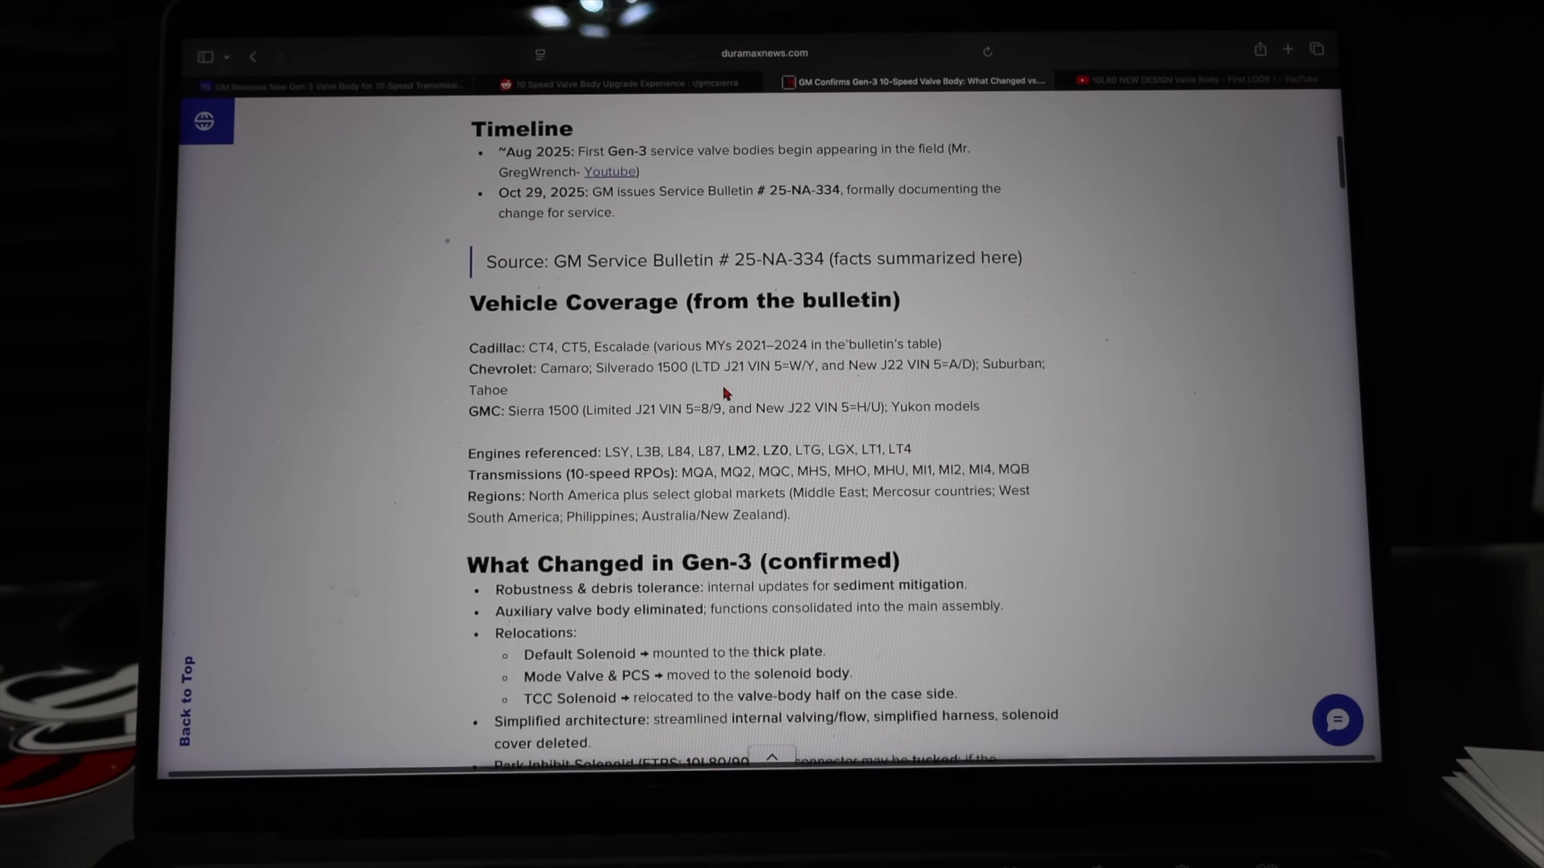
pyautogui.scroll(-3)
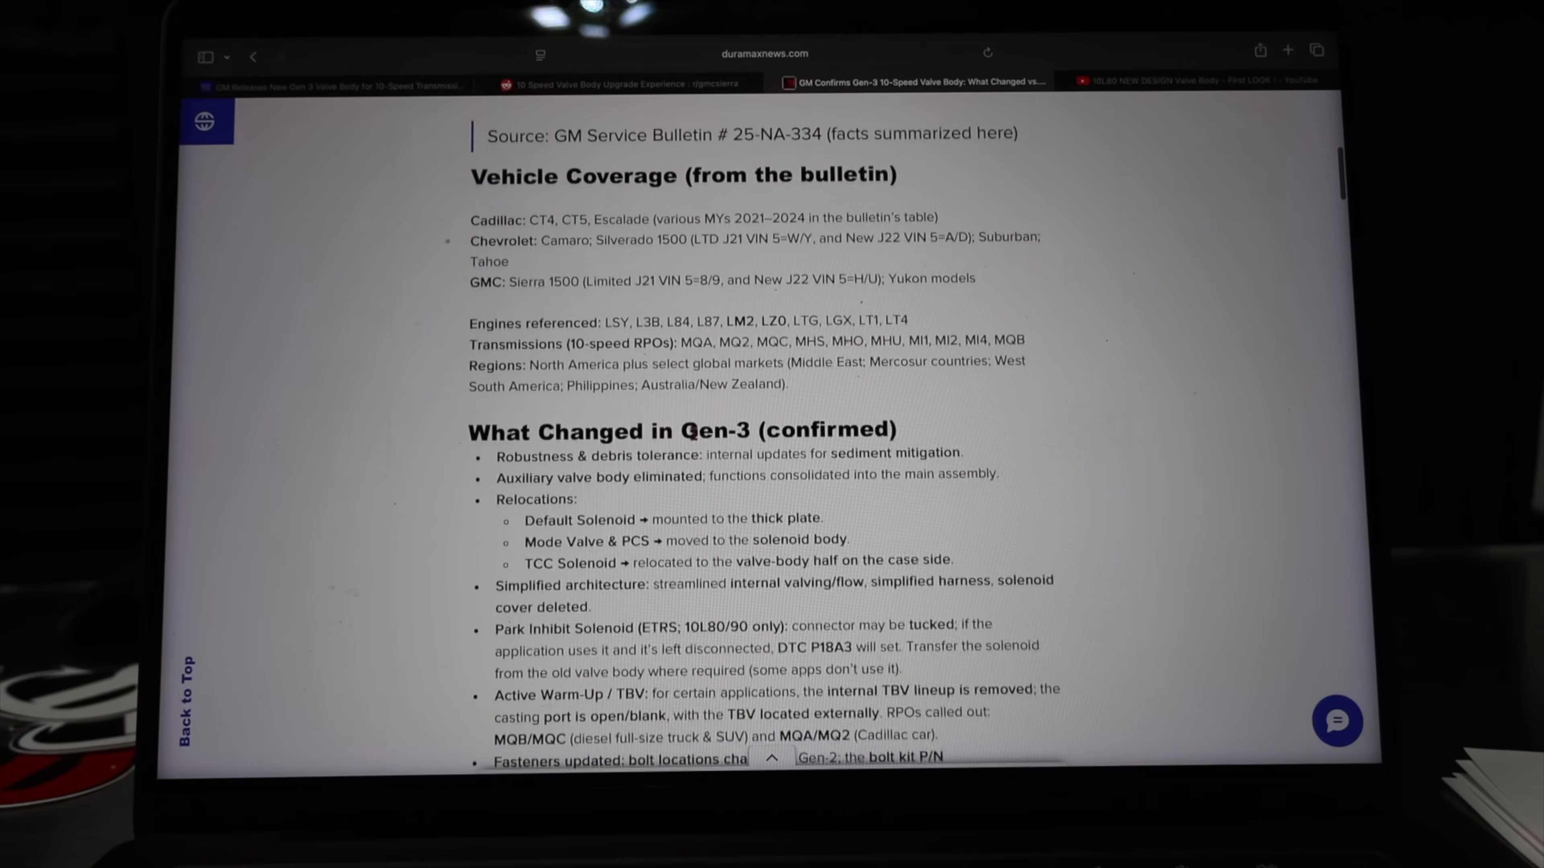
pyautogui.scroll(-3)
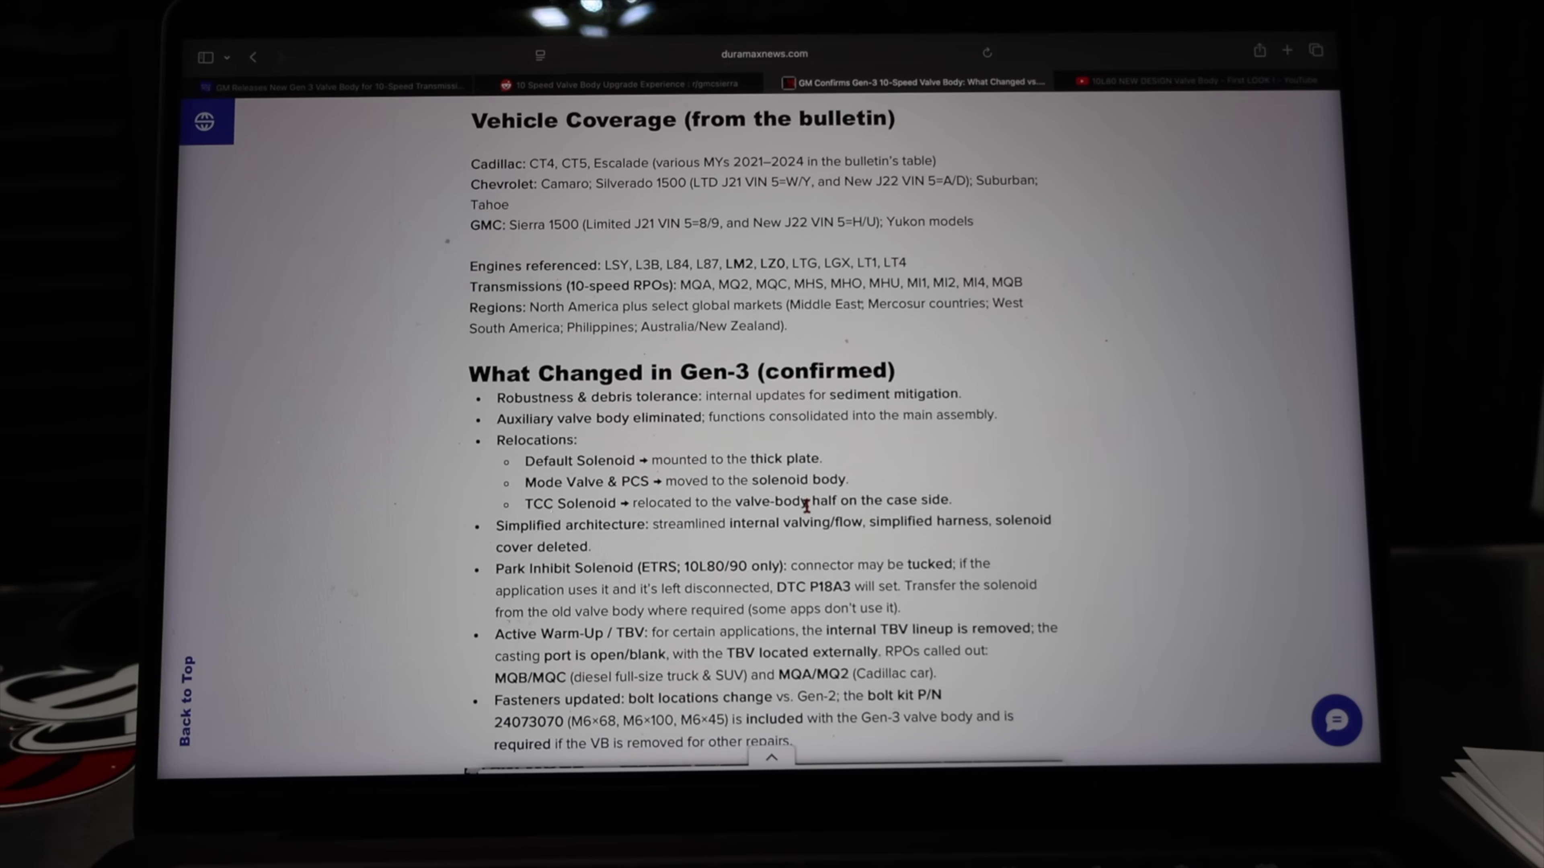
# View the valve body photo and Tech Takeaways, then scroll back to the confirmed-changes list
pyautogui.scroll(-3)
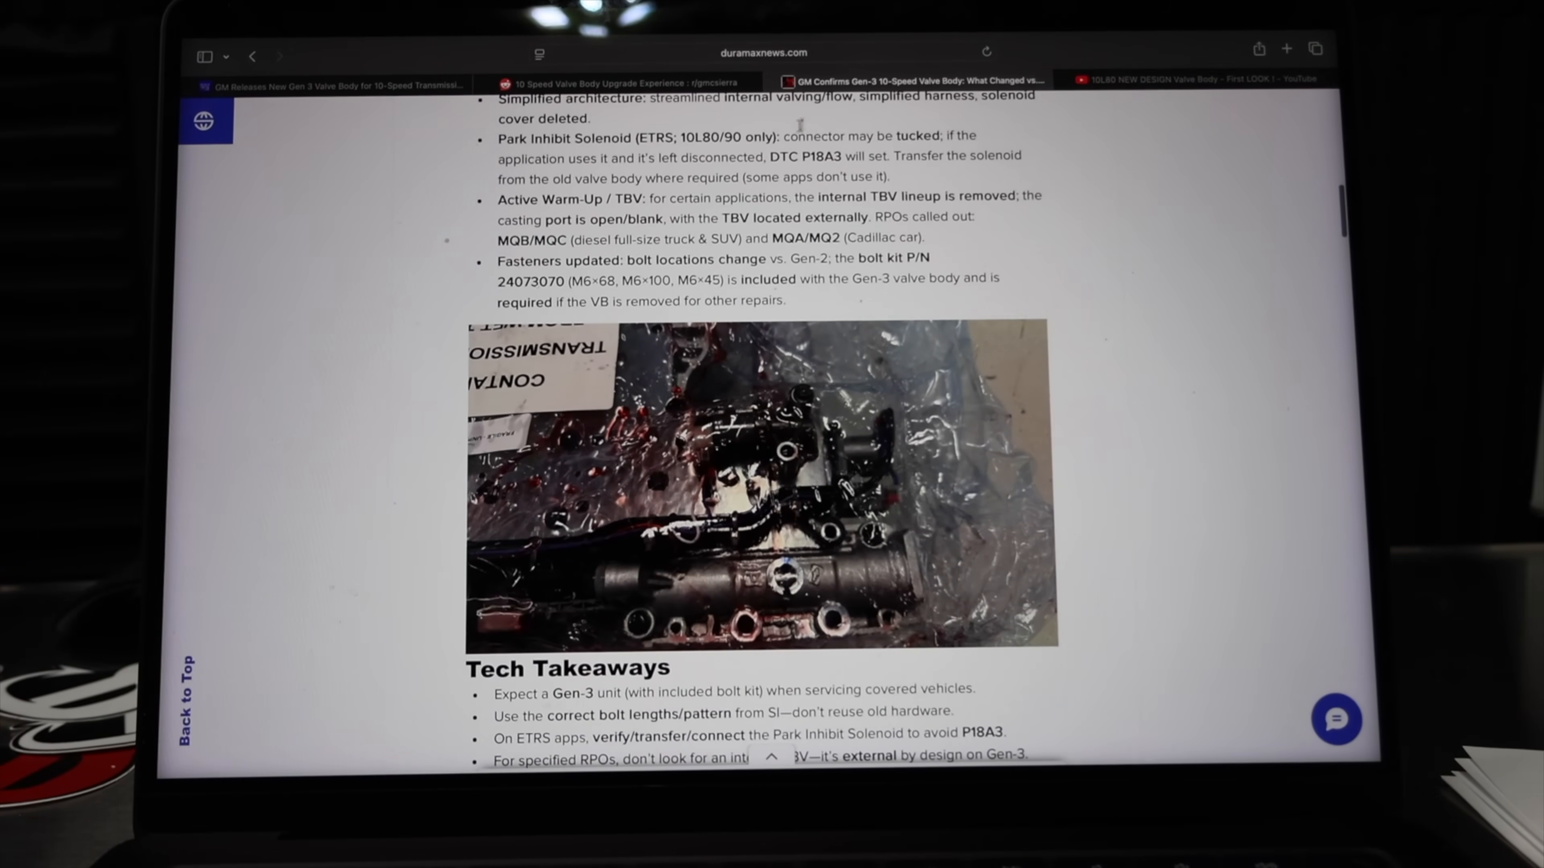
pyautogui.click(615, 83)
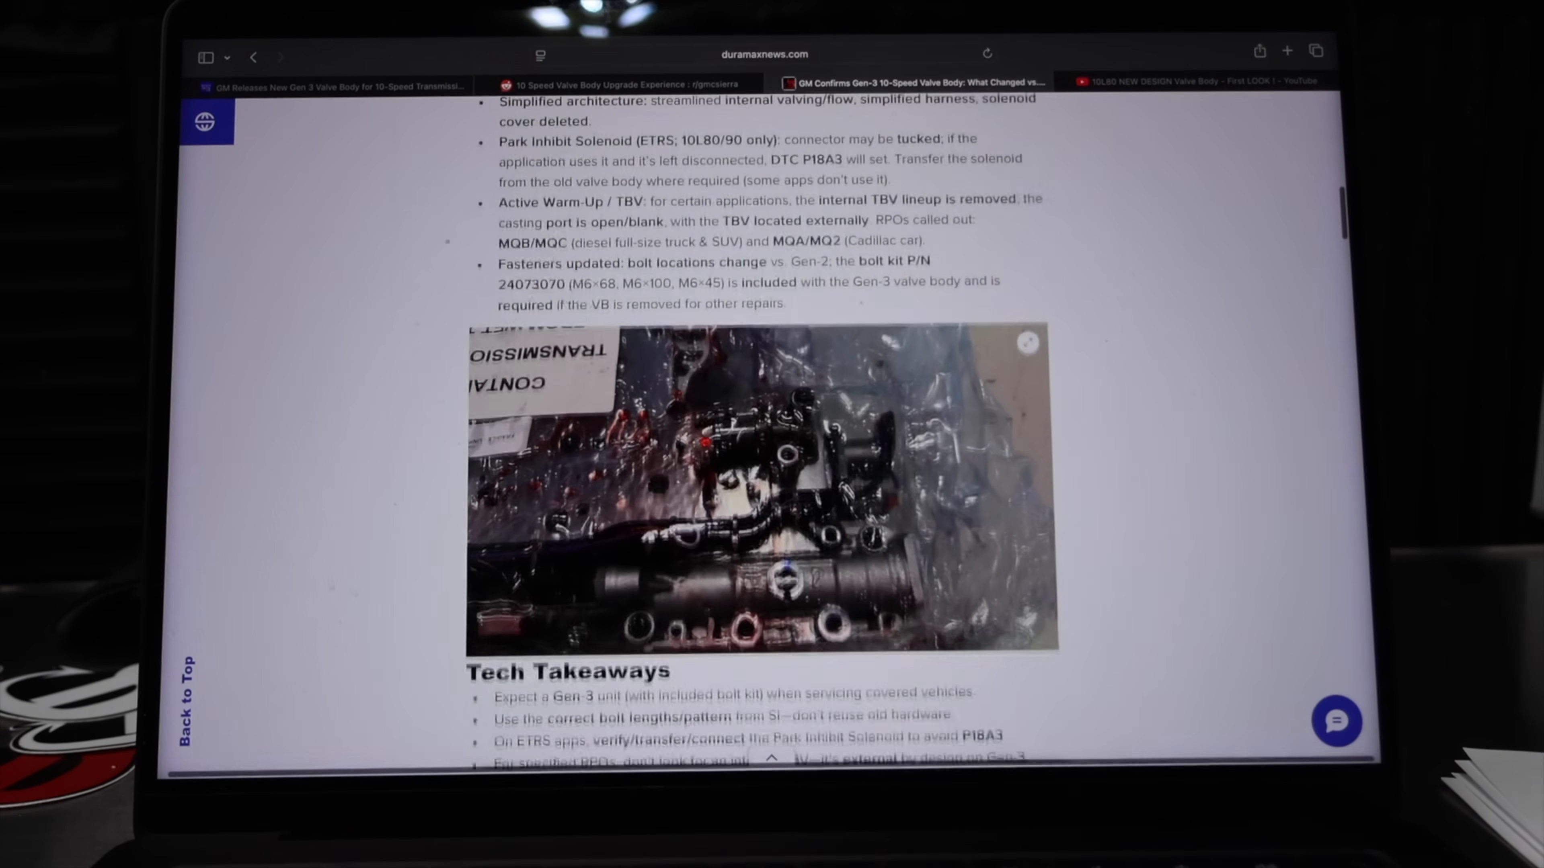
pyautogui.scroll(3)
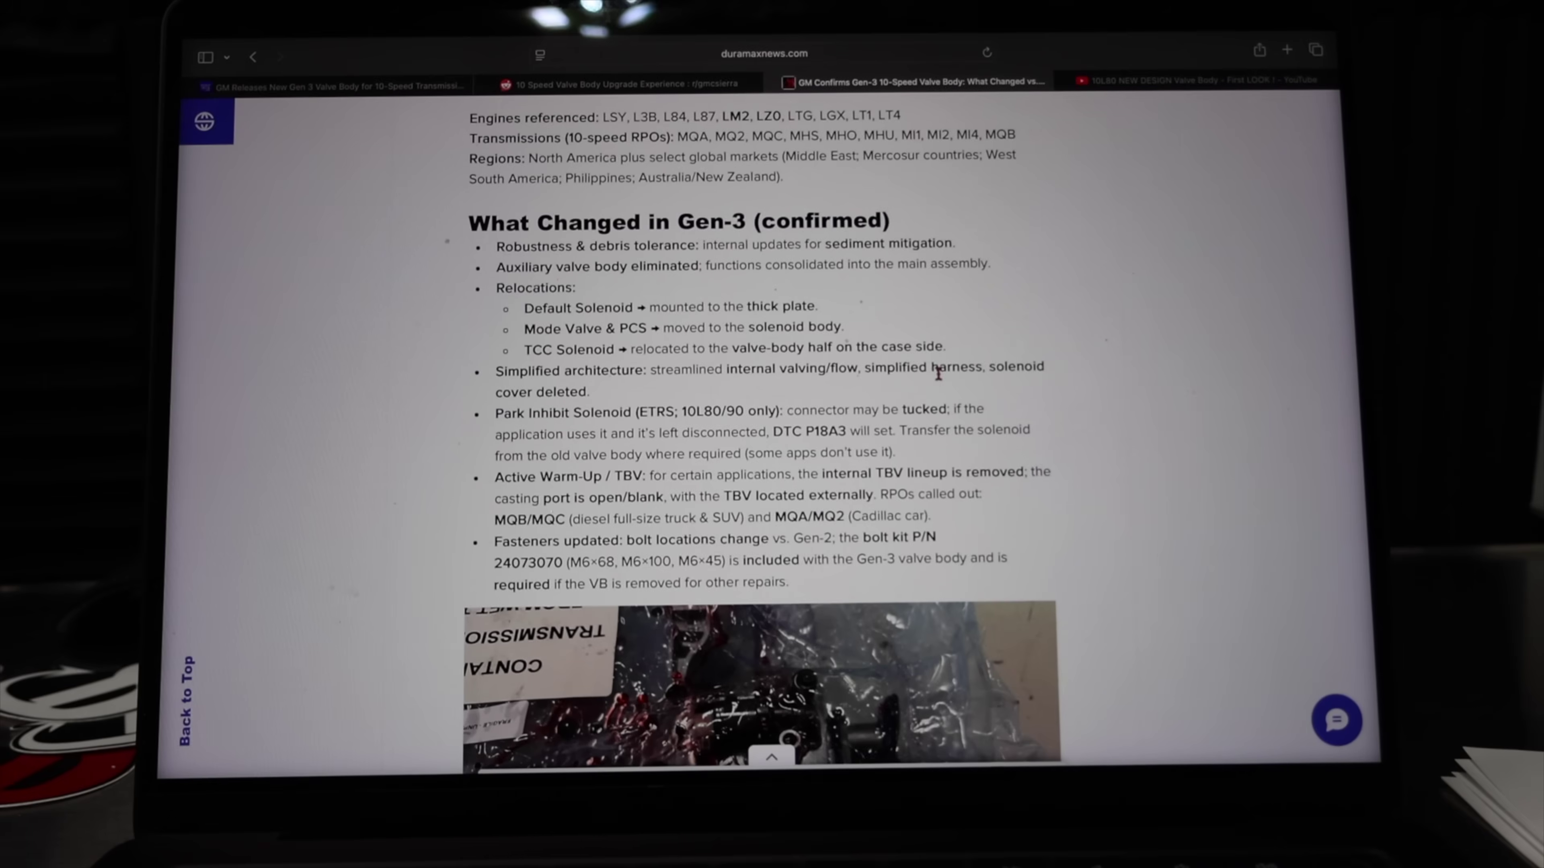
pyautogui.moveTo(1008, 385)
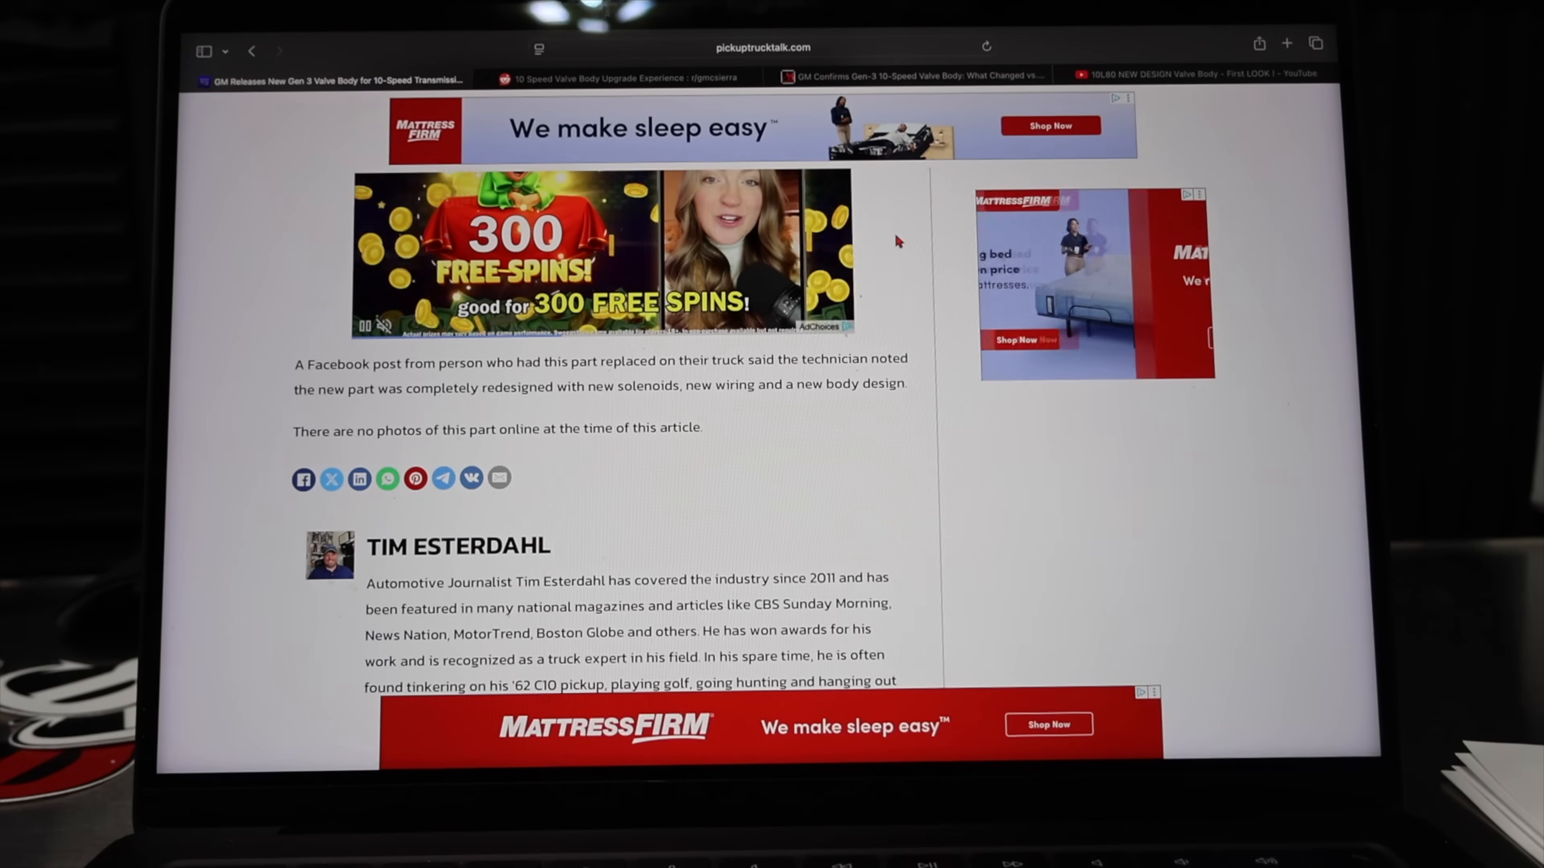
# Return to the Duramax News article and scroll into the What Changed in Gen-3 list
pyautogui.click(906, 77)
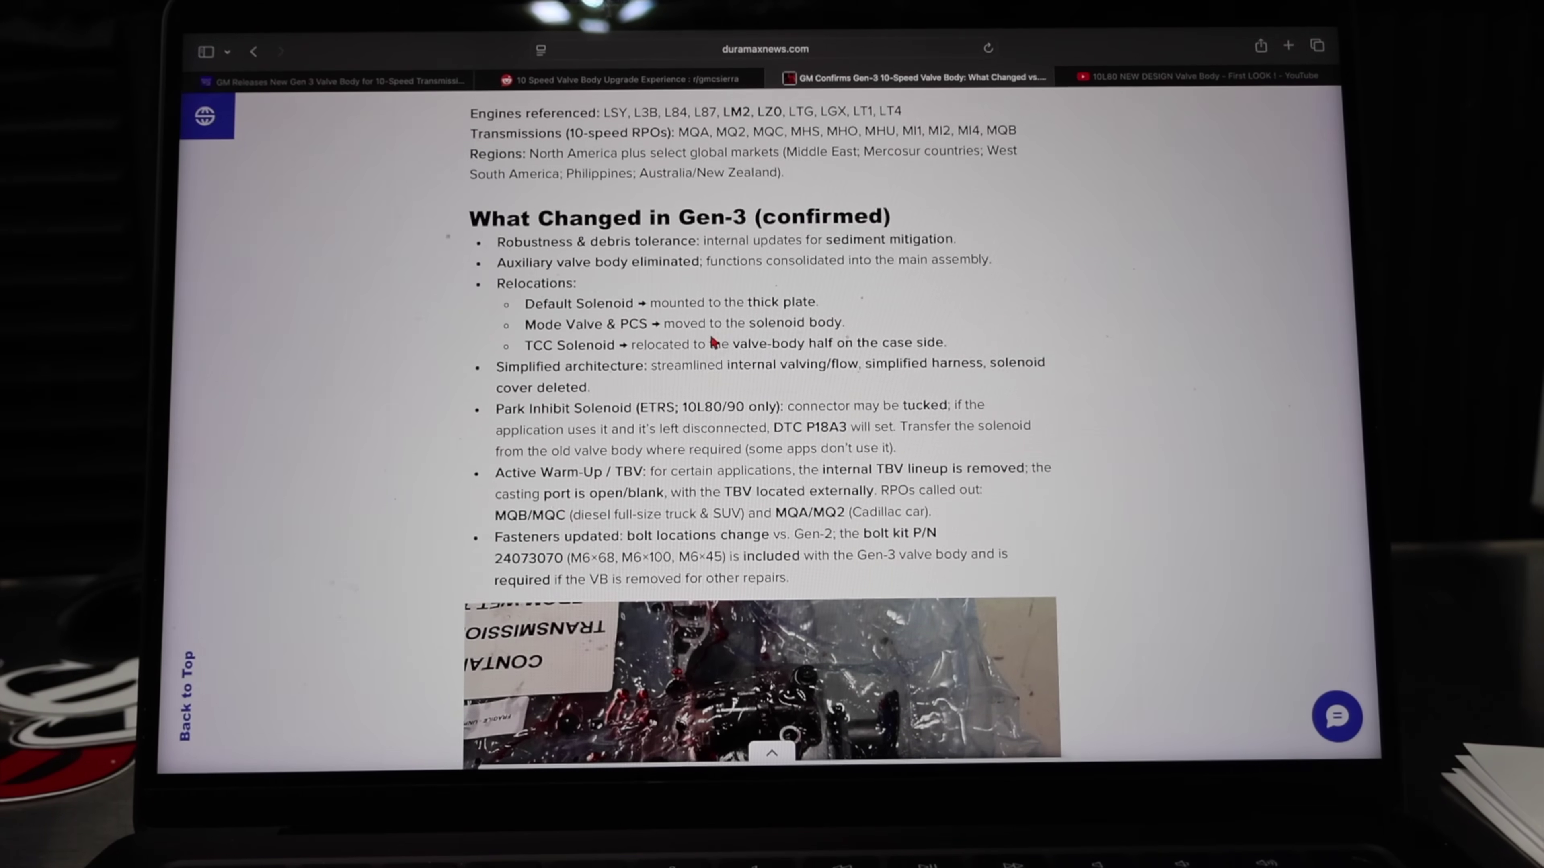
pyautogui.scroll(-3)
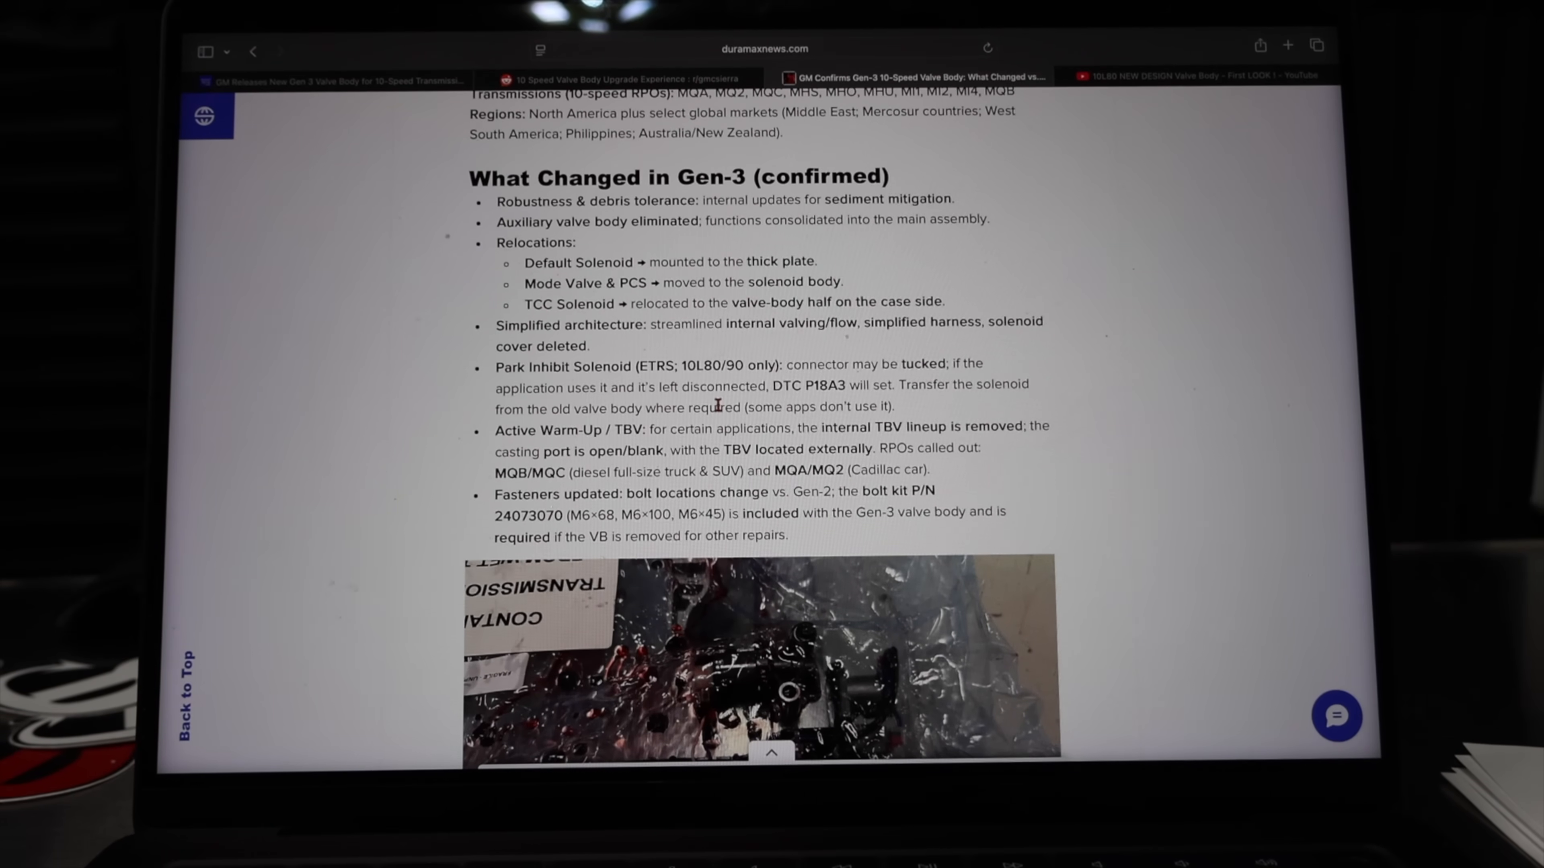
pyautogui.moveTo(968, 405)
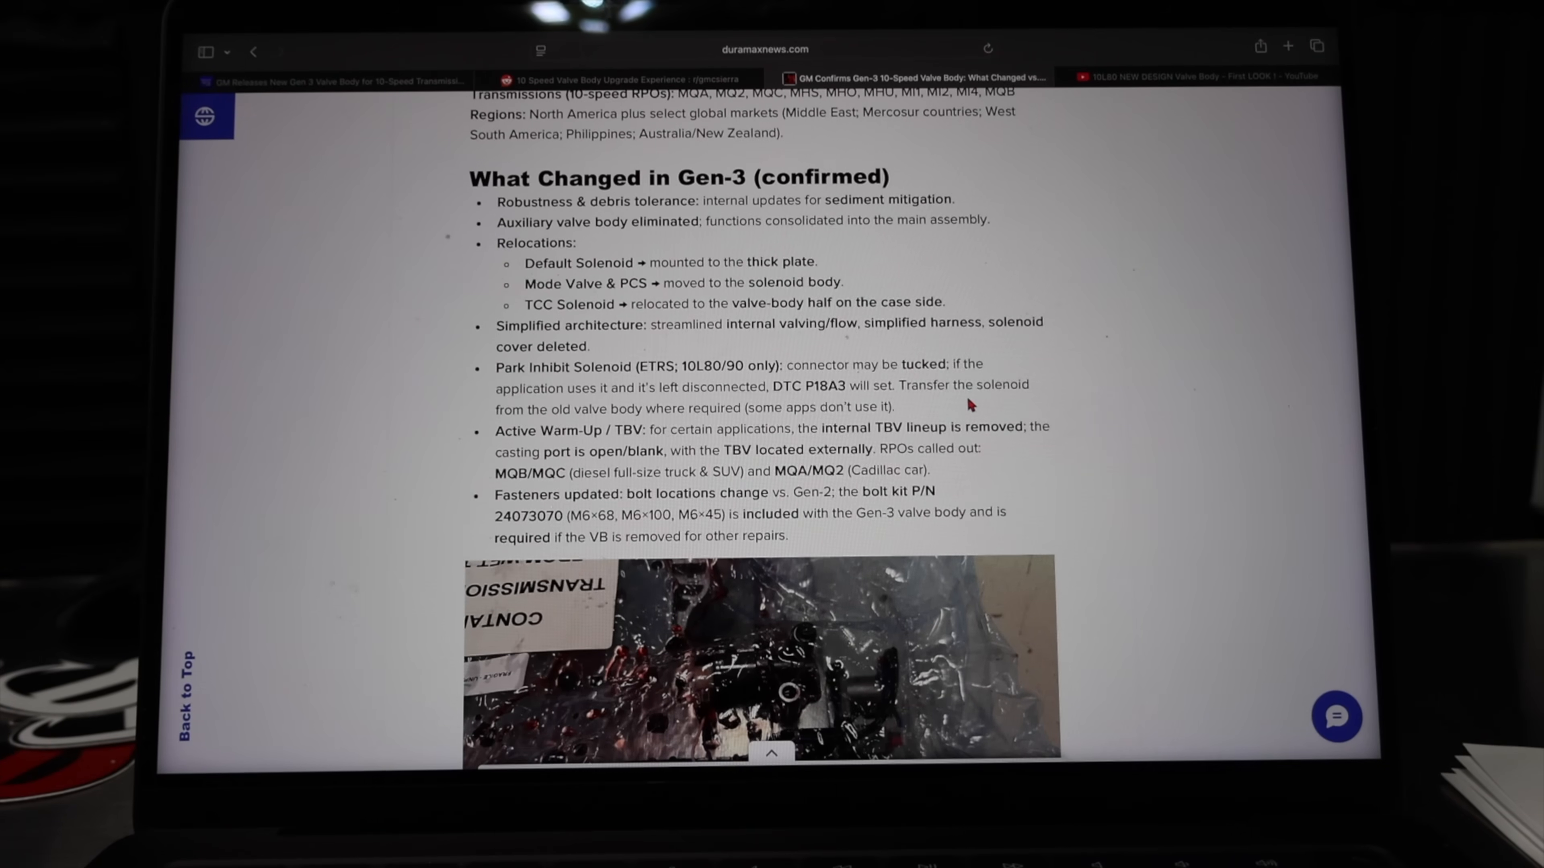
pyautogui.moveTo(921, 399)
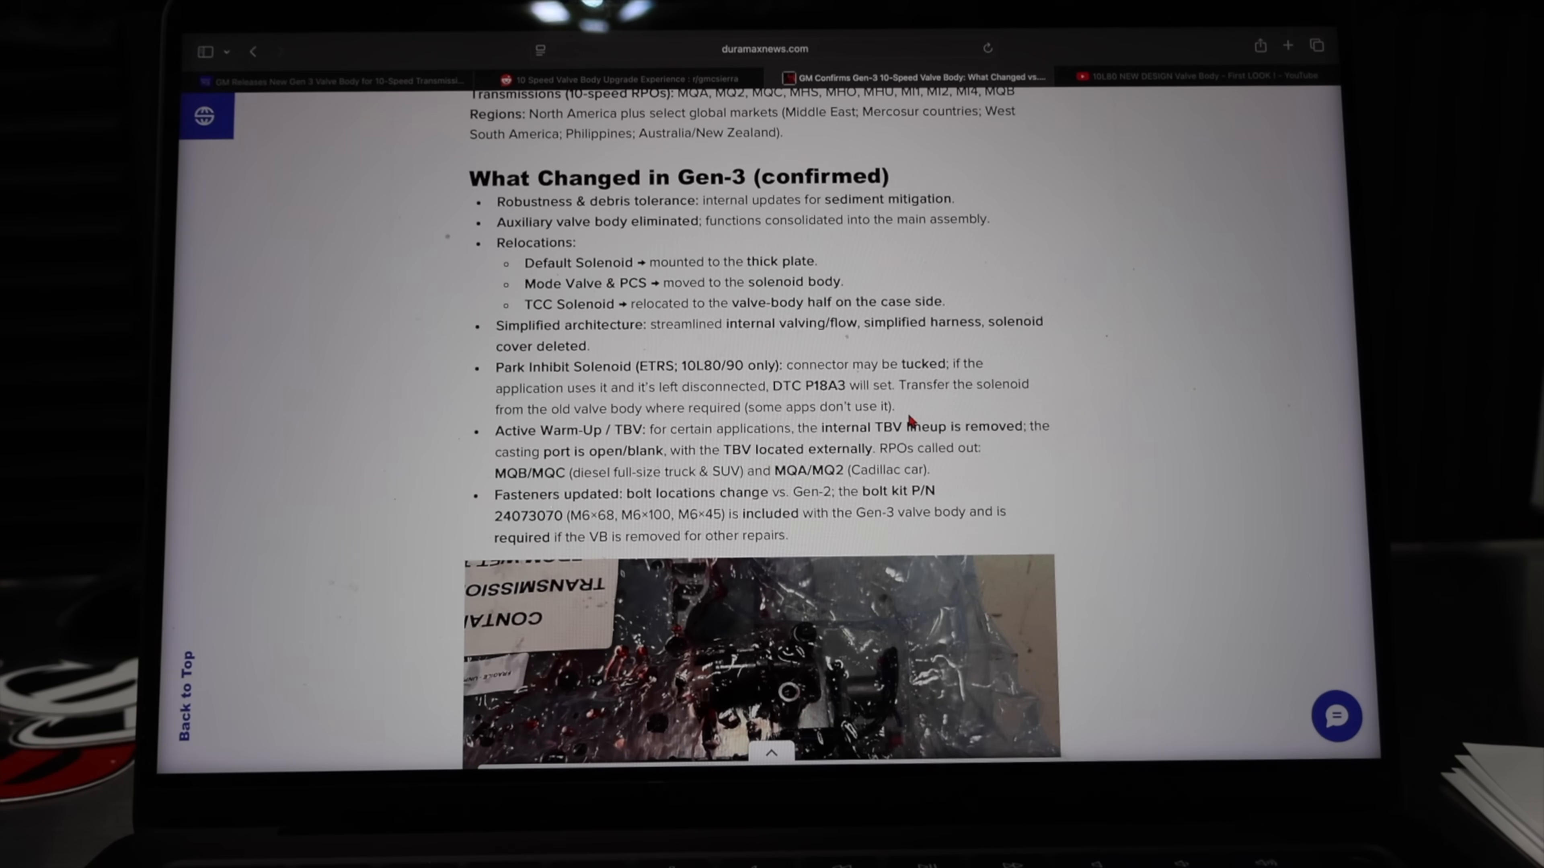
# Scroll to the Fasteners updated bullet with bolt kit P/N 24073070 above the valve body photo
pyautogui.scroll(-3)
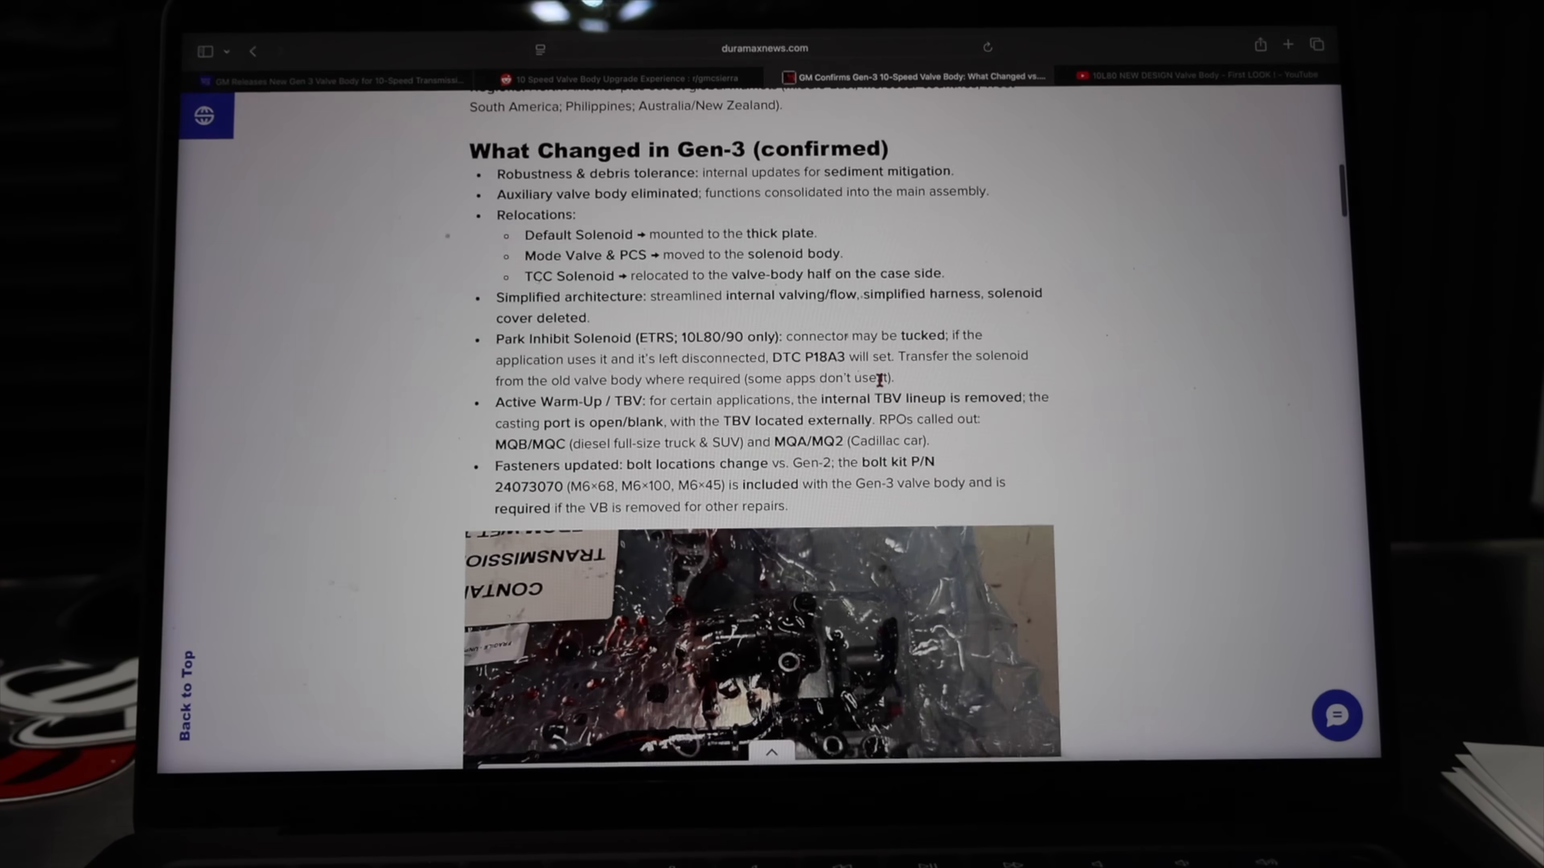
pyautogui.scroll(-3)
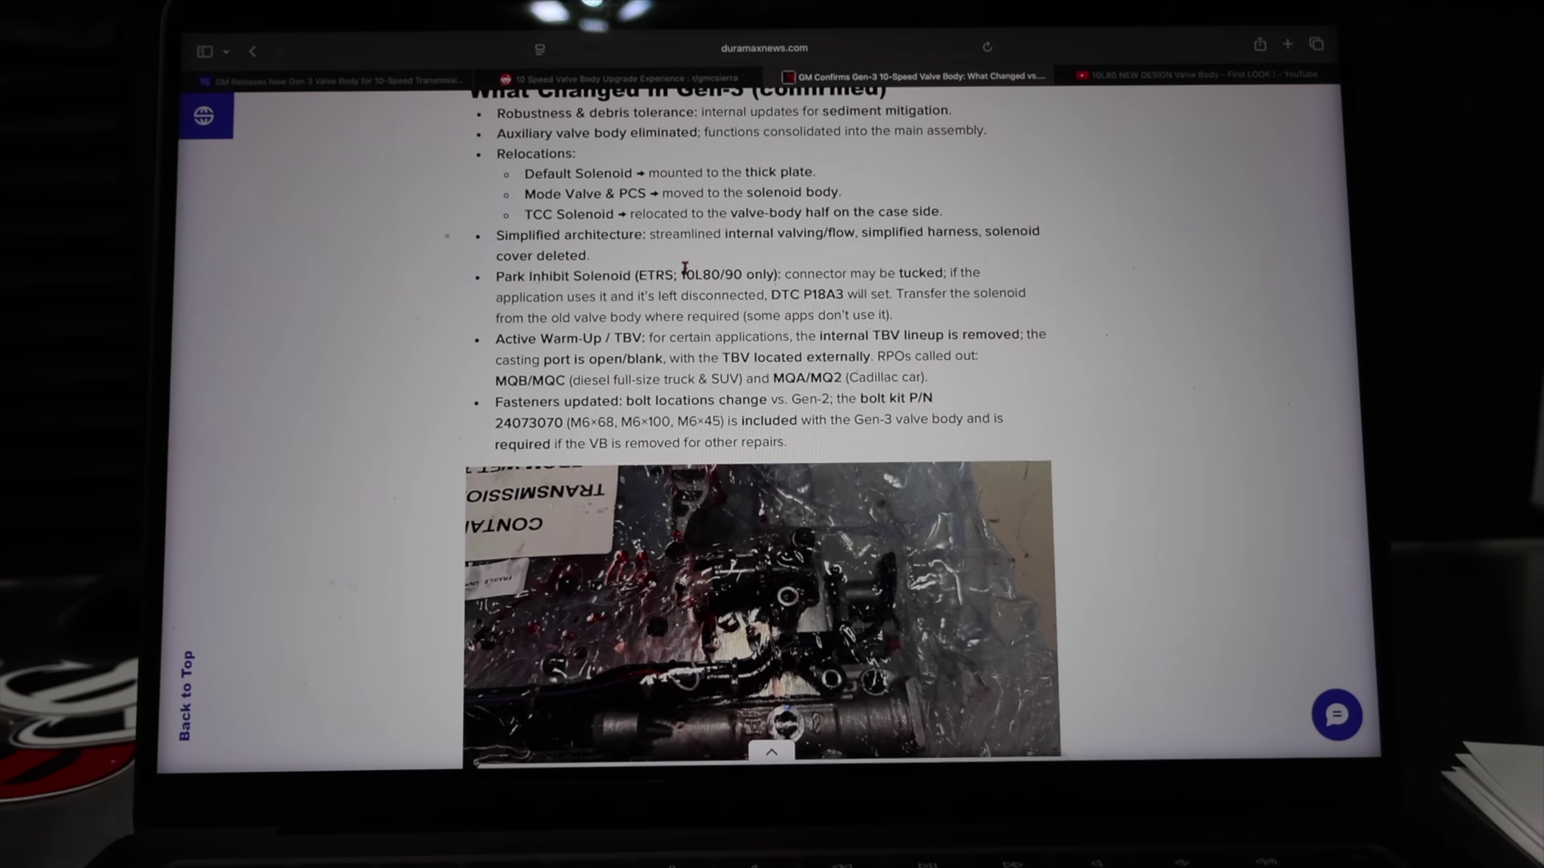
pyautogui.scroll(3)
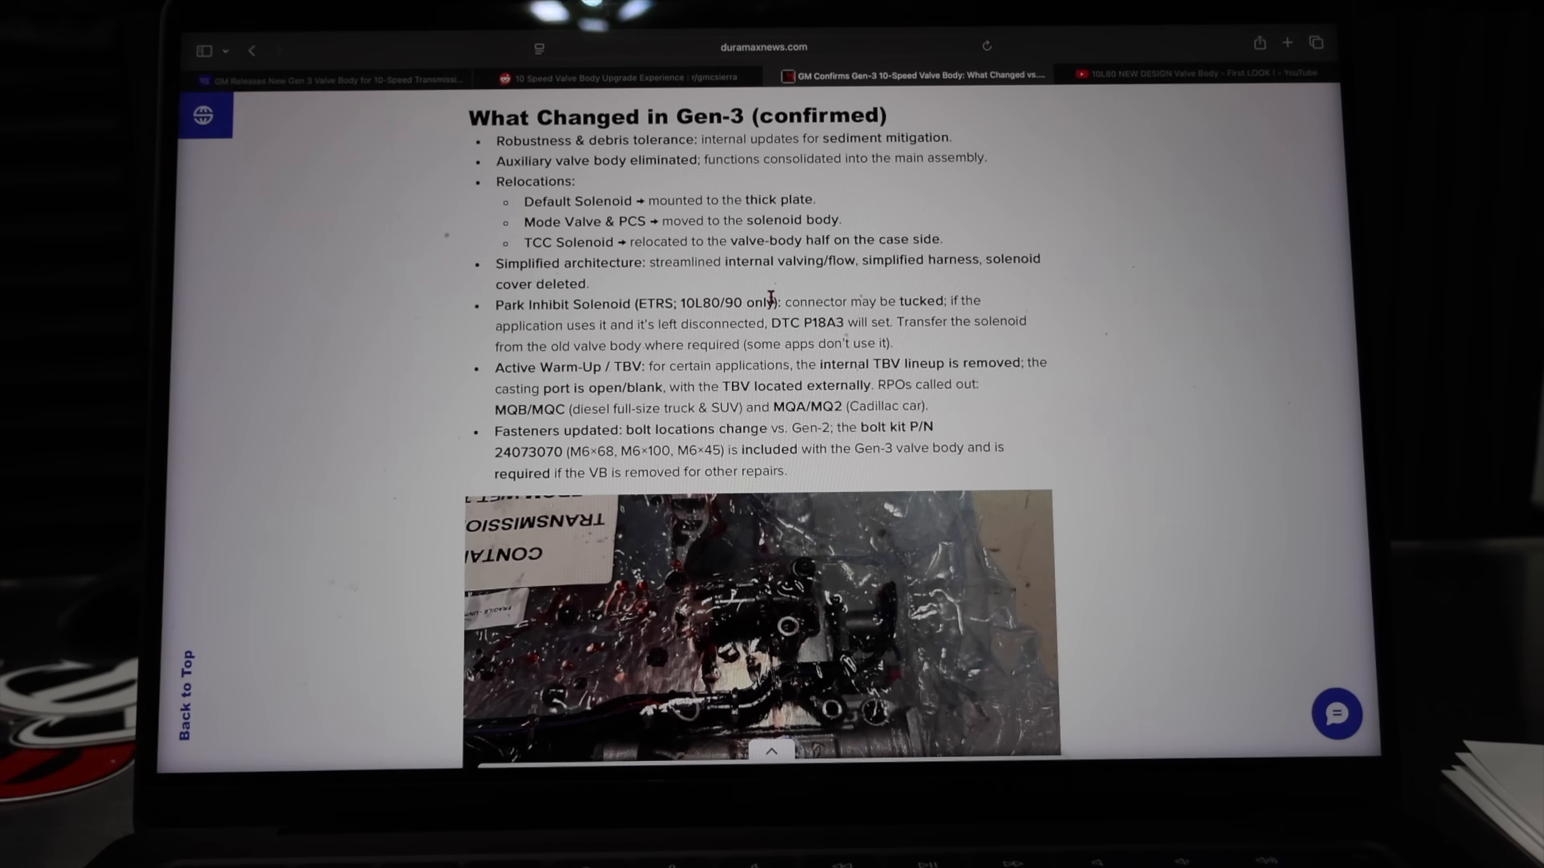
pyautogui.scroll(3)
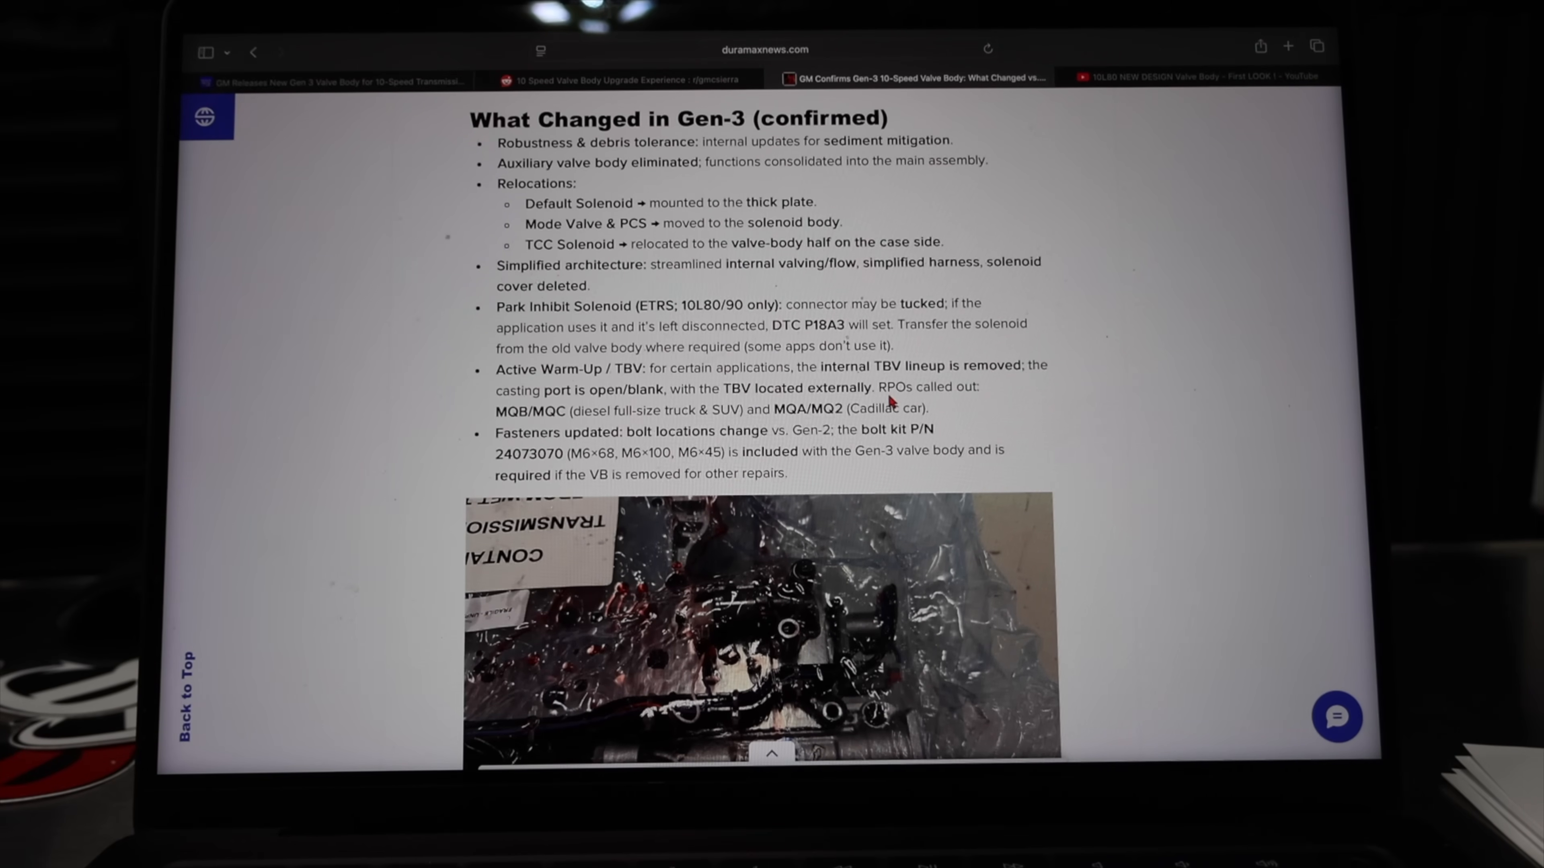
pyautogui.scroll(-3)
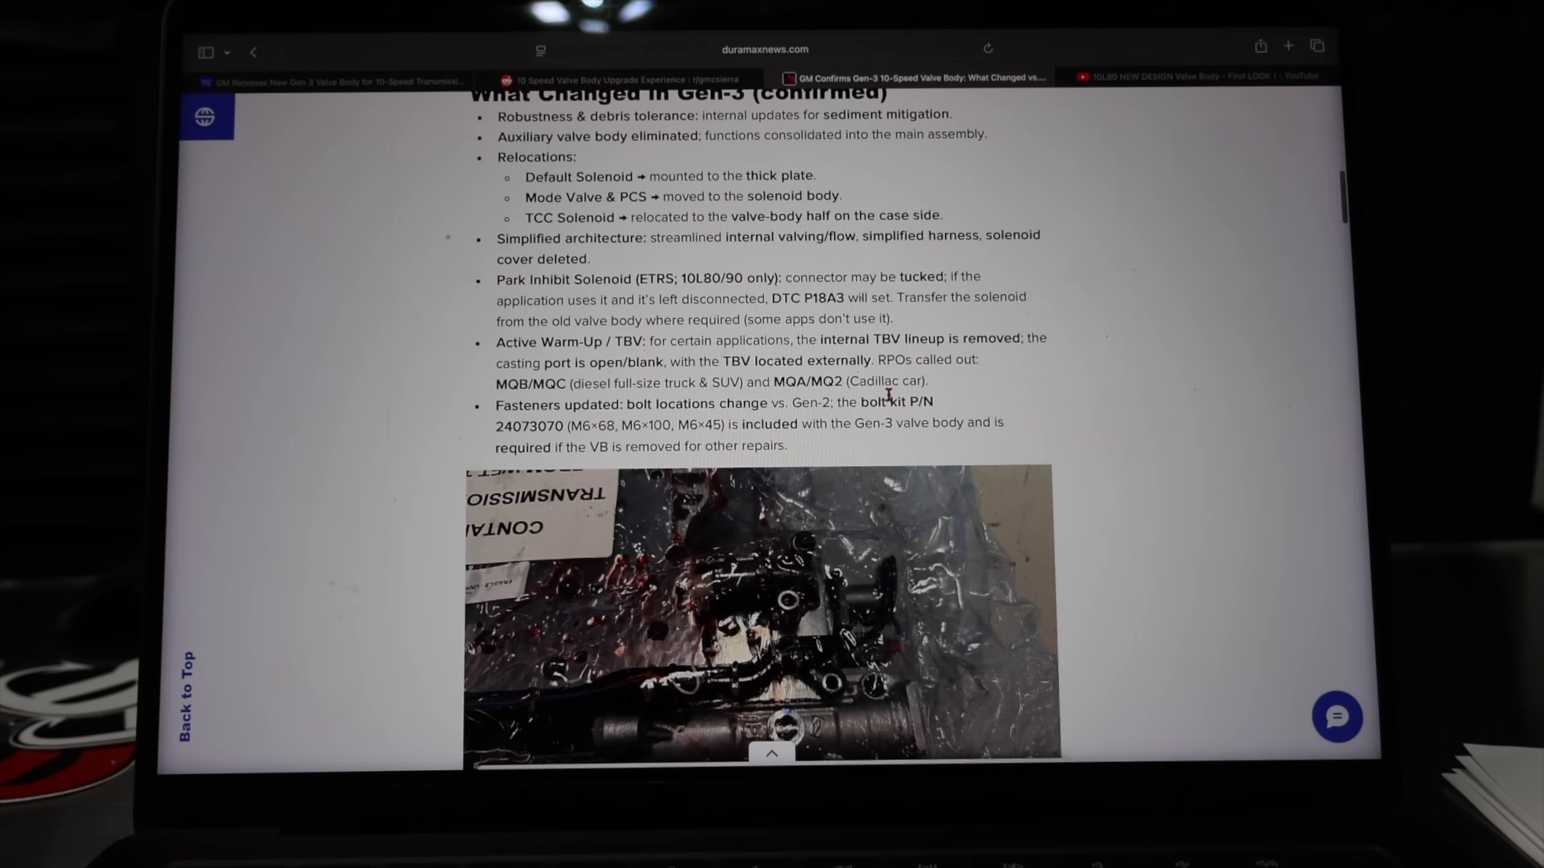
pyautogui.scroll(-3)
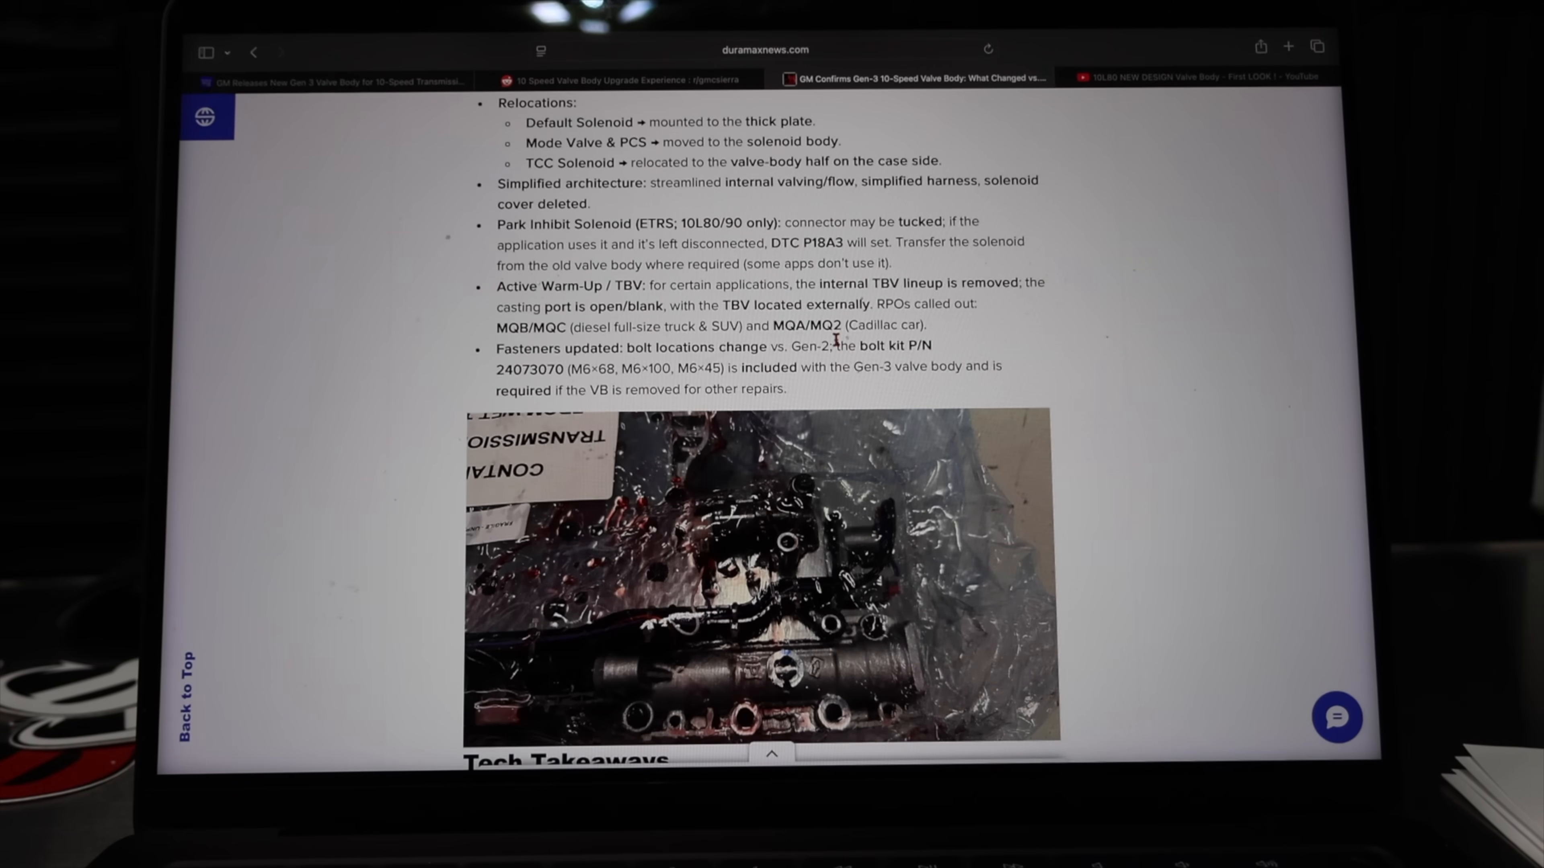
pyautogui.moveTo(864, 364)
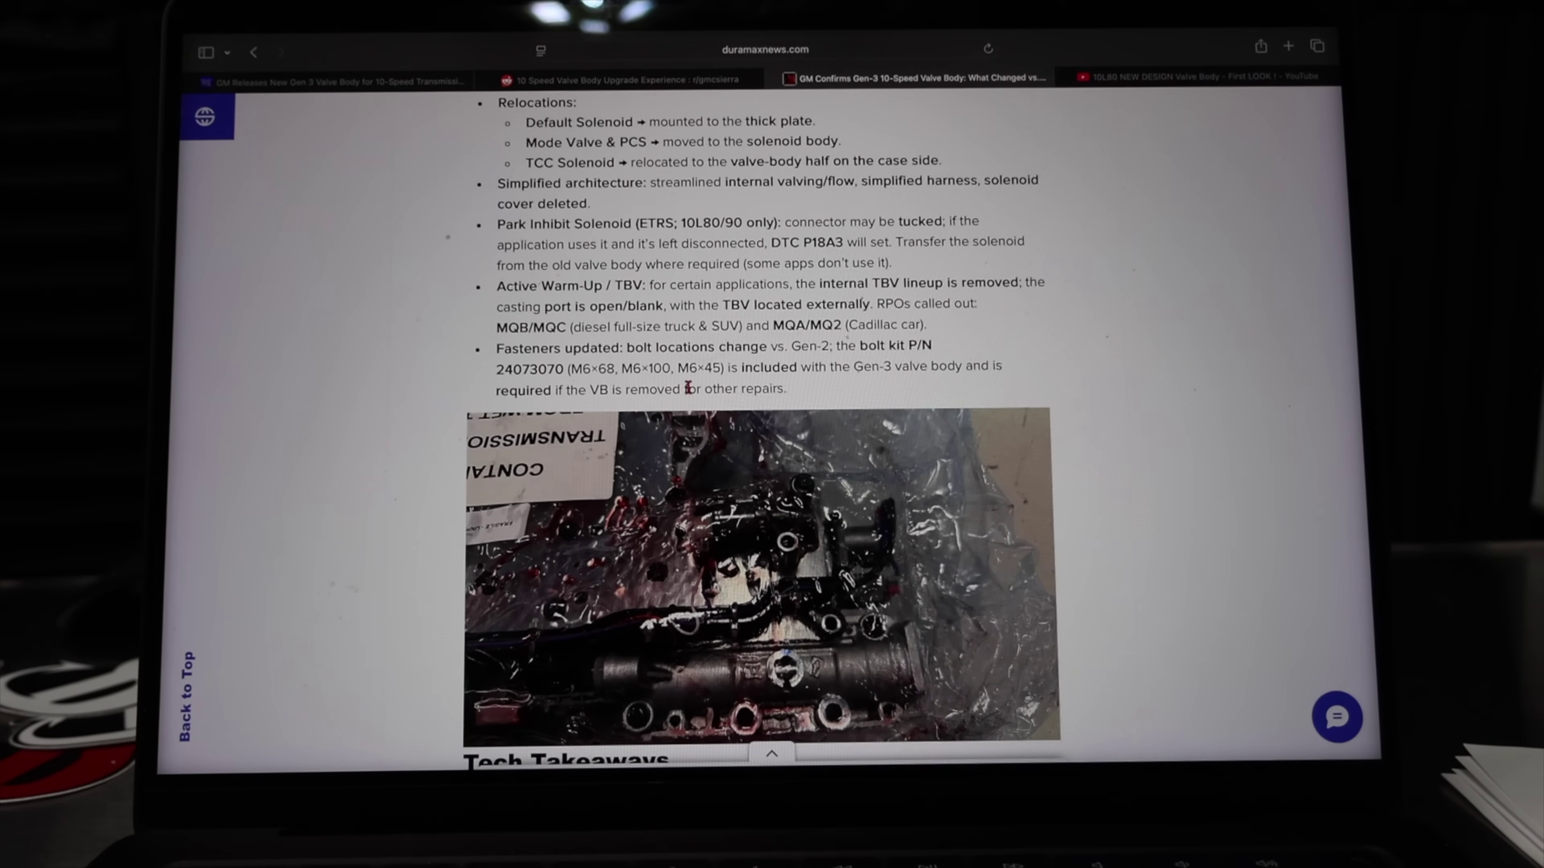
pyautogui.moveTo(955, 386)
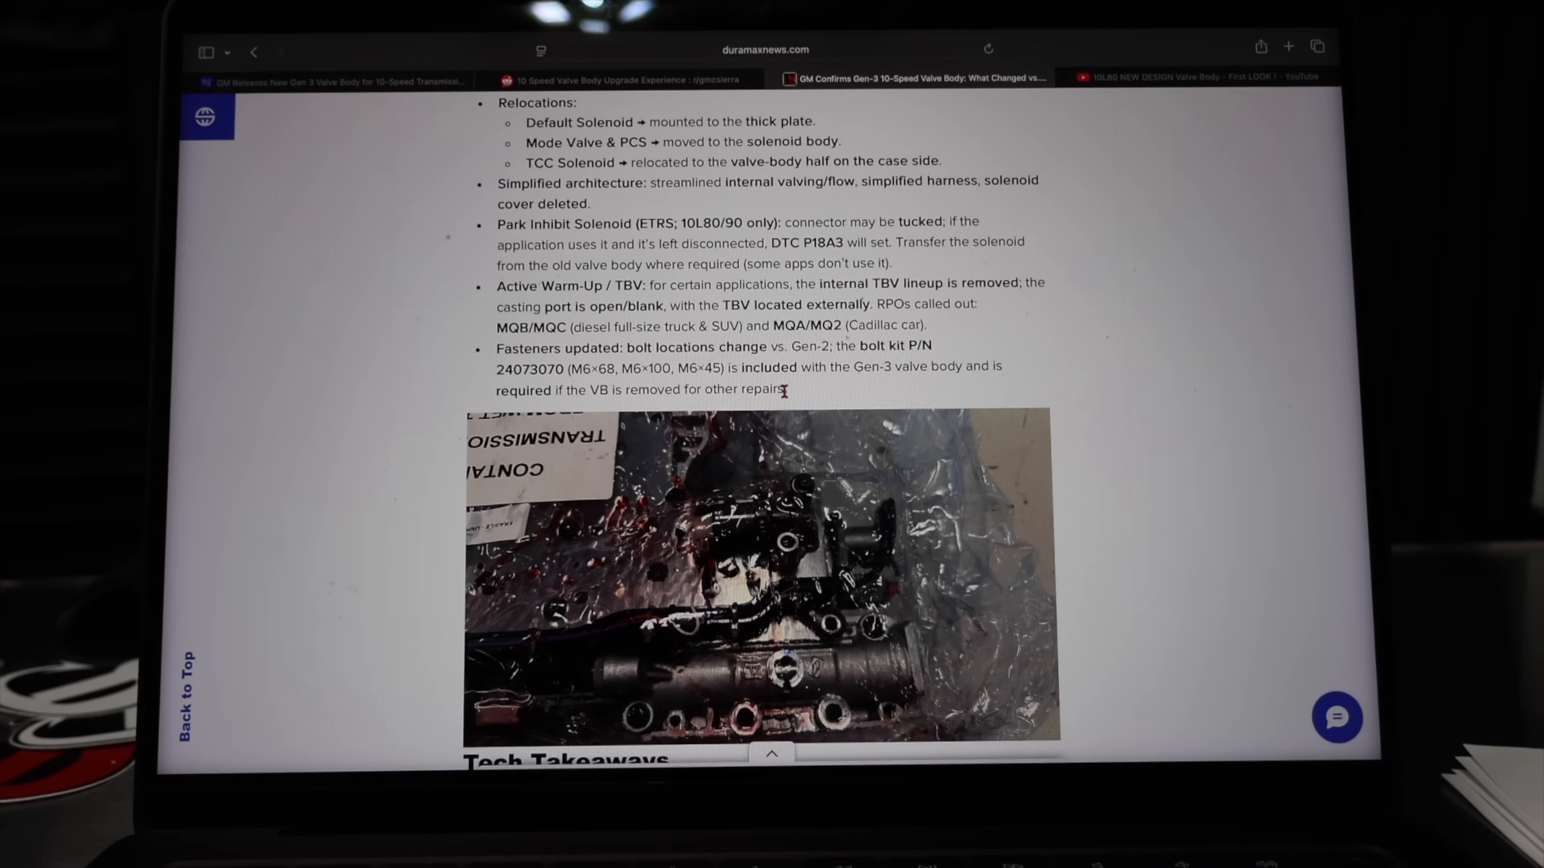
# Scroll past the photo to Tech Takeaways and the GM valve body diagram sheet, then back slightly
pyautogui.scroll(-3)
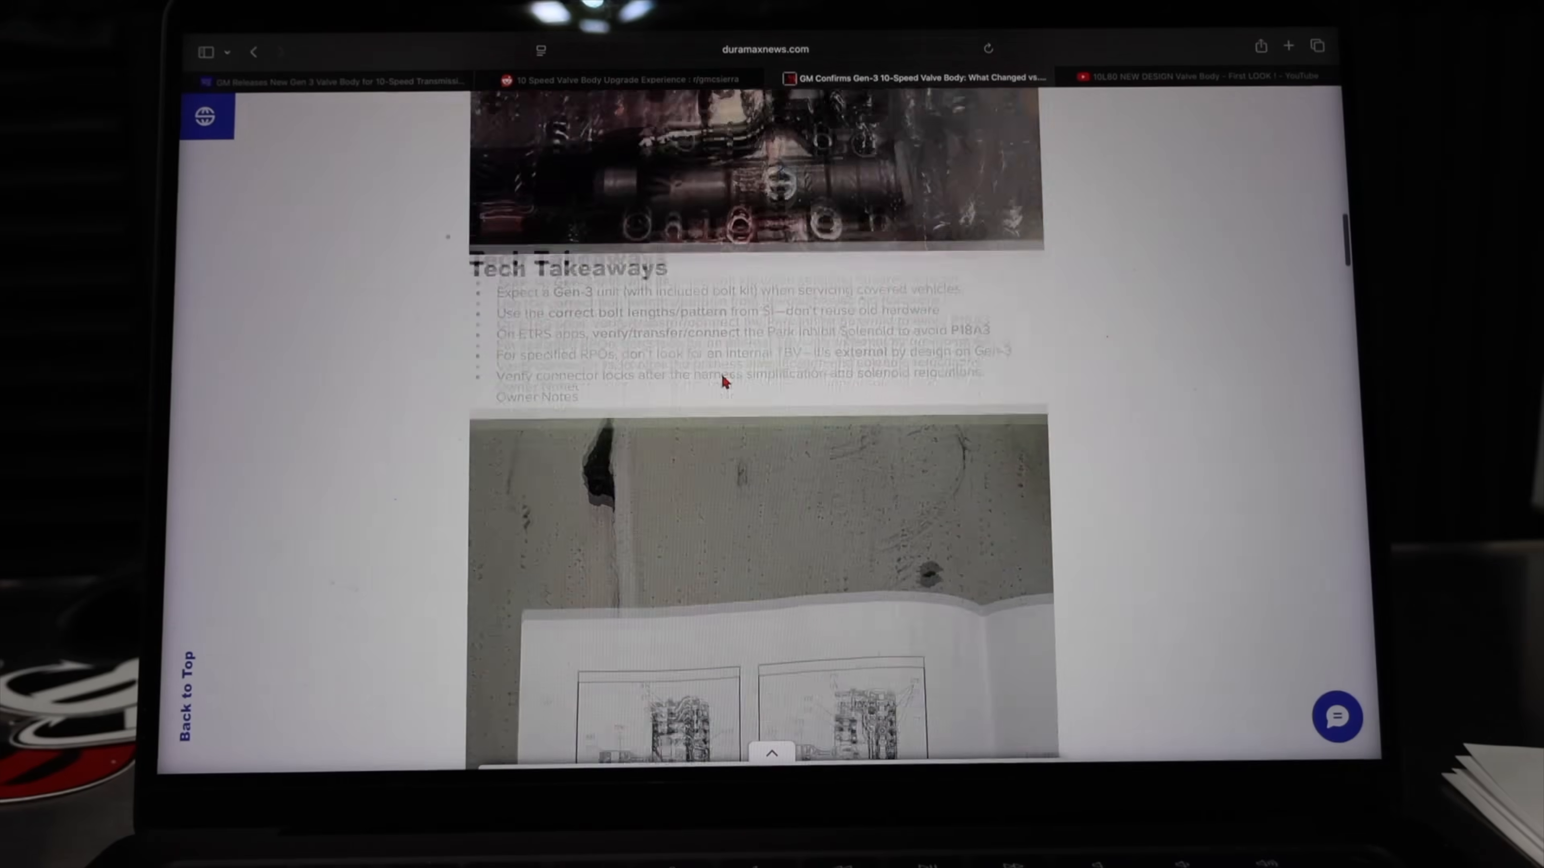
pyautogui.scroll(-3)
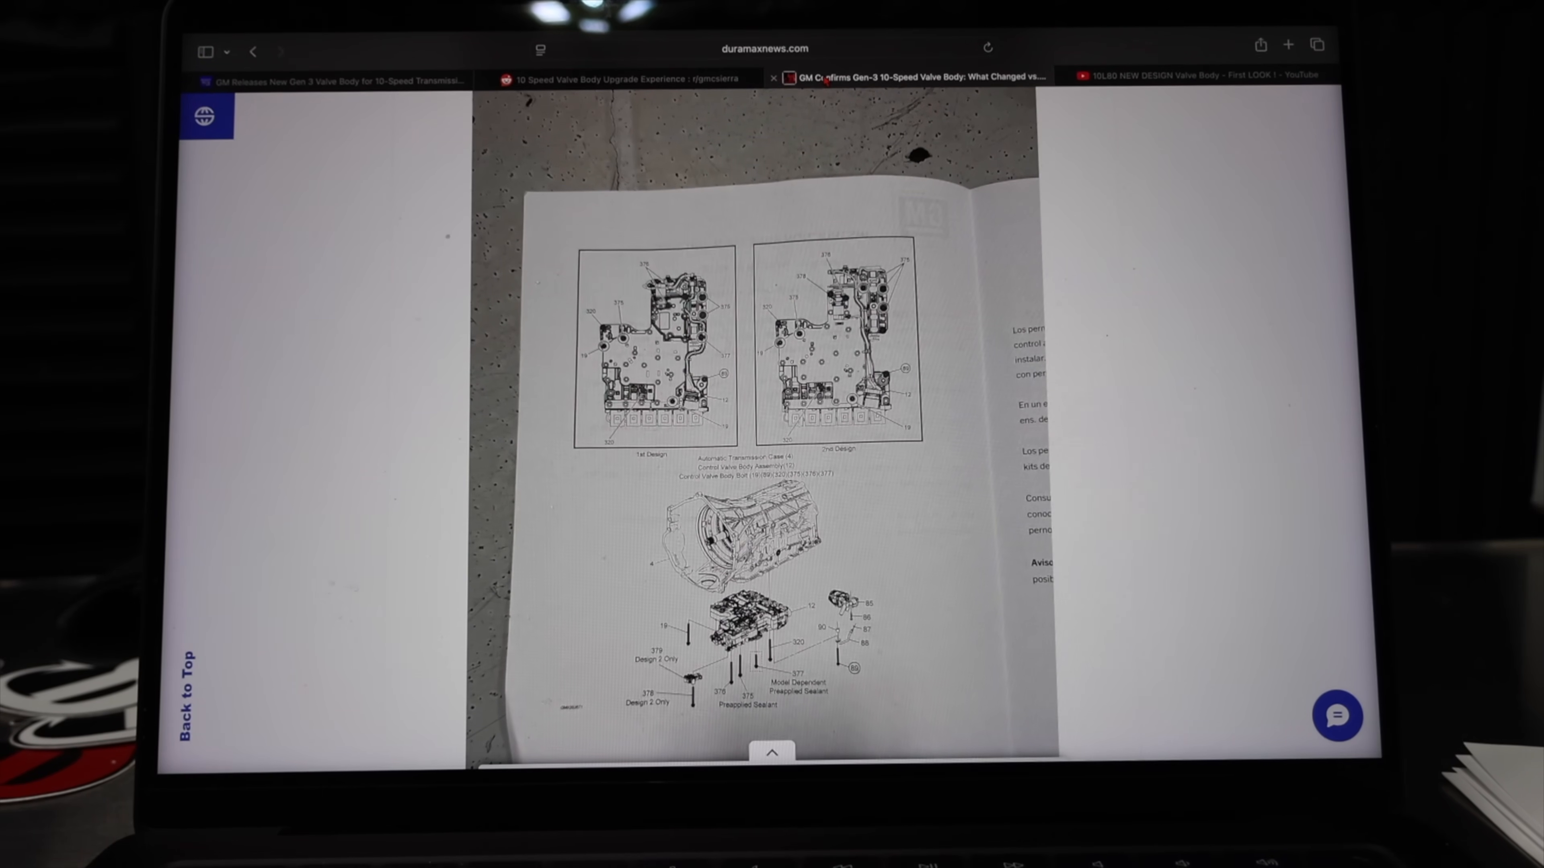
pyautogui.click(620, 78)
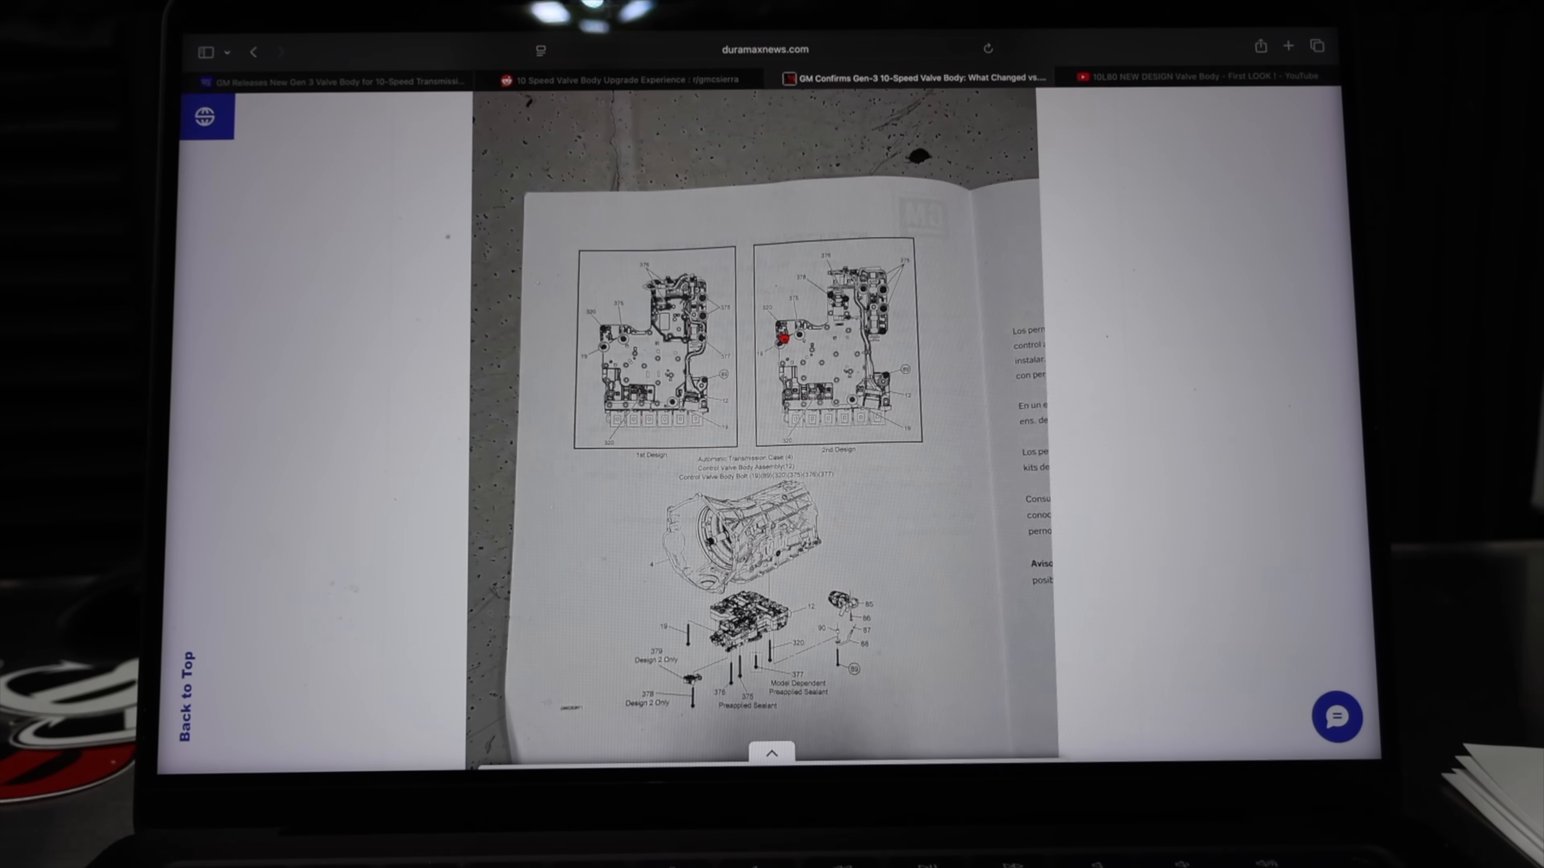
pyautogui.scroll(3)
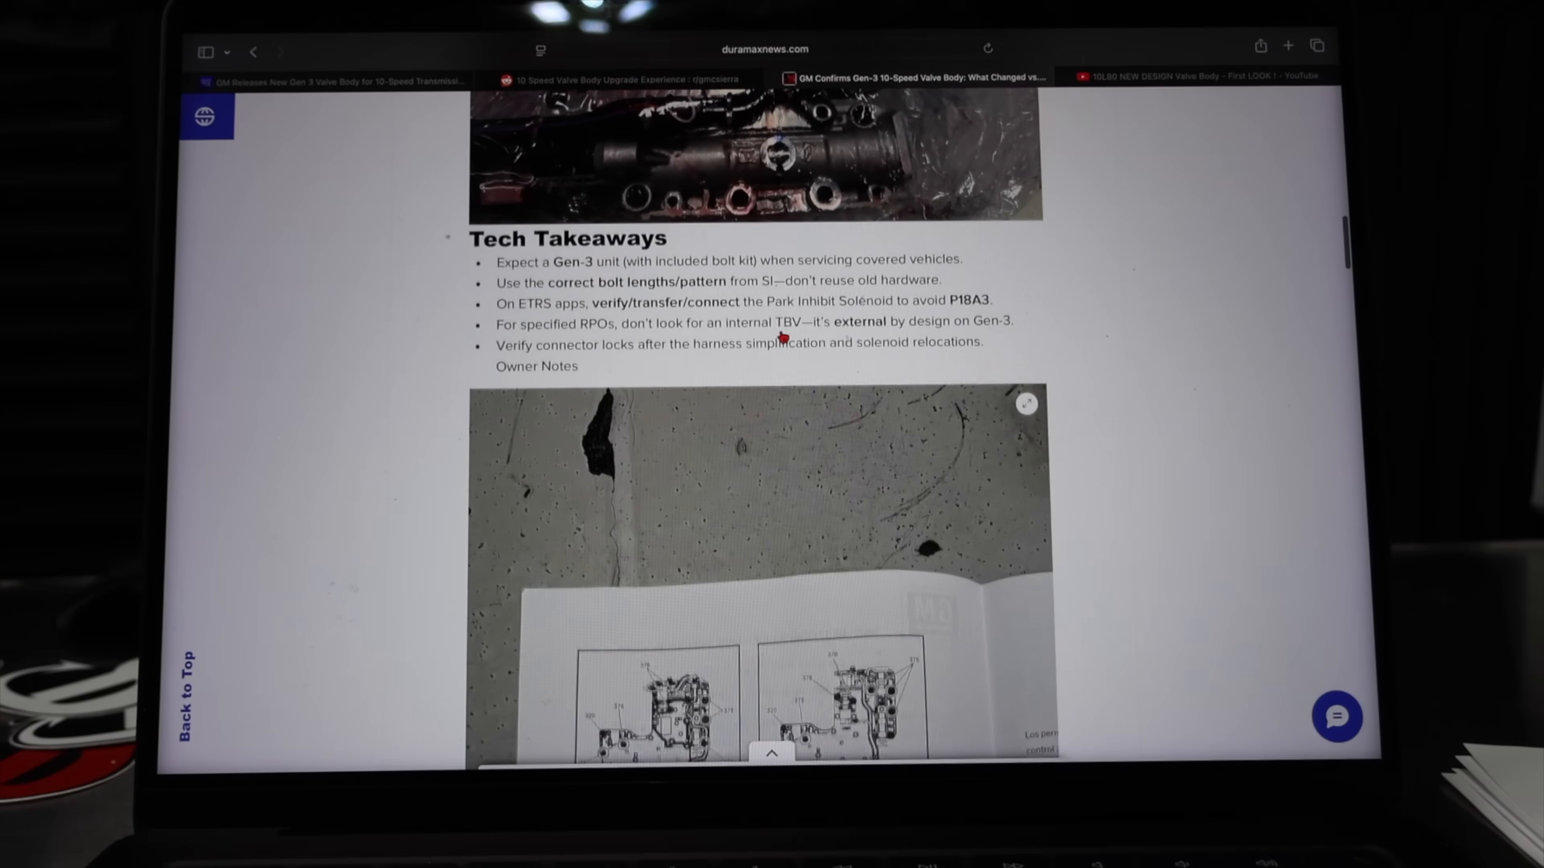
pyautogui.scroll(-3)
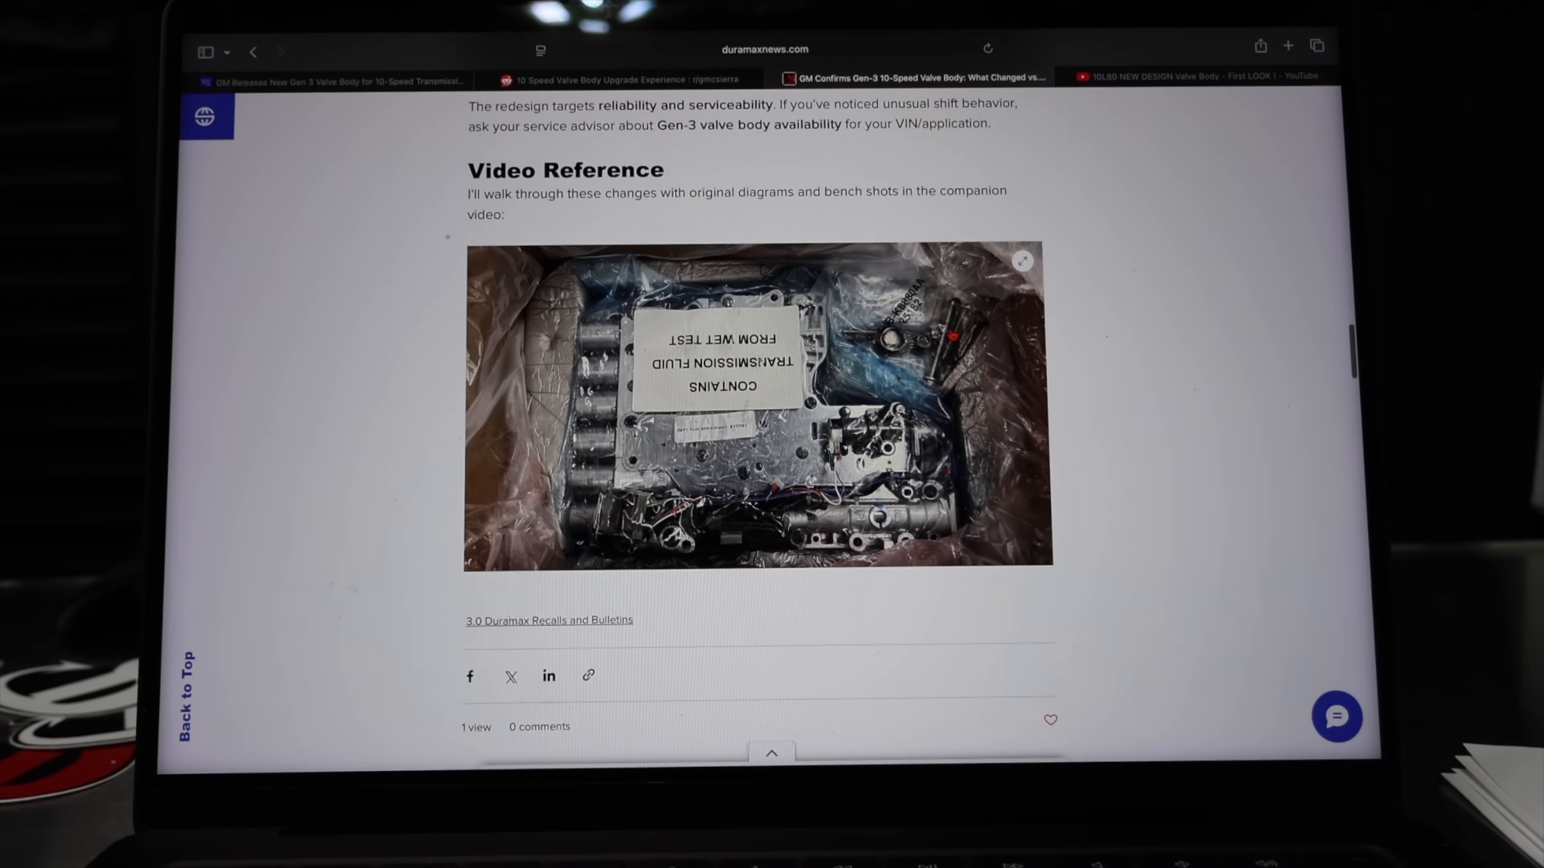
pyautogui.moveTo(830, 386)
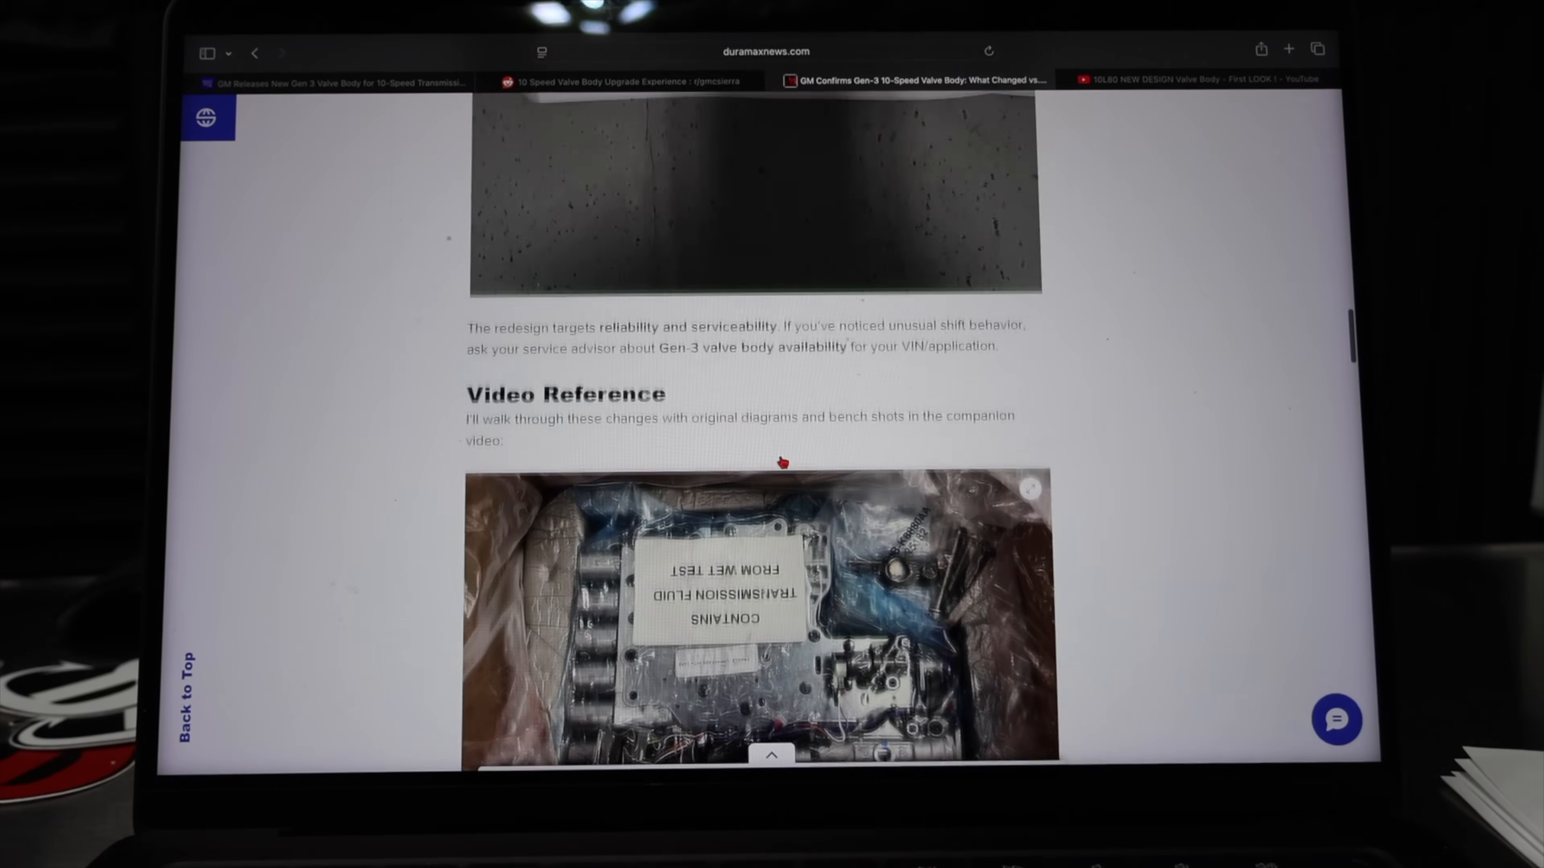
pyautogui.scroll(-3)
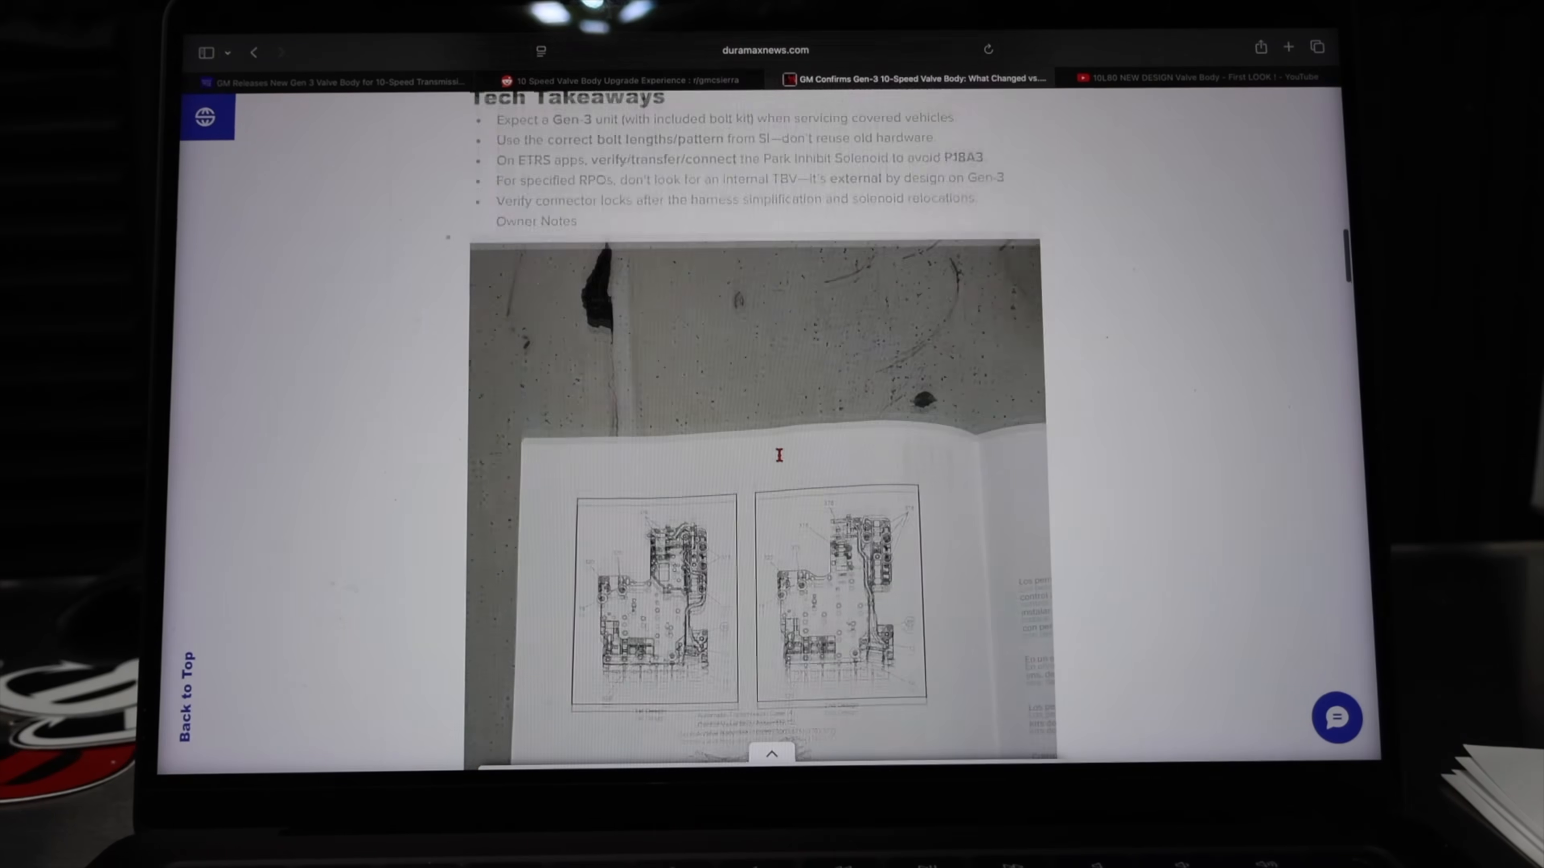
pyautogui.scroll(3)
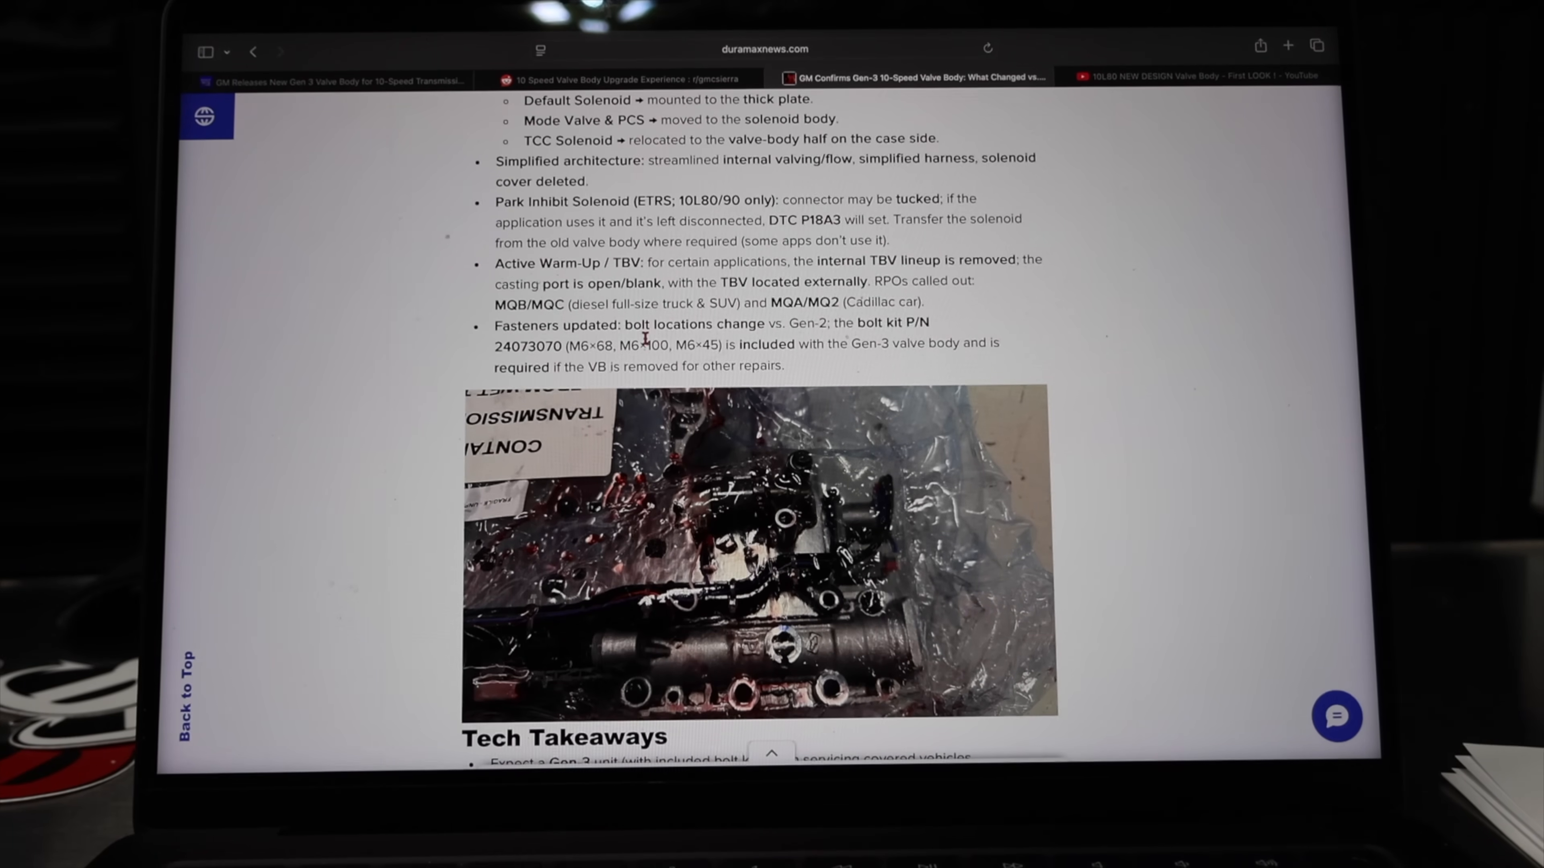
pyautogui.scroll(-3)
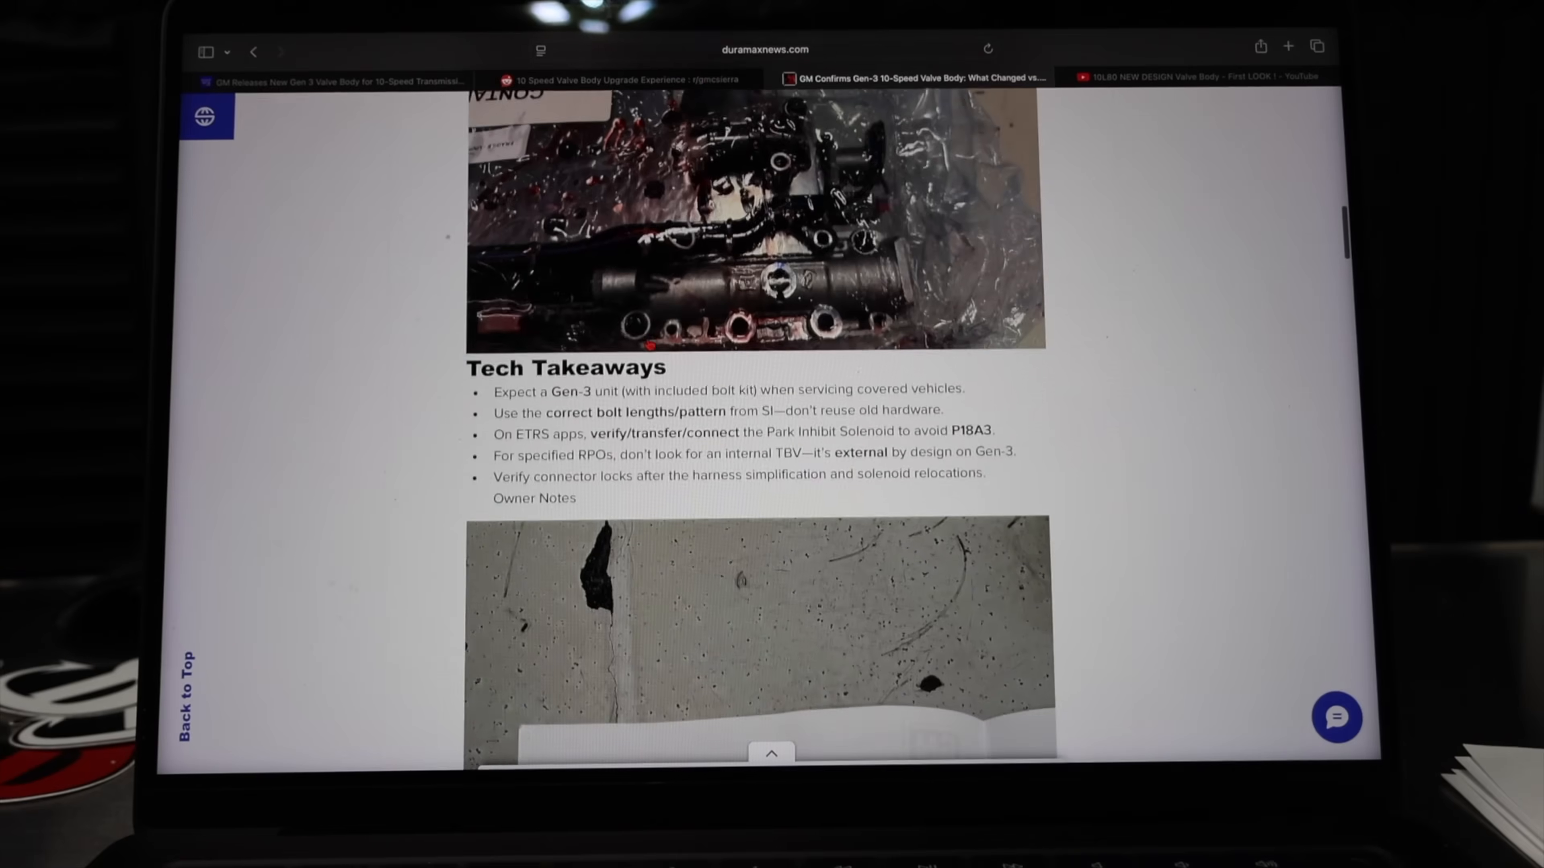
pyautogui.scroll(-3)
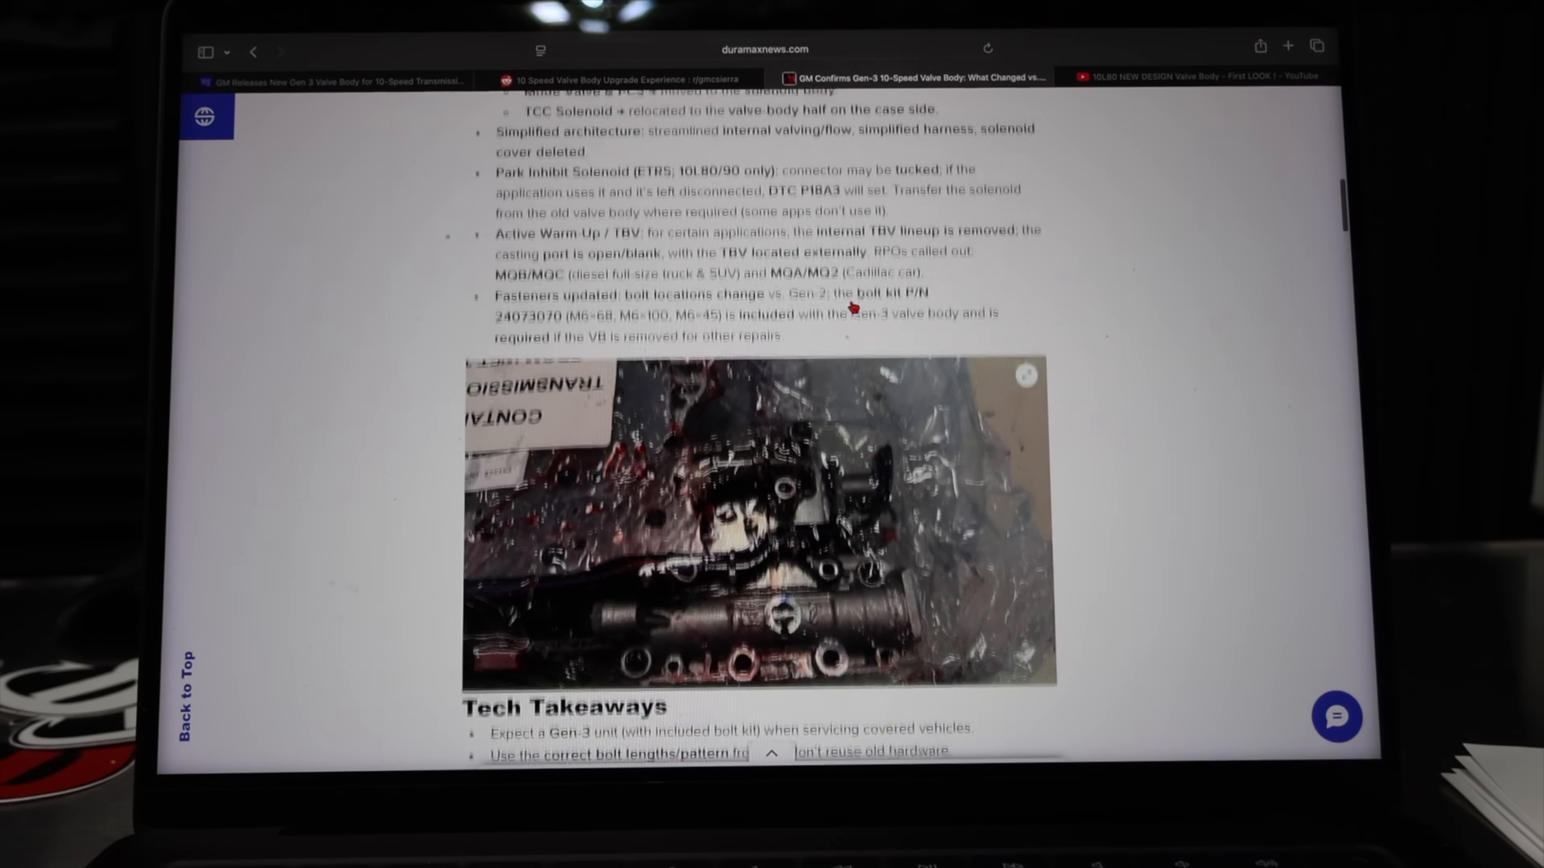
# Scroll back up the article toward its headline and Timeline section
pyautogui.scroll(3)
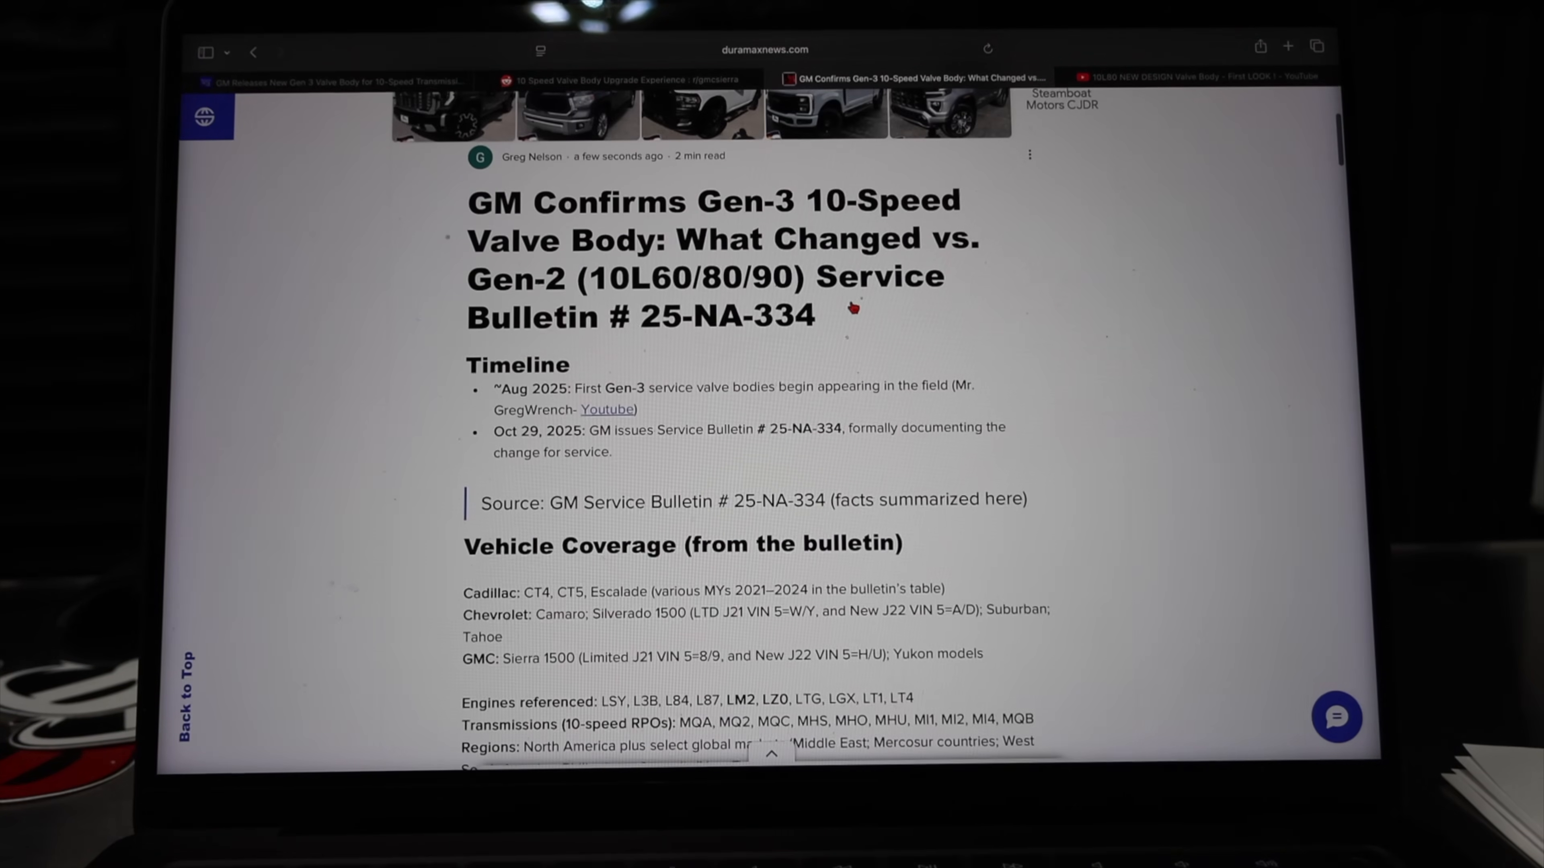
pyautogui.scroll(-3)
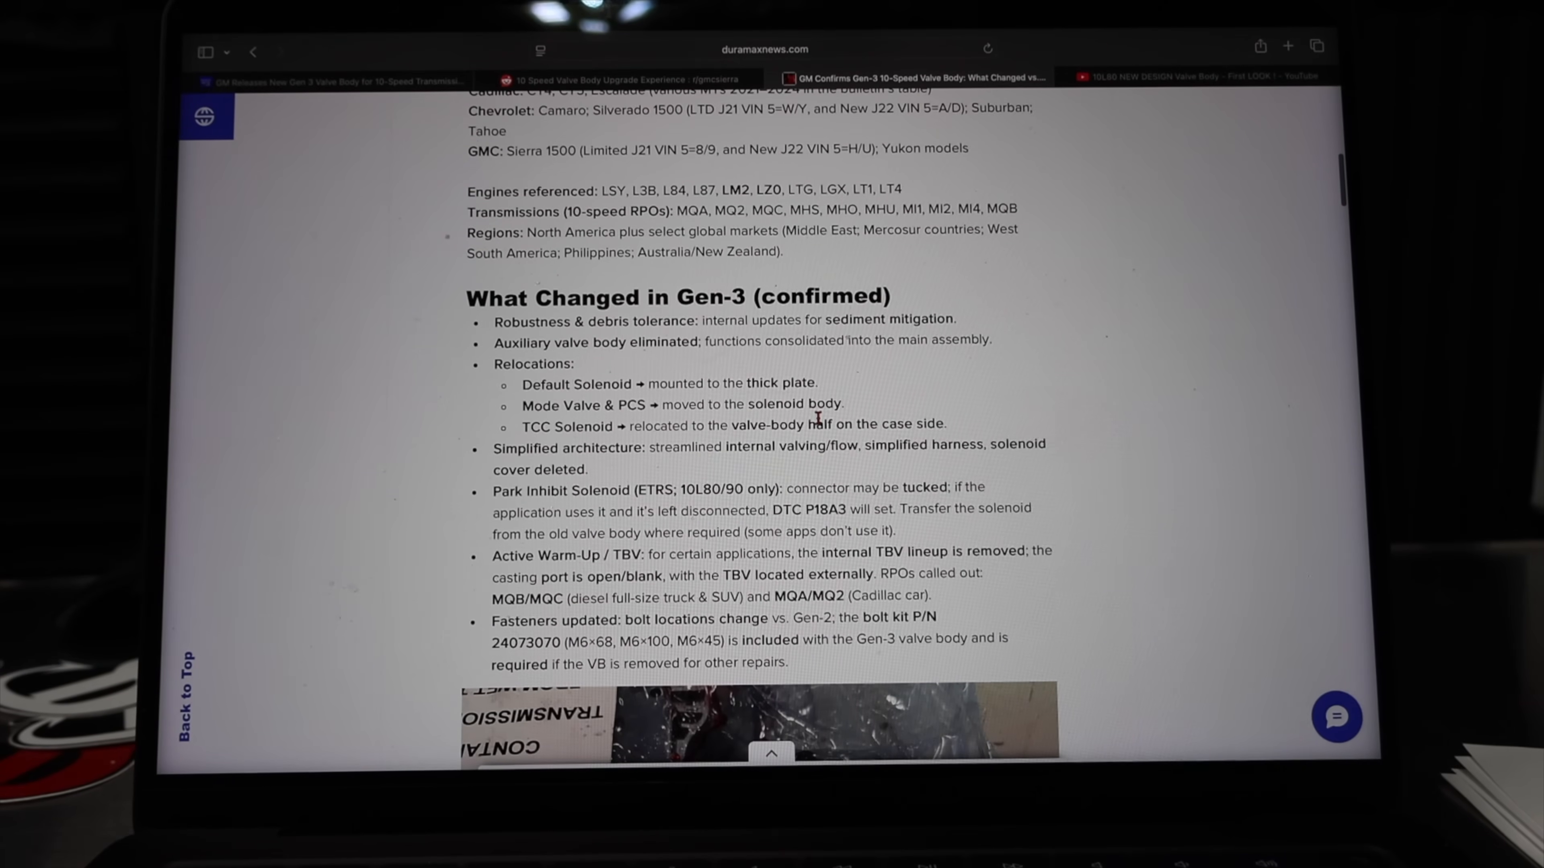
pyautogui.scroll(-3)
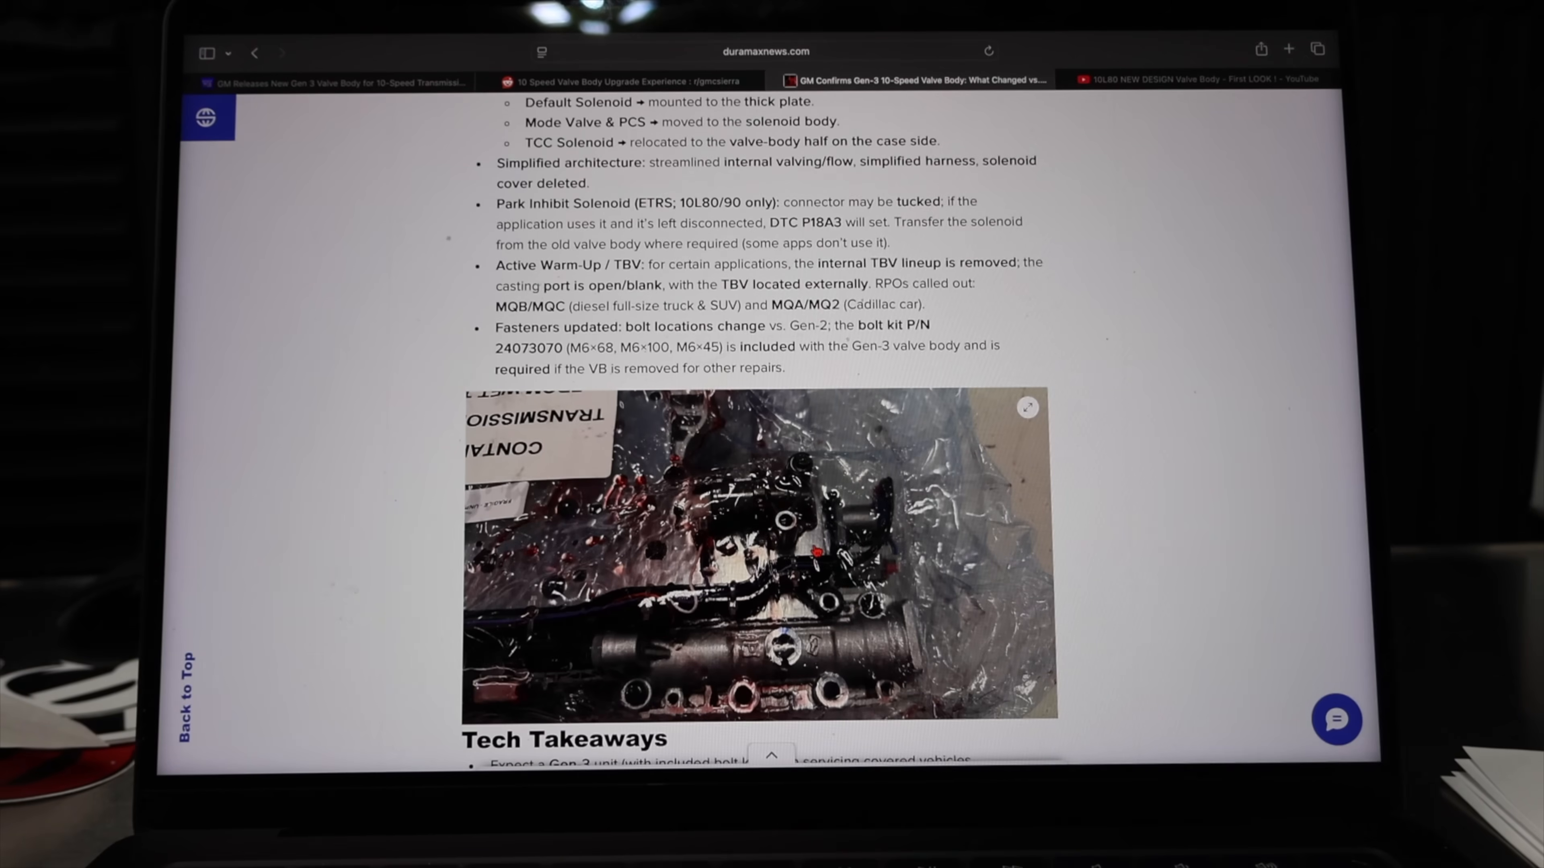
pyautogui.scroll(3)
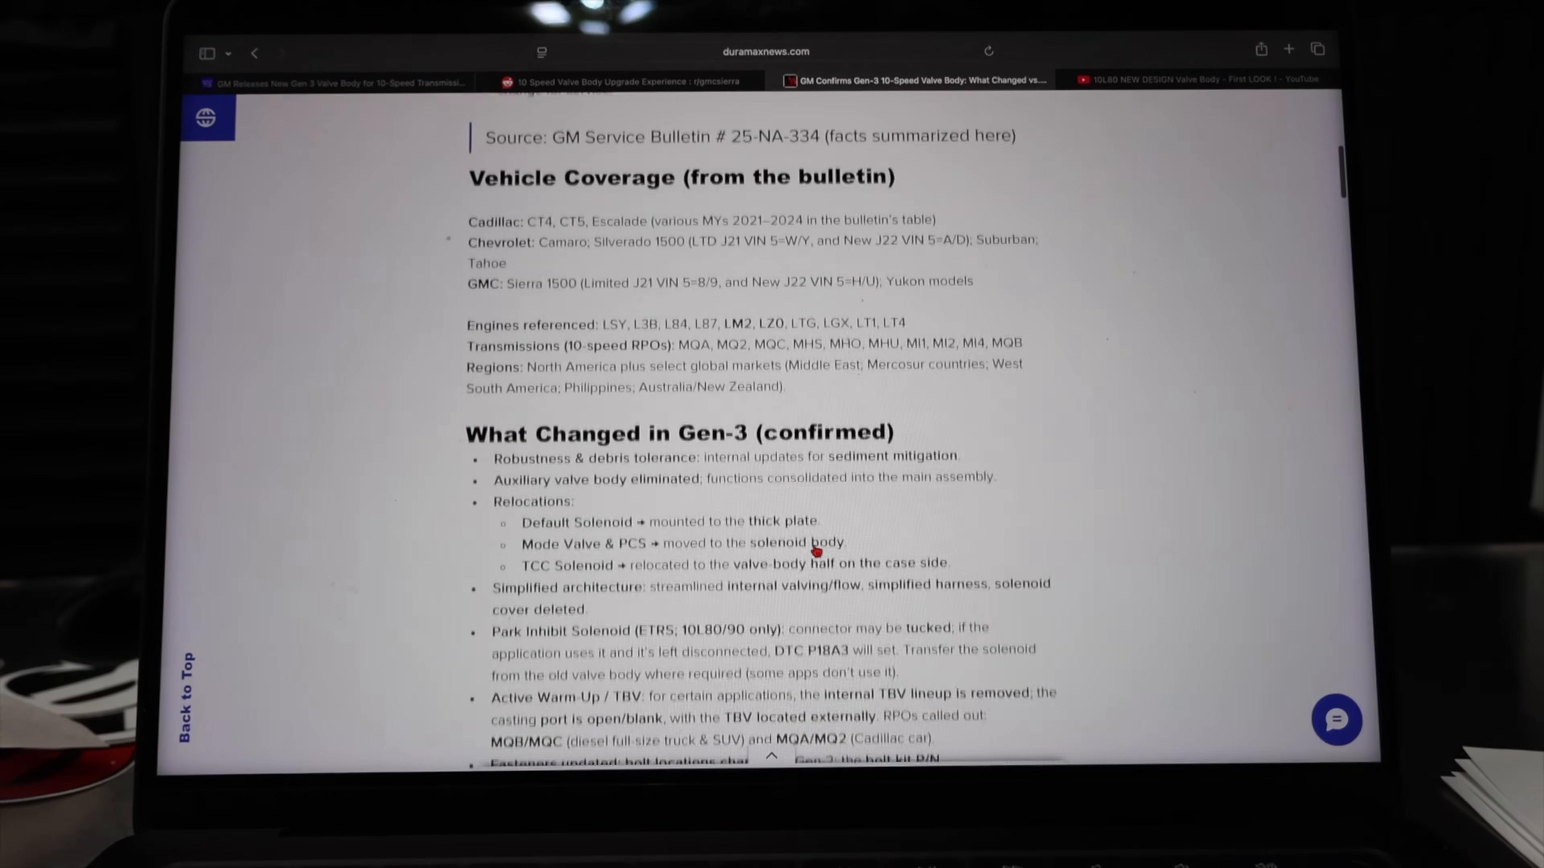
pyautogui.scroll(3)
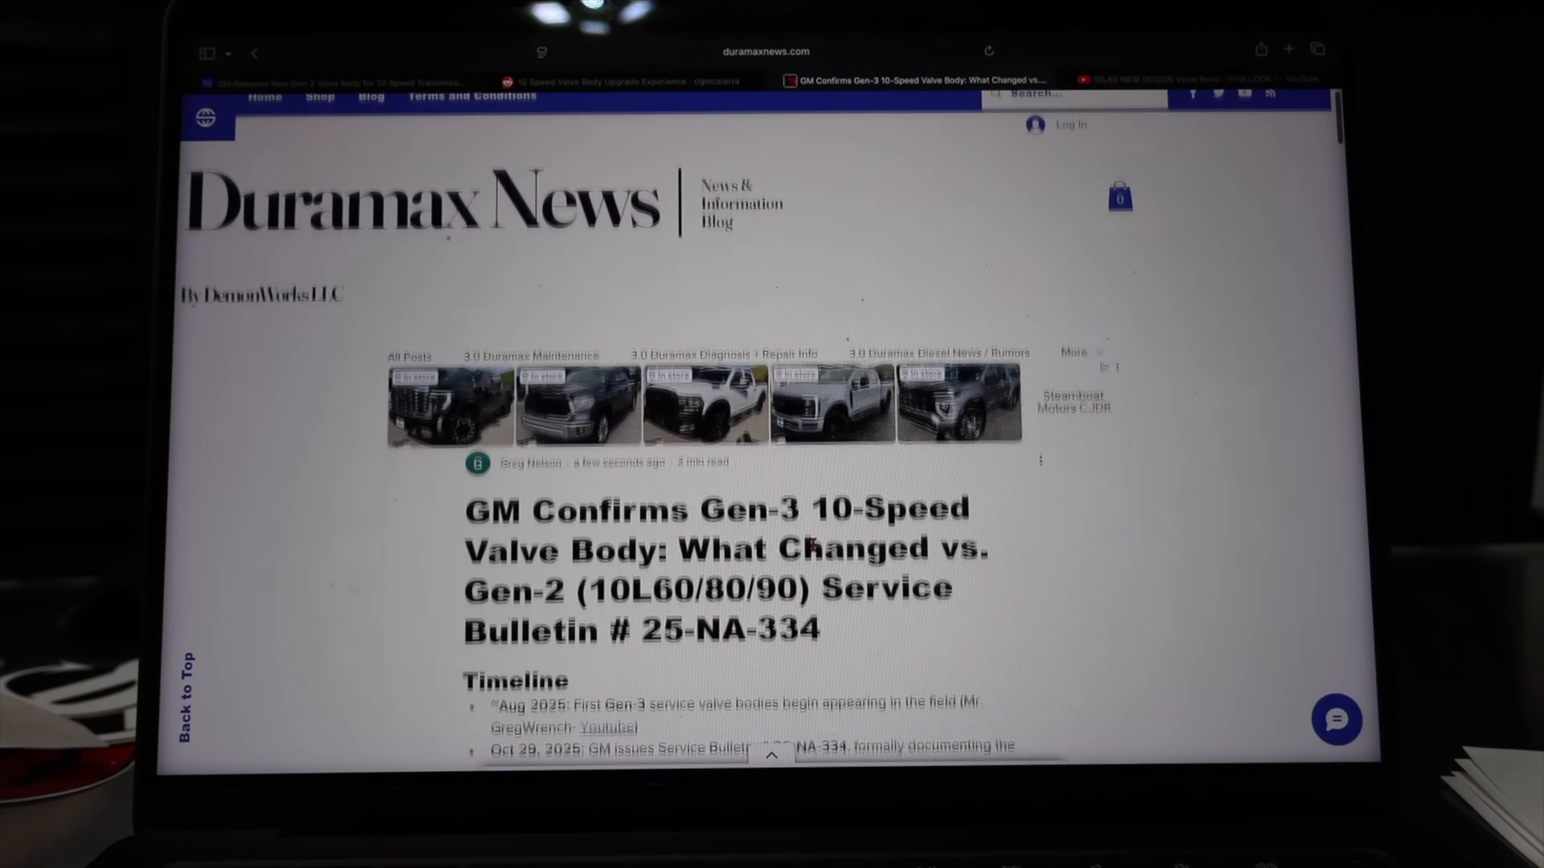
# Settle on the Timeline, Vehicle Coverage and start of the confirmed-changes list
pyautogui.scroll(-3)
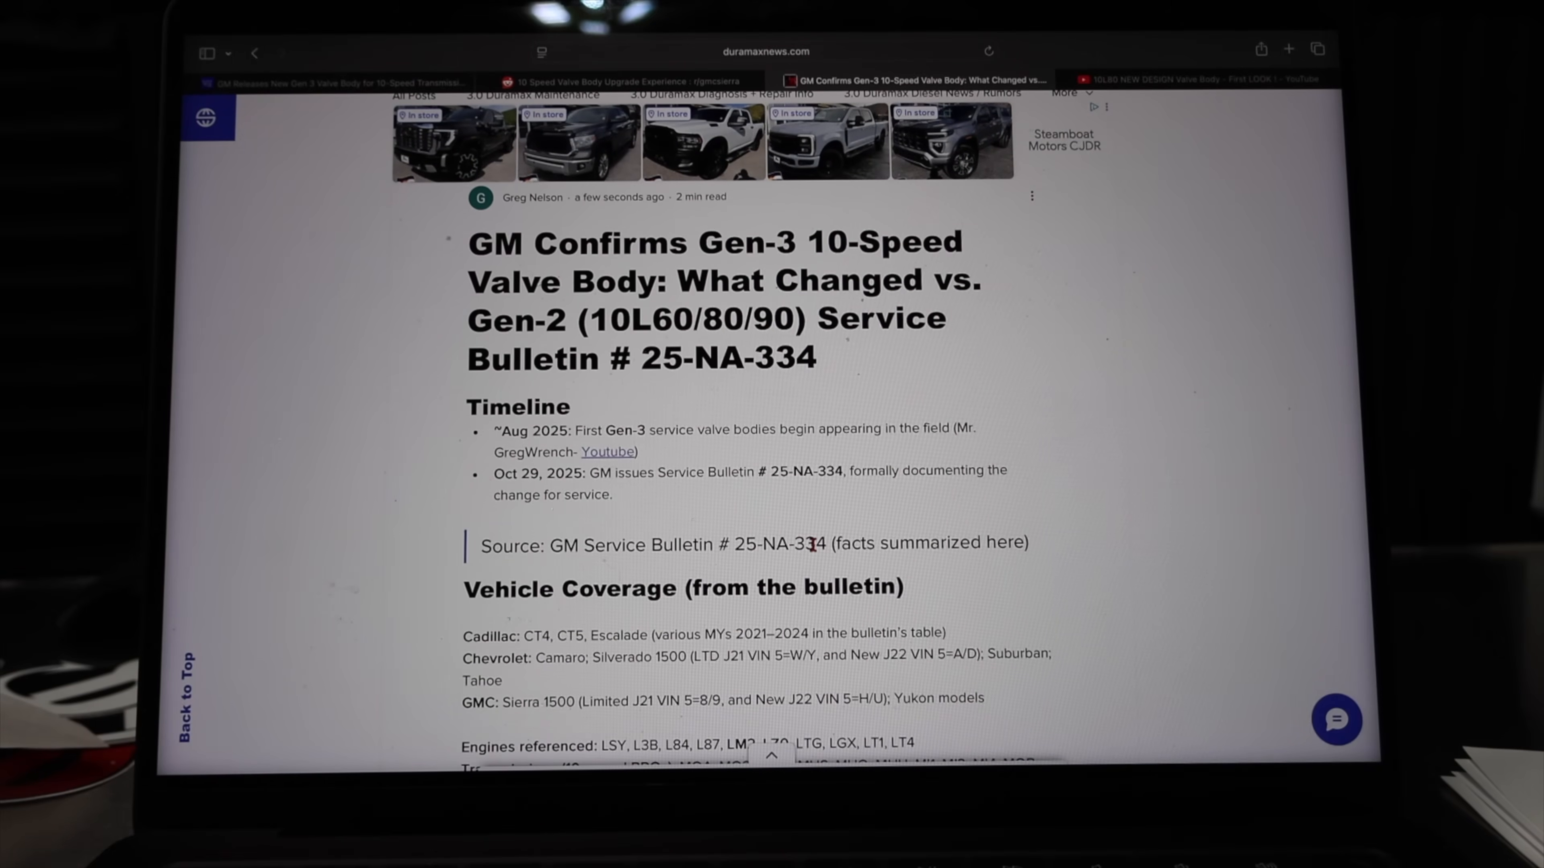
pyautogui.scroll(-3)
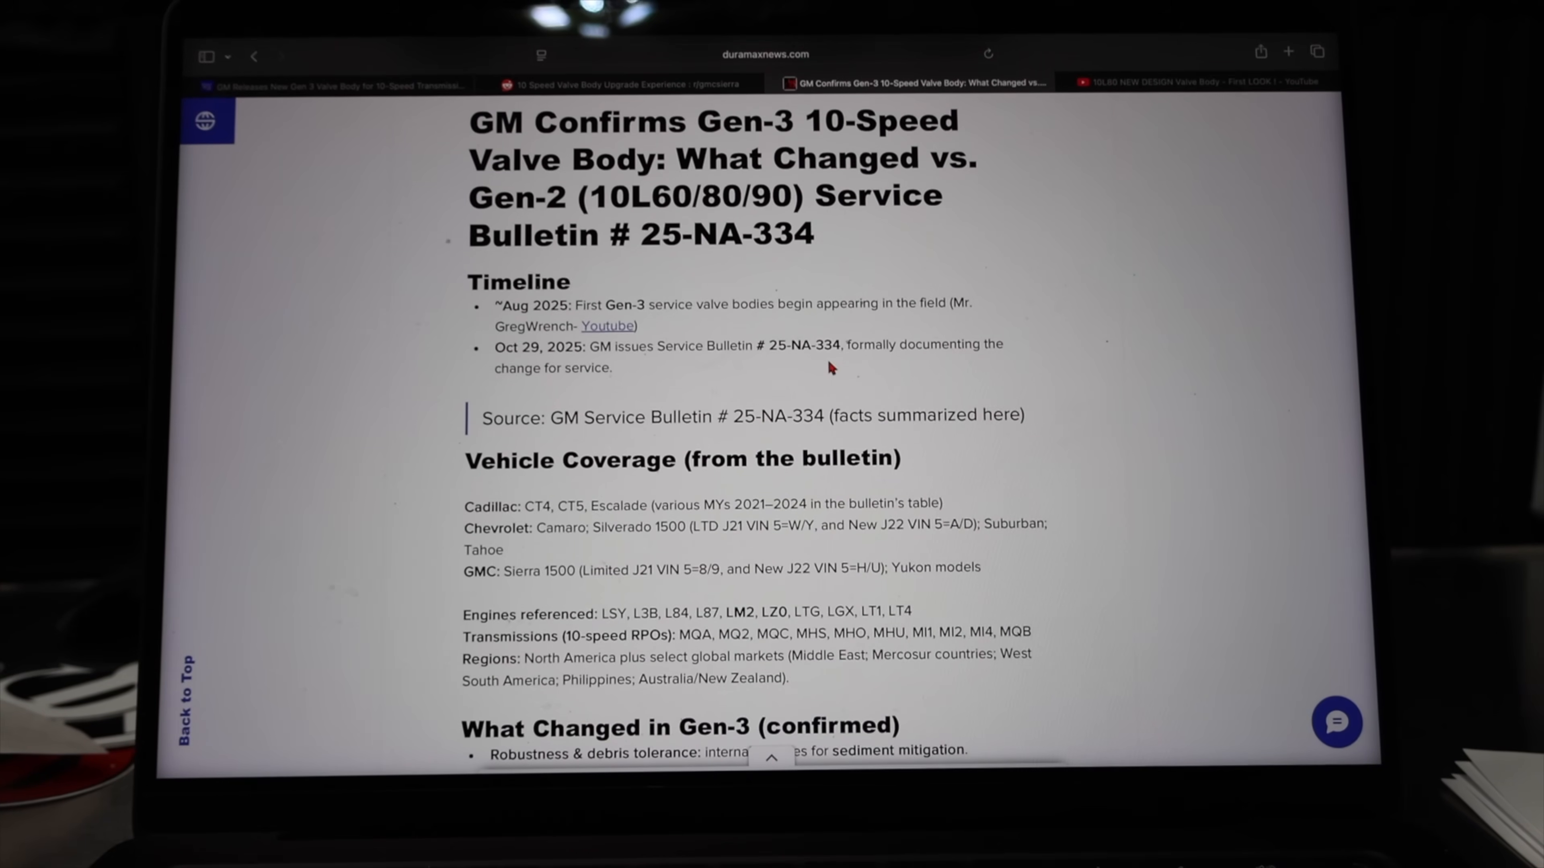
pyautogui.scroll(3)
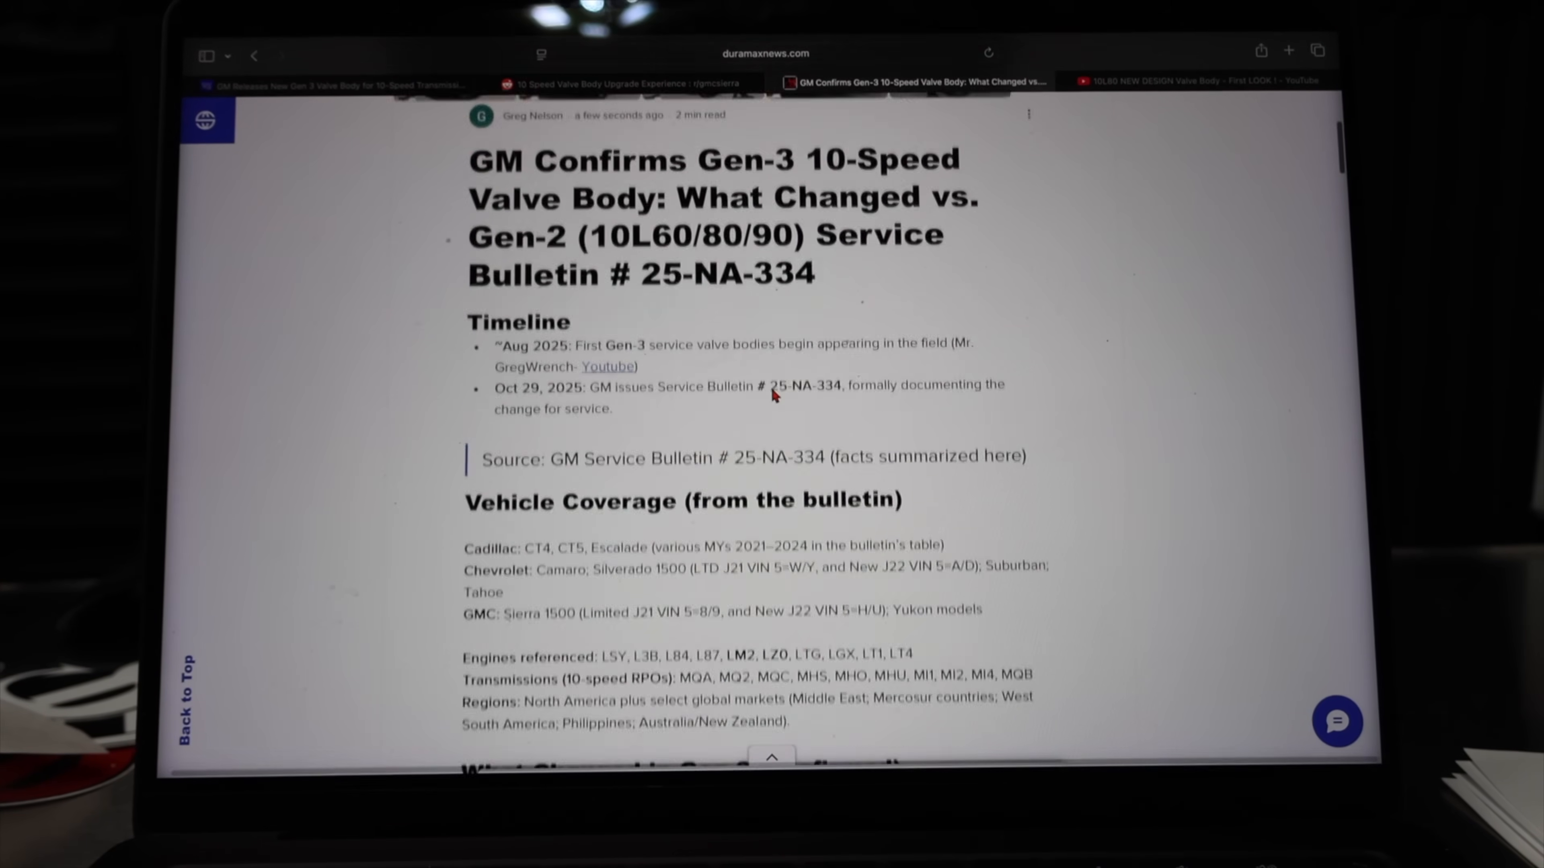
pyautogui.scroll(3)
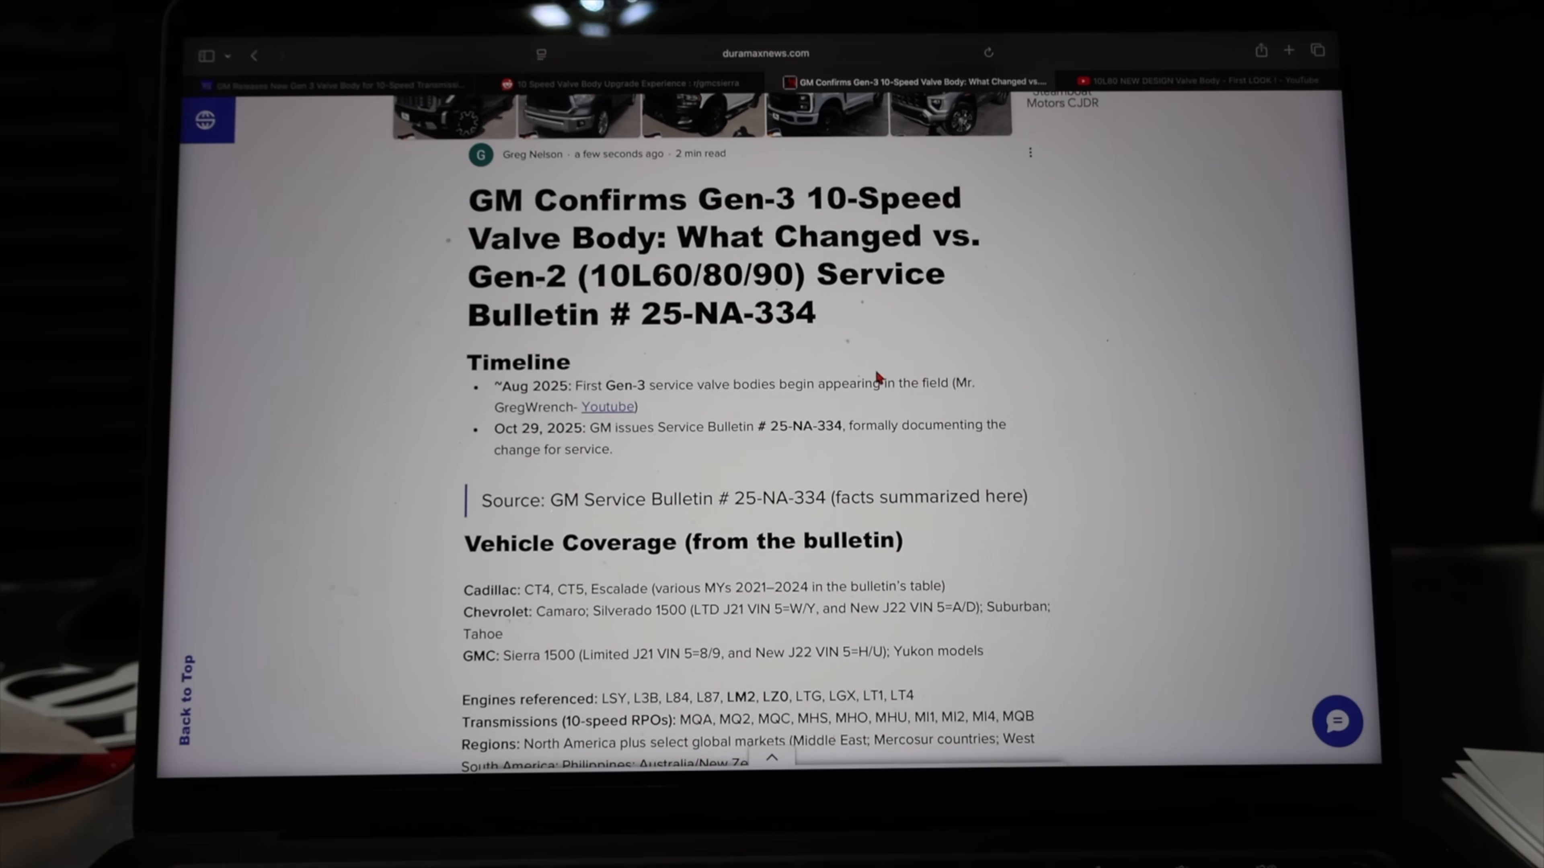
pyautogui.scroll(-3)
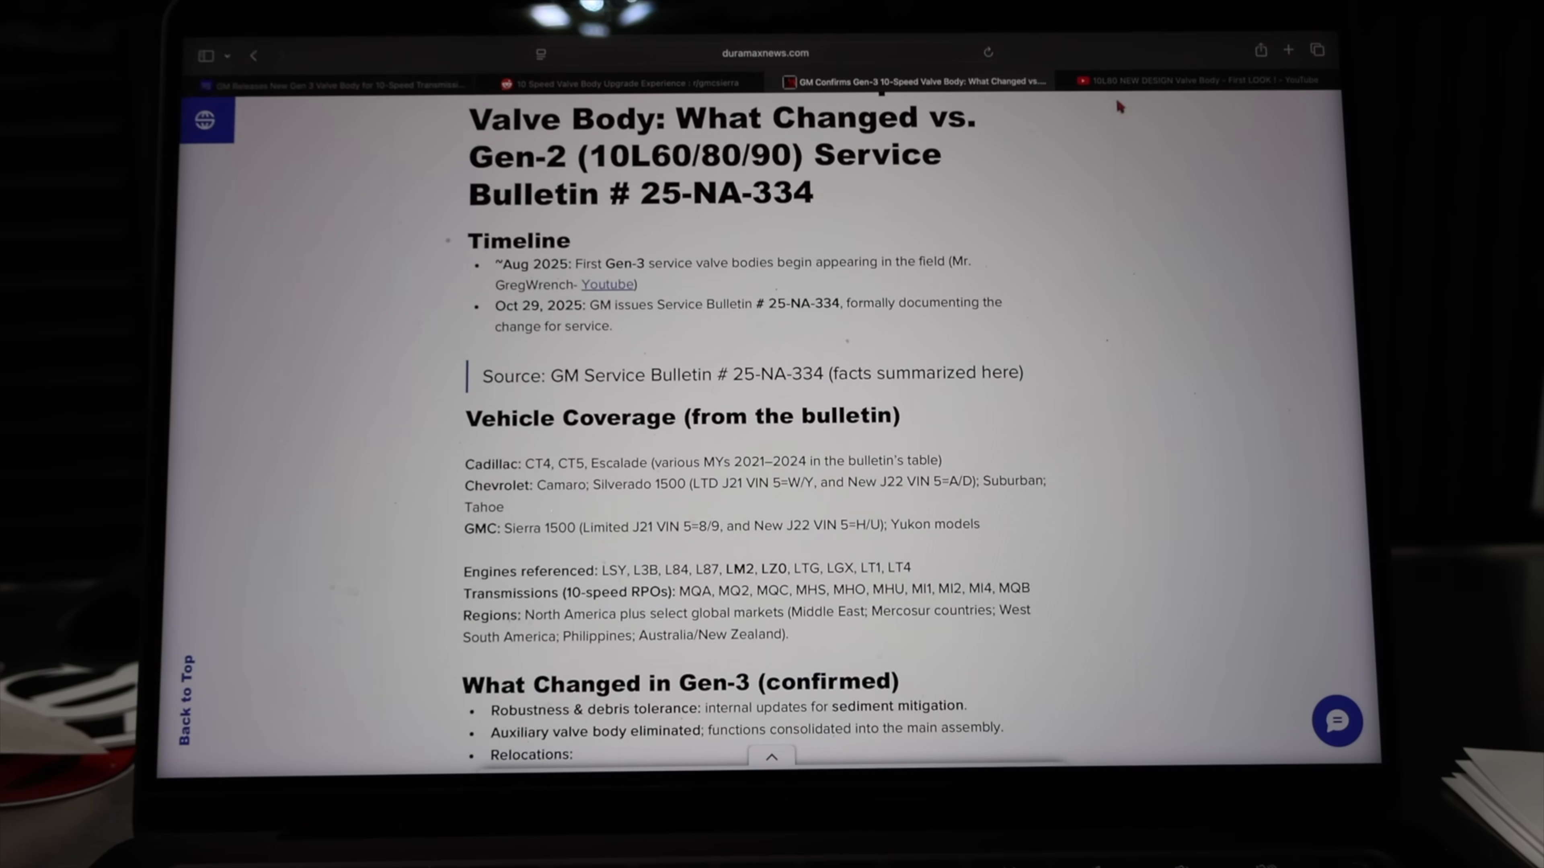
# Switch to the first-look video paused at 0:58 and scroll toward its description and comments
pyautogui.click(1191, 81)
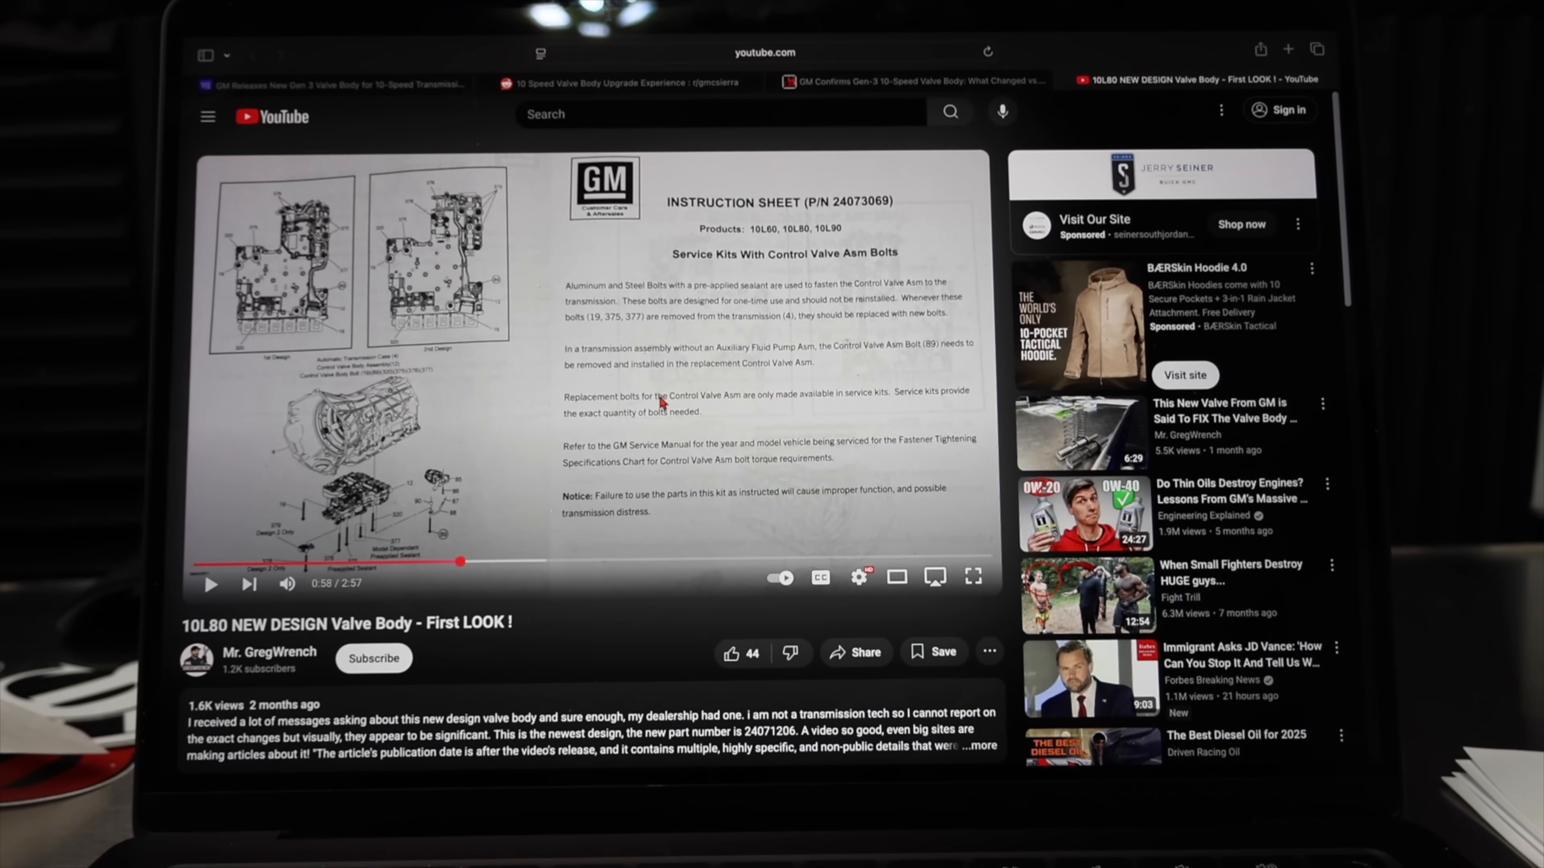
pyautogui.moveTo(434, 361)
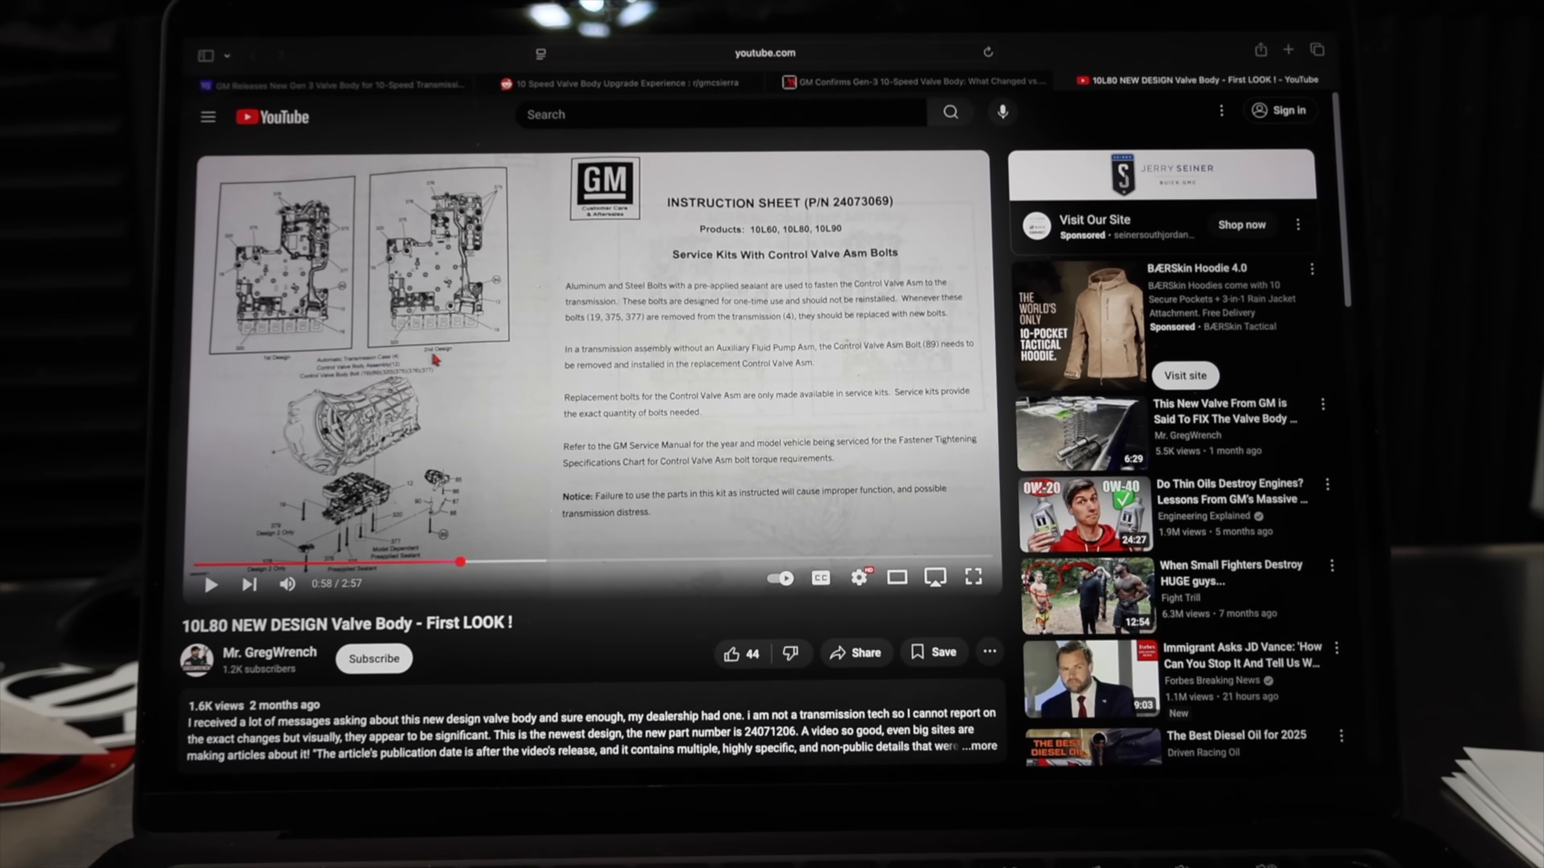
pyautogui.moveTo(509, 413)
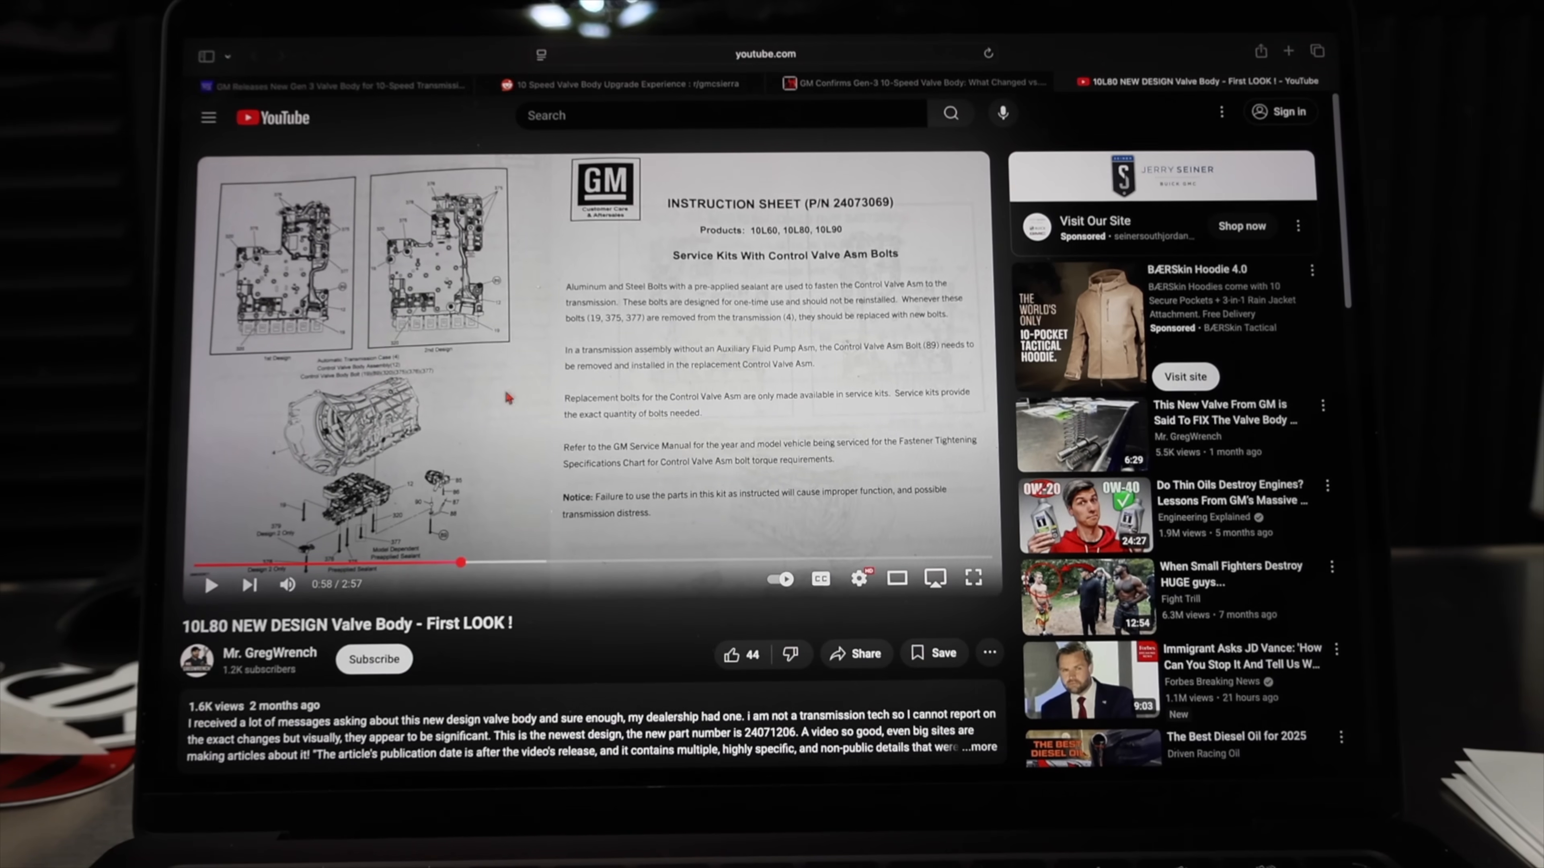
pyautogui.moveTo(362, 430)
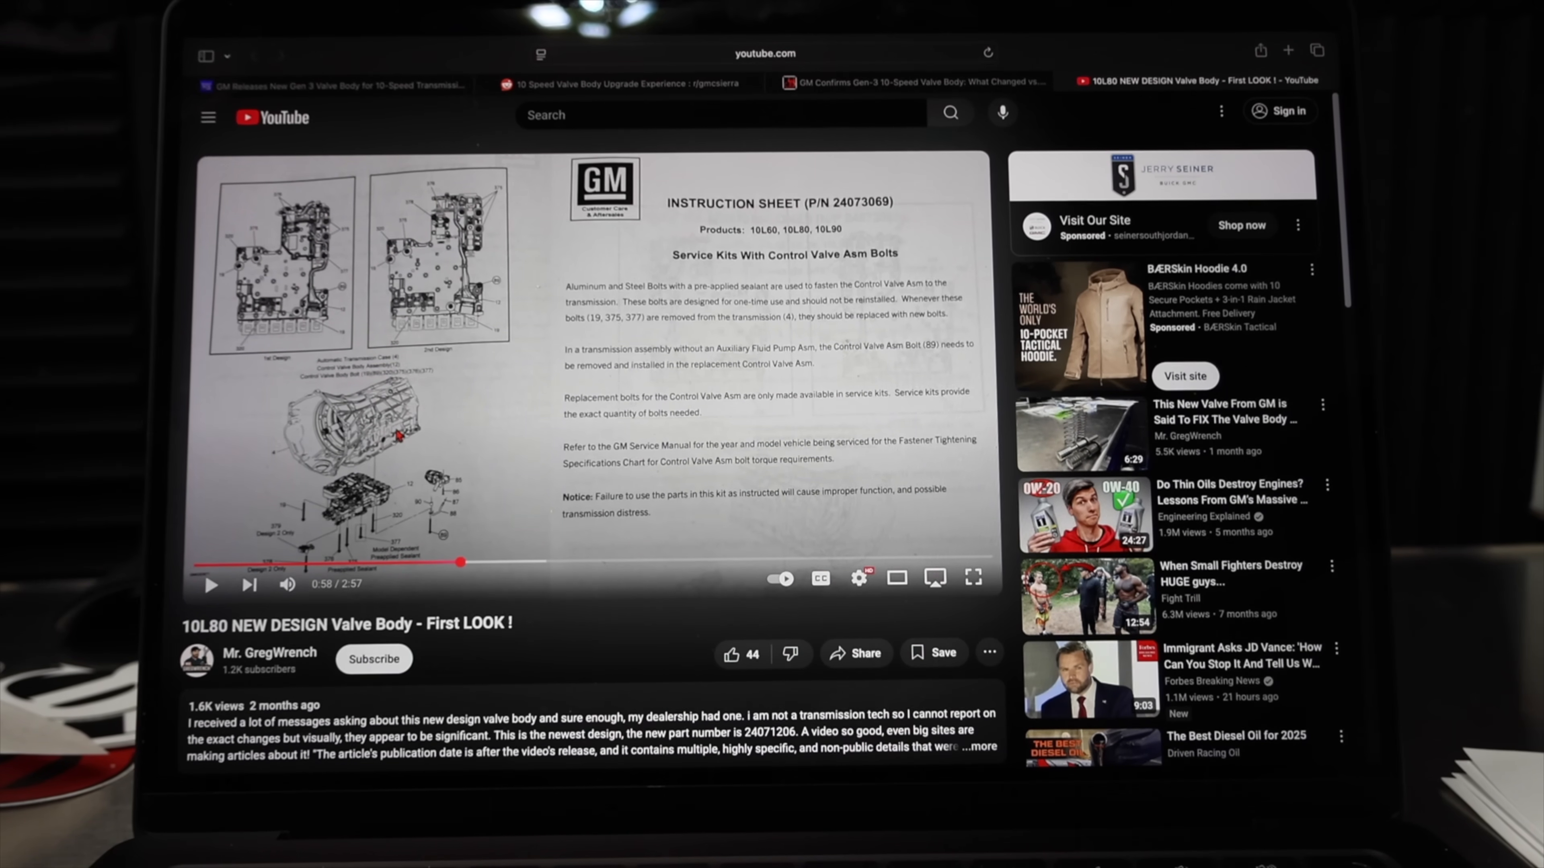
pyautogui.moveTo(297, 387)
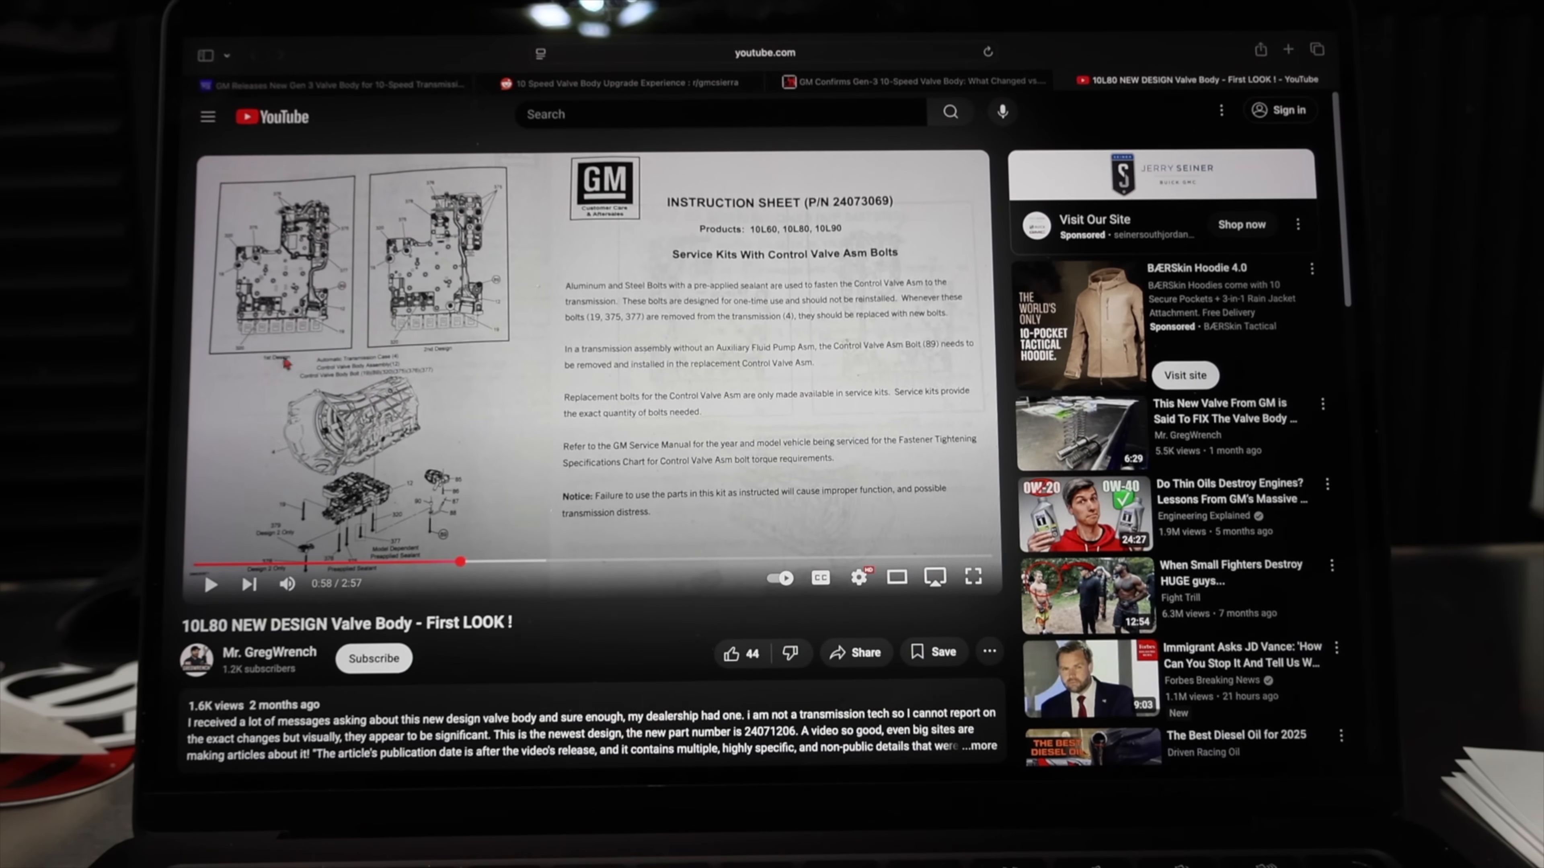
pyautogui.moveTo(459, 345)
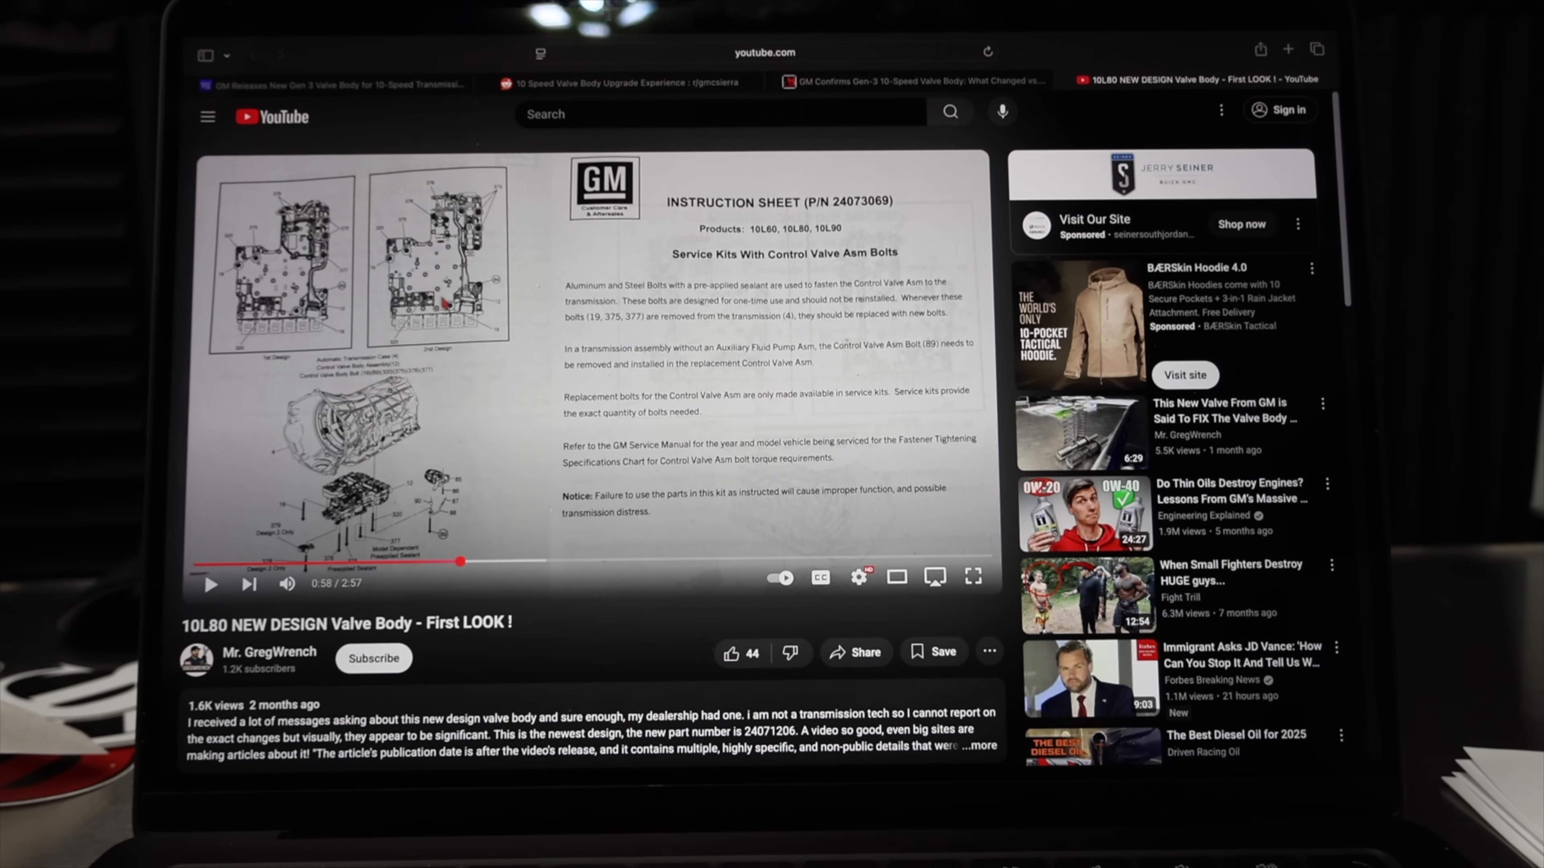
pyautogui.moveTo(424, 521)
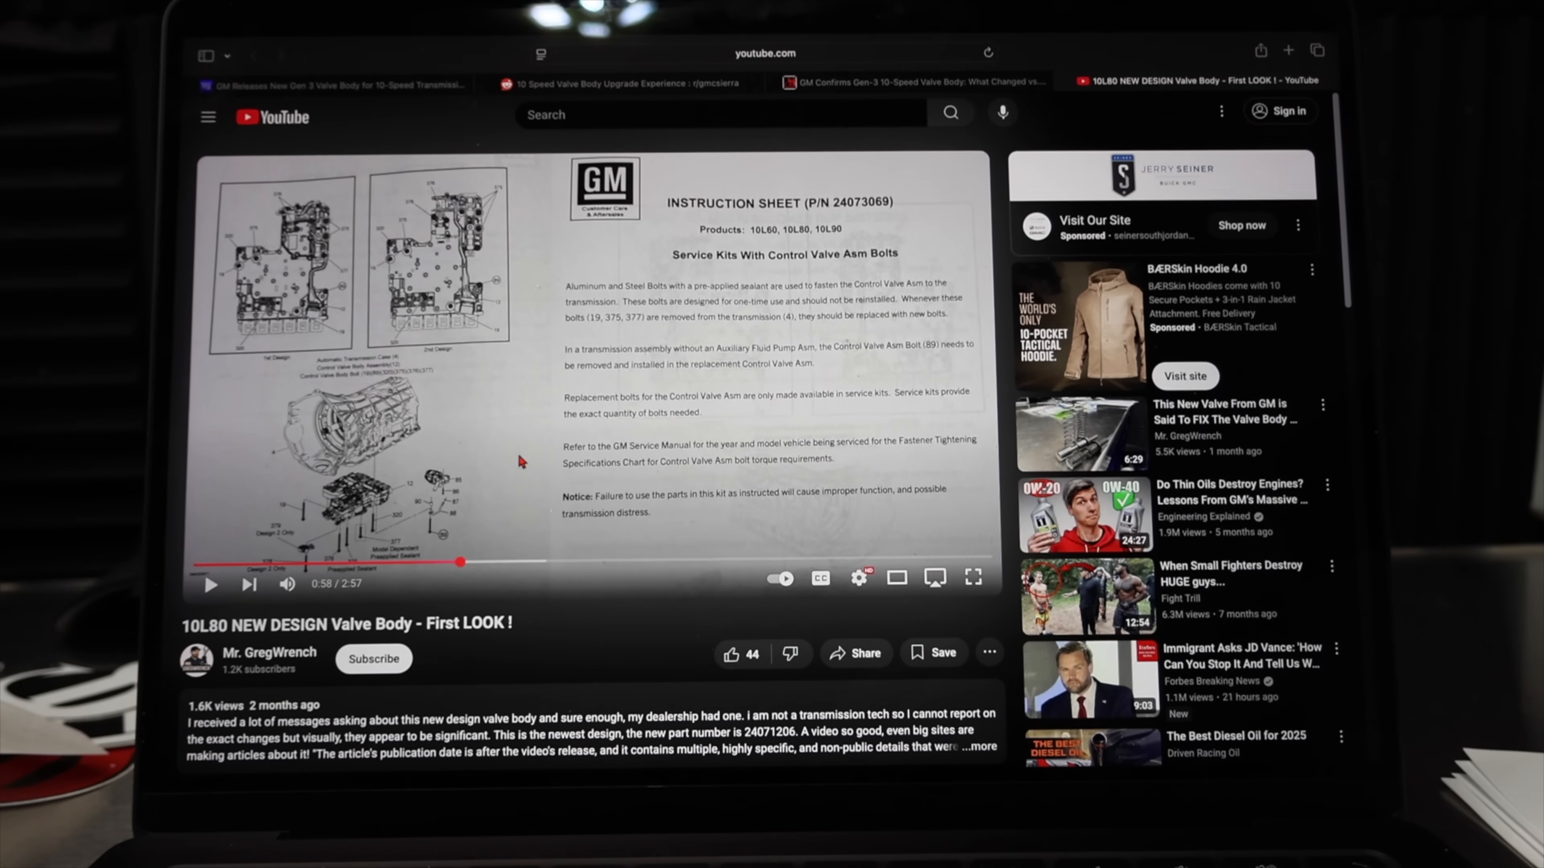
pyautogui.scroll(-3)
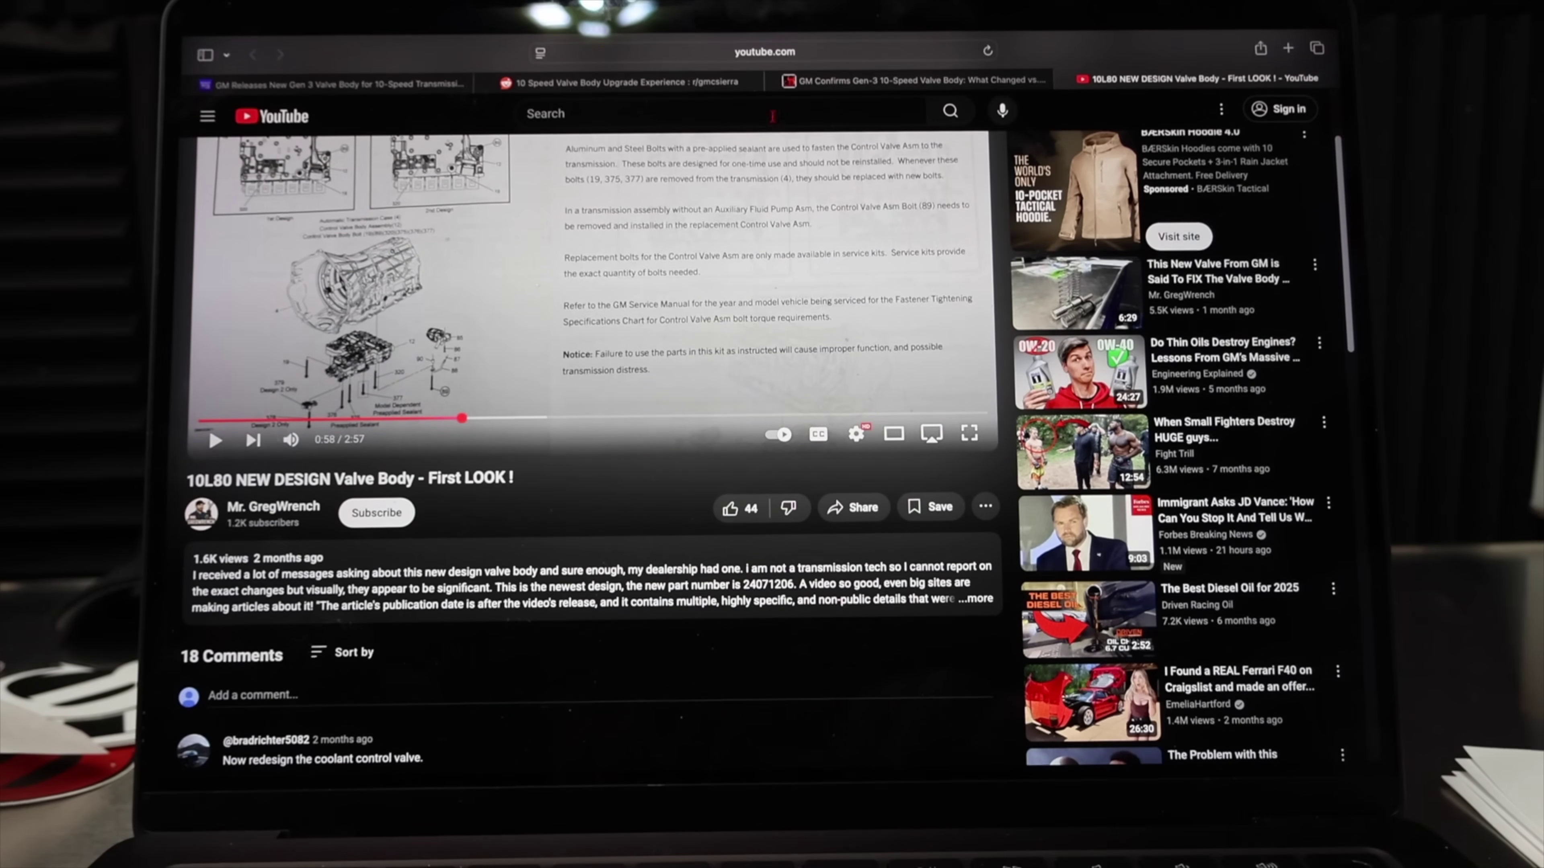
# Return to the Duramax News article and scroll through Tech Takeaways and the diagram photos
pyautogui.click(911, 80)
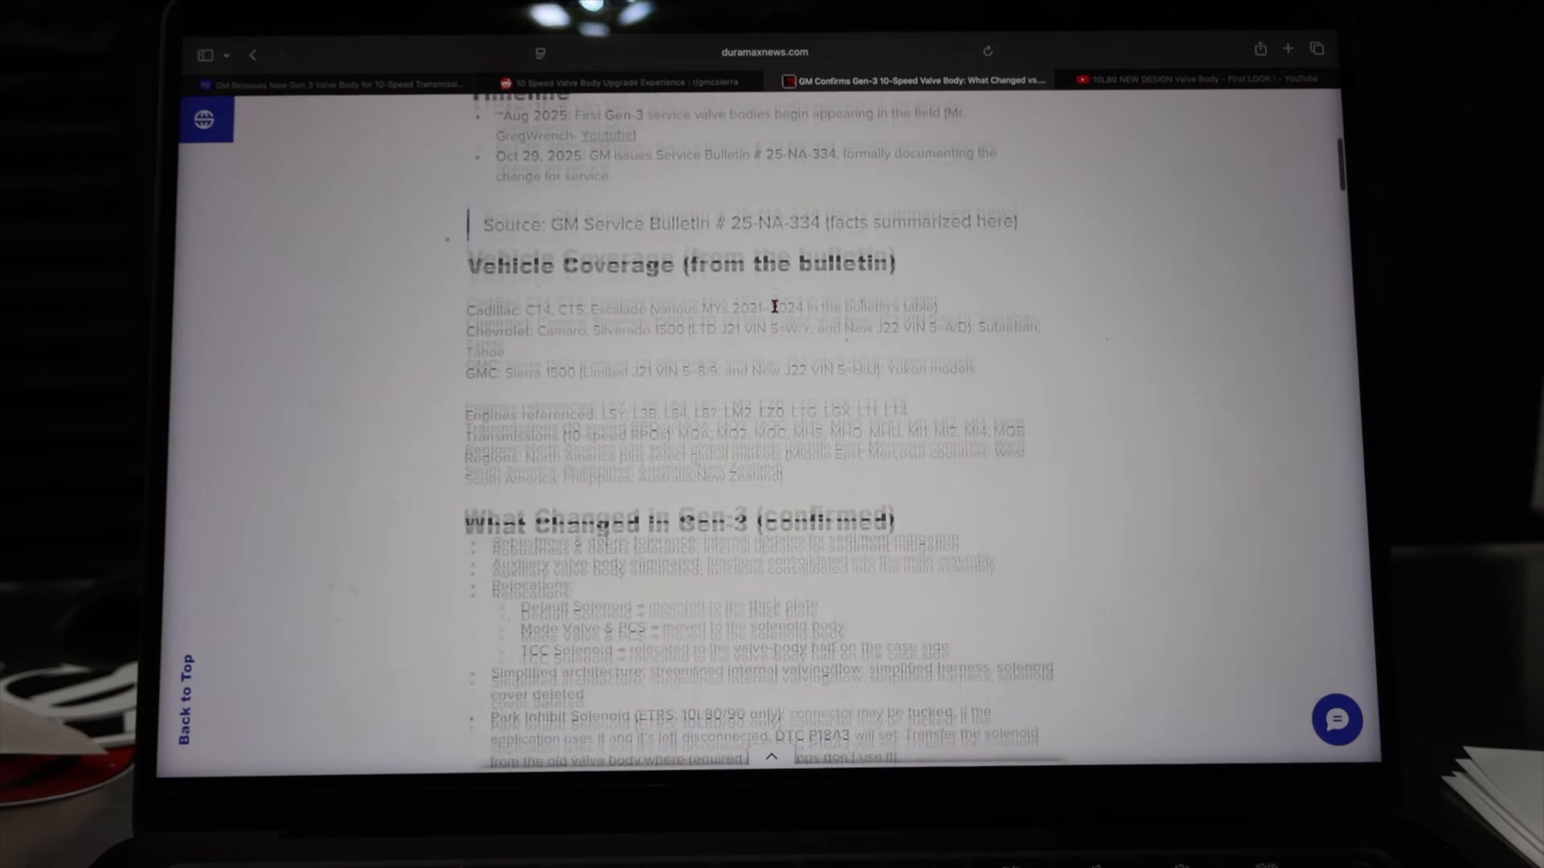
pyautogui.scroll(-3)
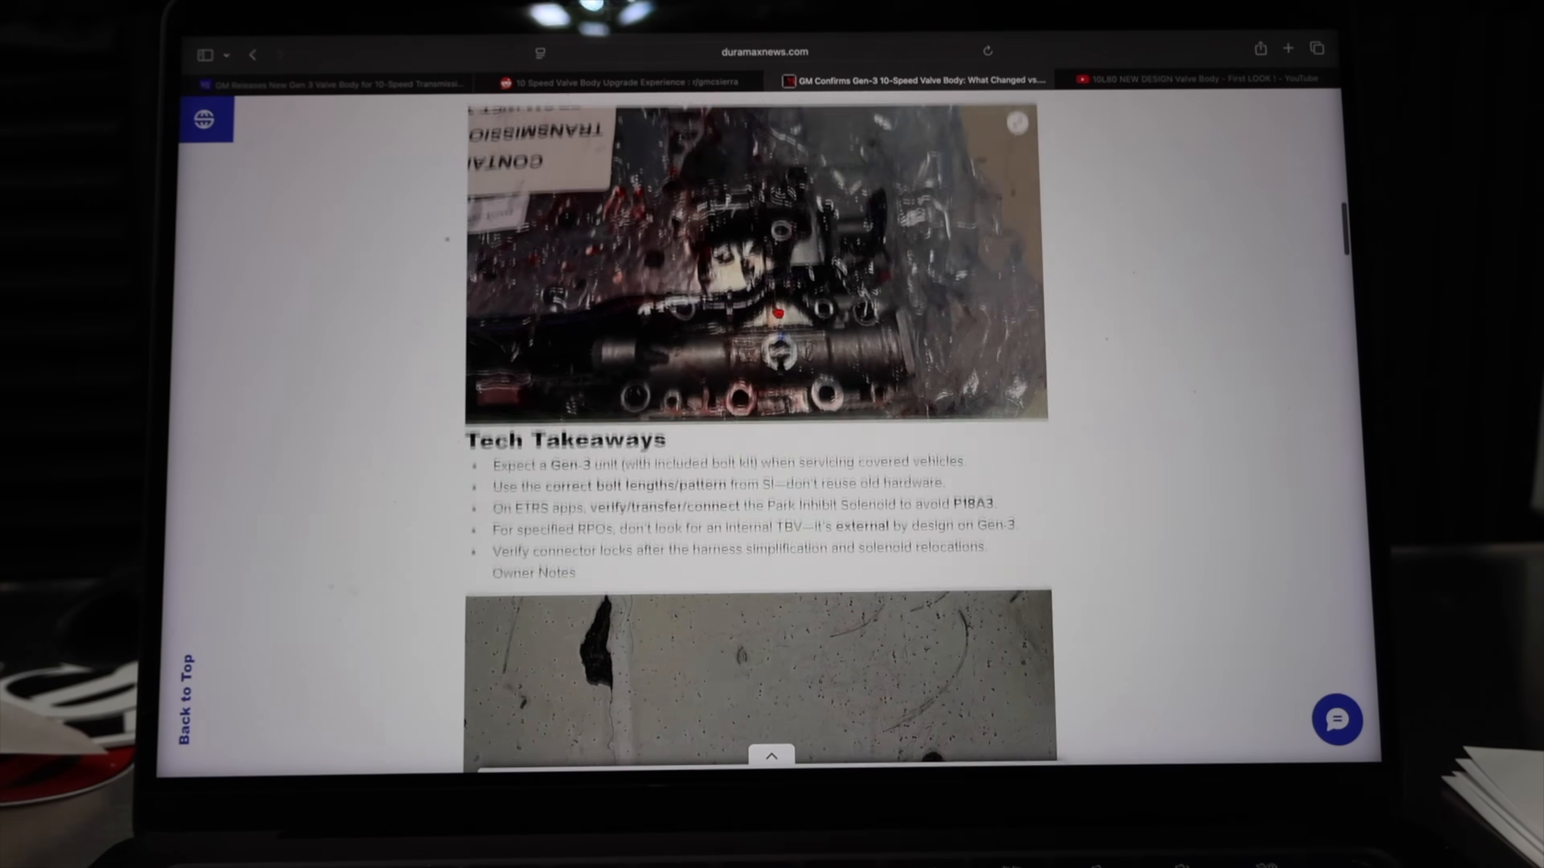
pyautogui.scroll(-3)
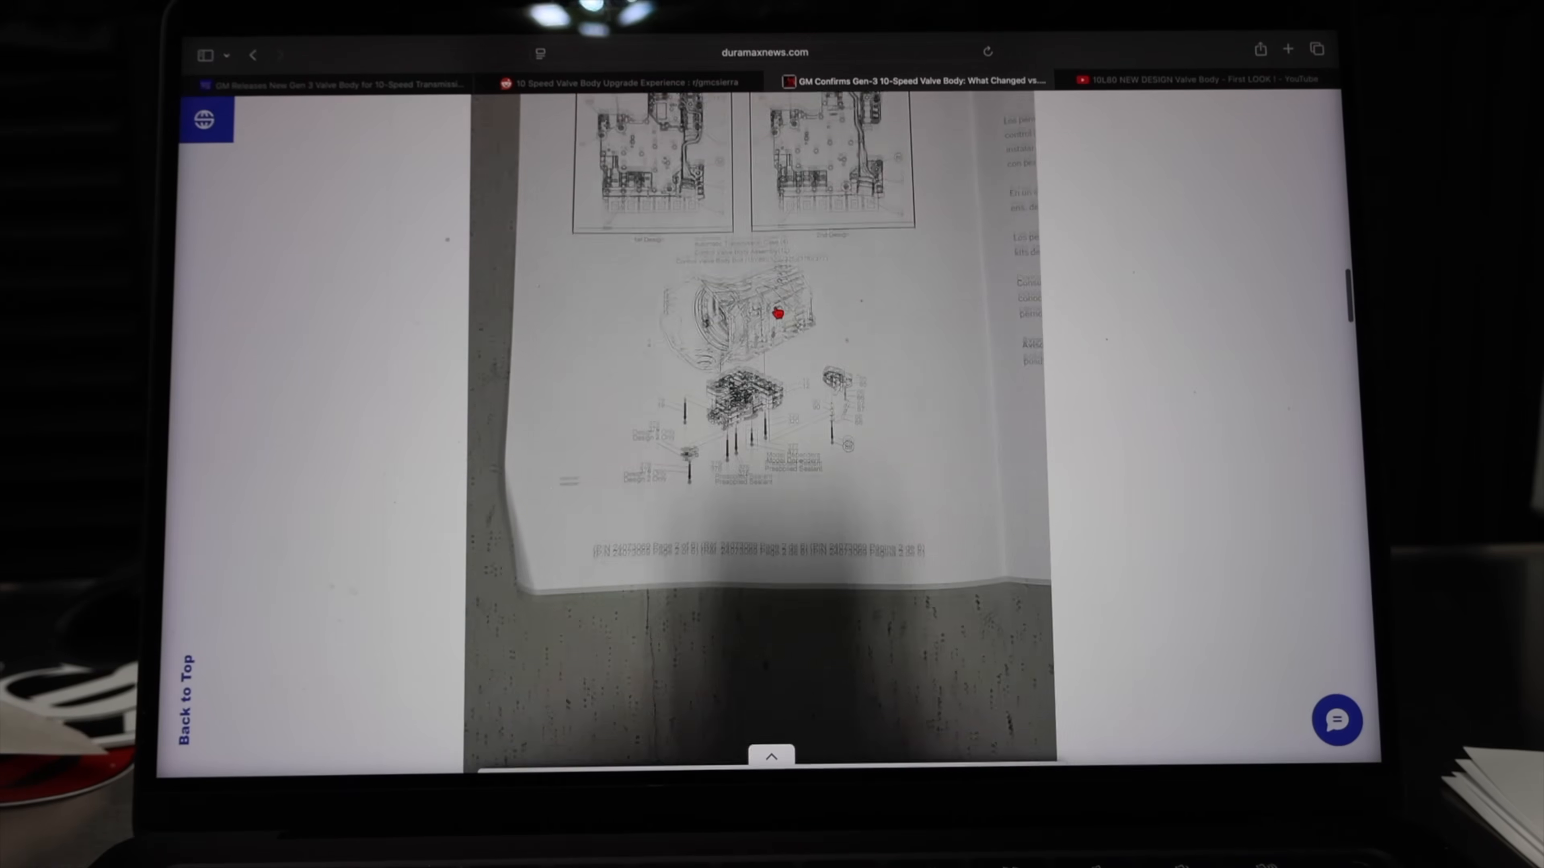
pyautogui.scroll(-3)
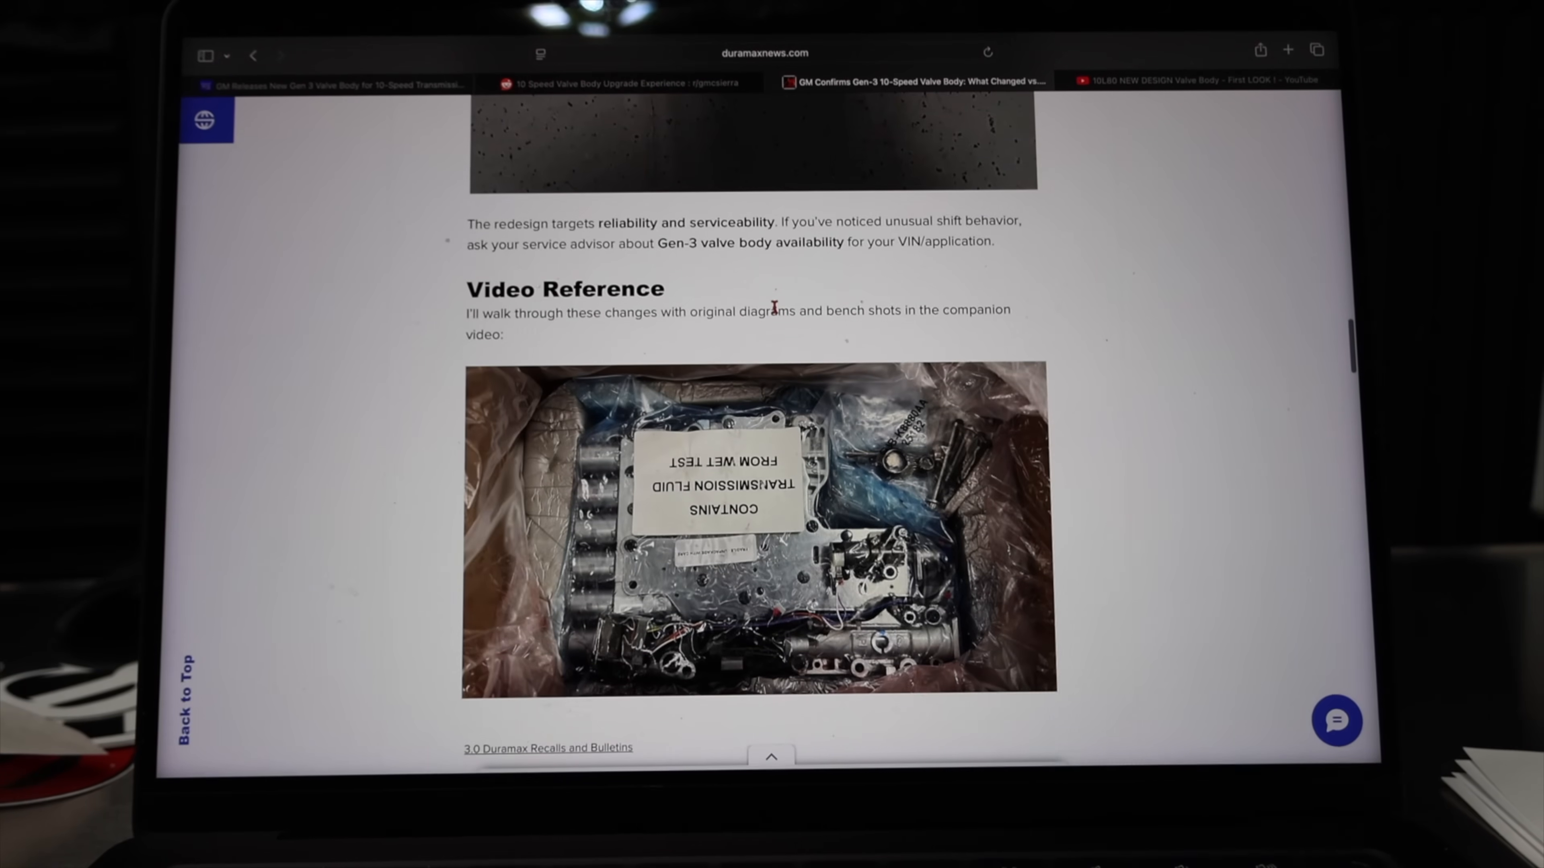
pyautogui.scroll(-3)
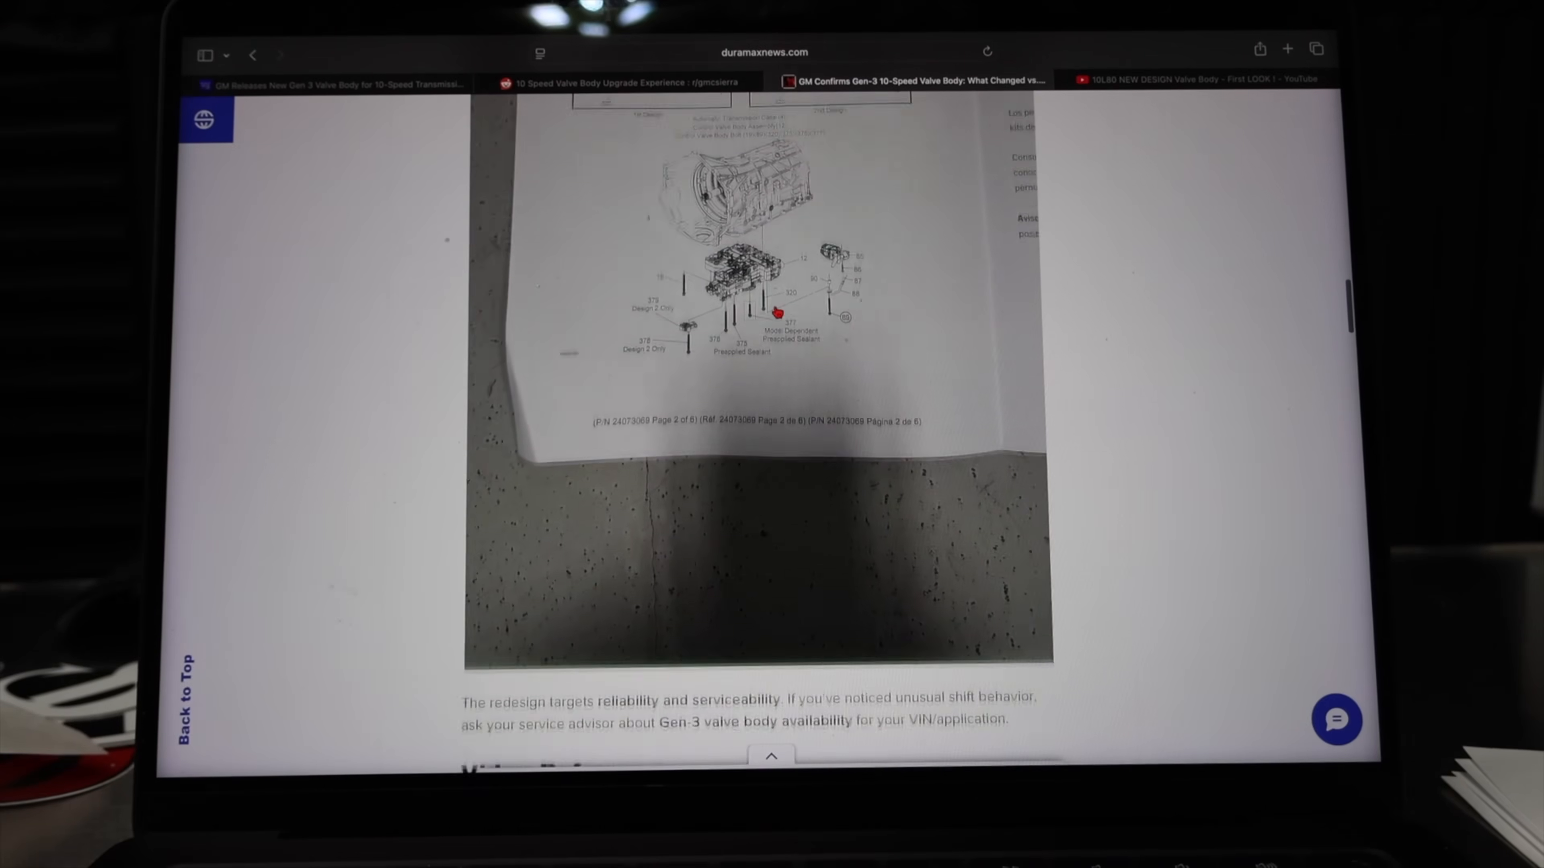
pyautogui.scroll(3)
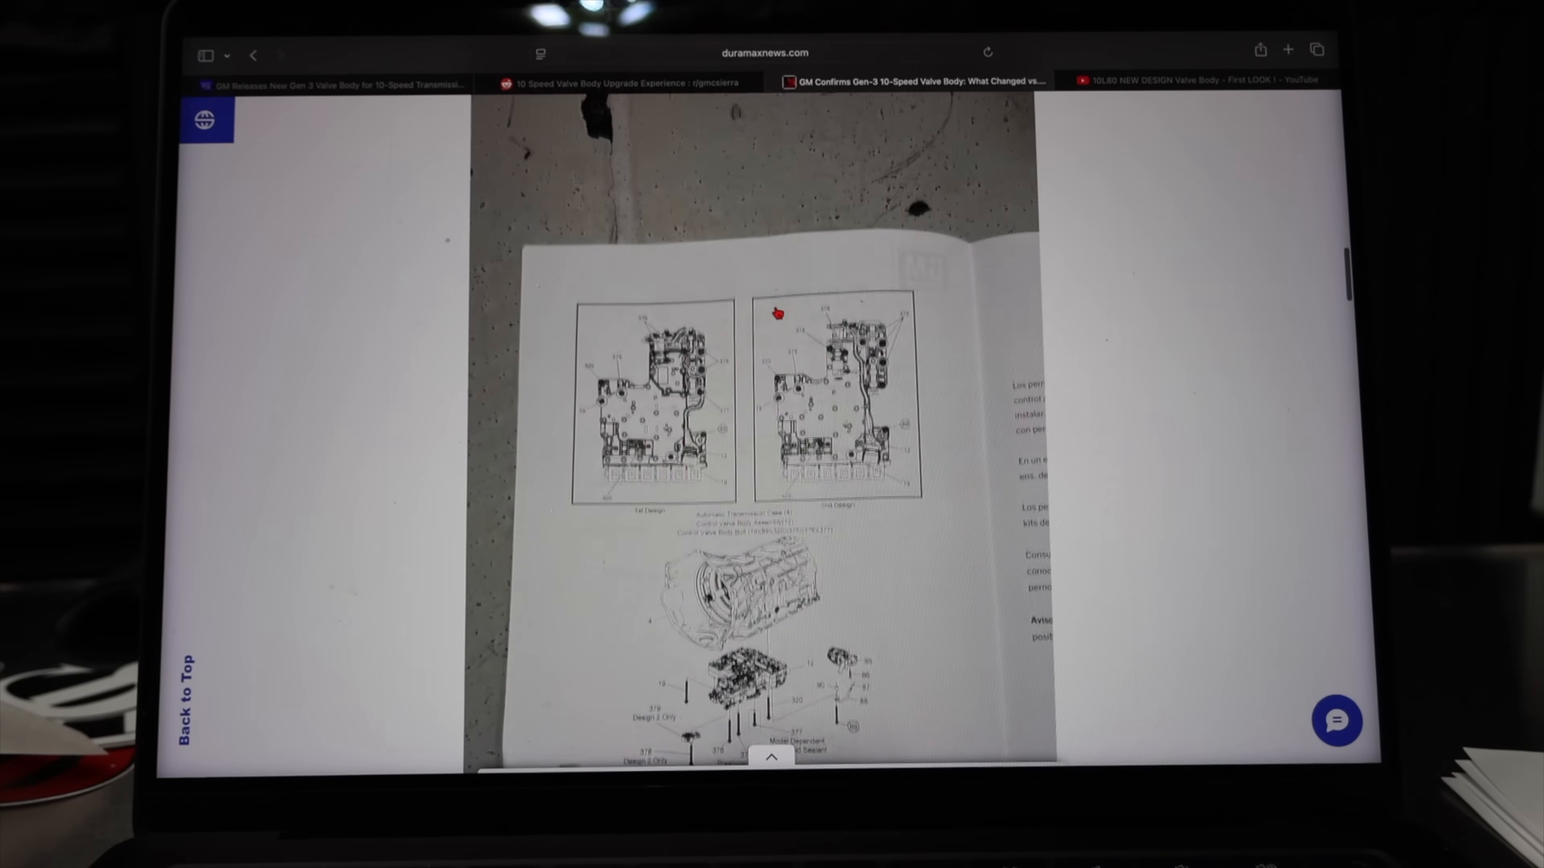
# Review the diagram sheet and continue down to the Video Reference section
pyautogui.scroll(3)
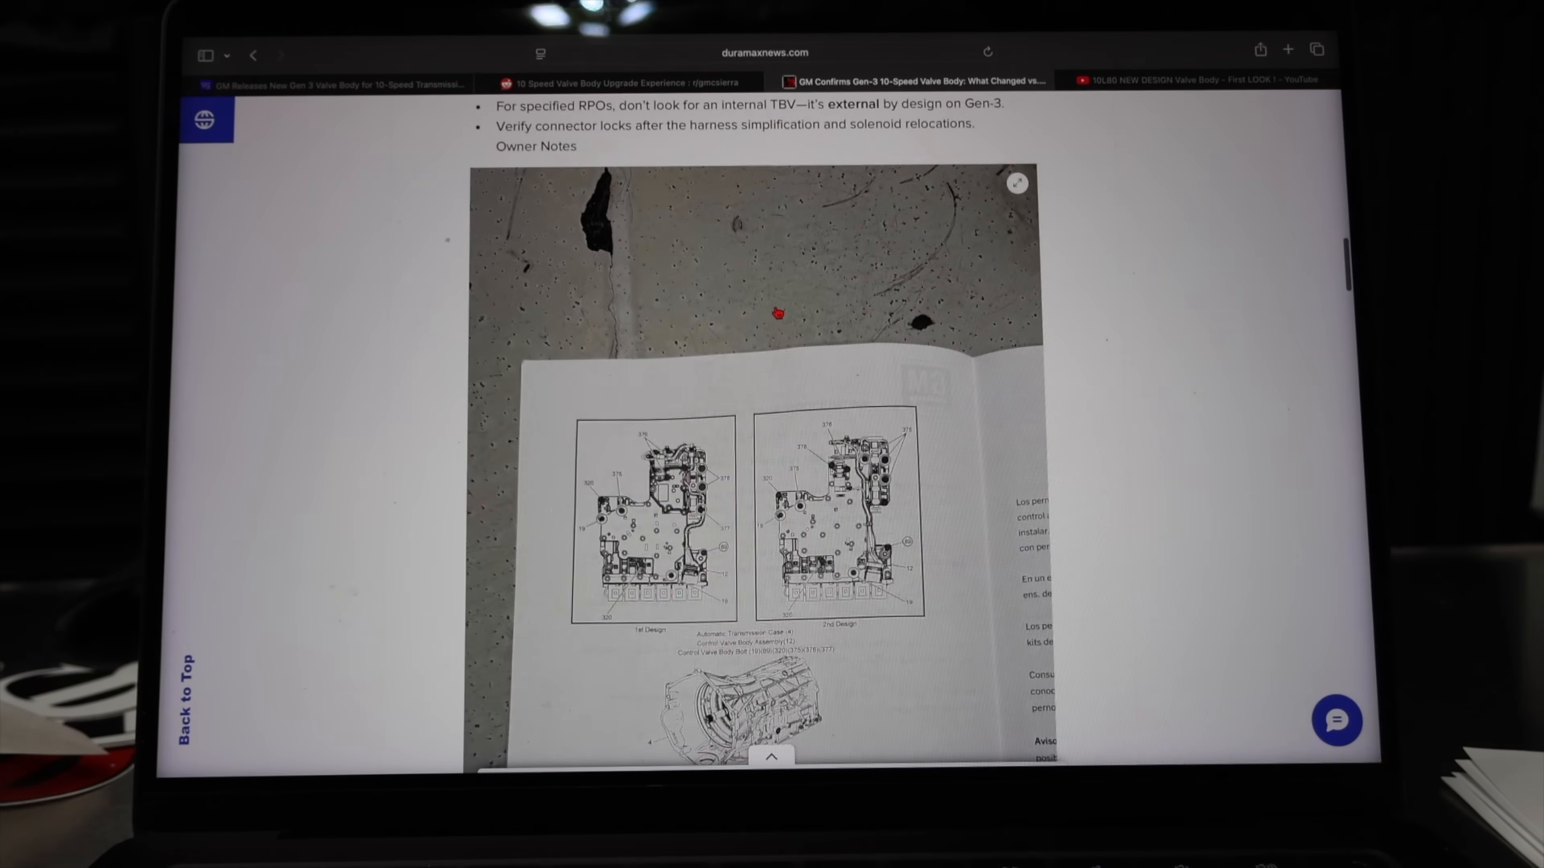
pyautogui.moveTo(811, 540)
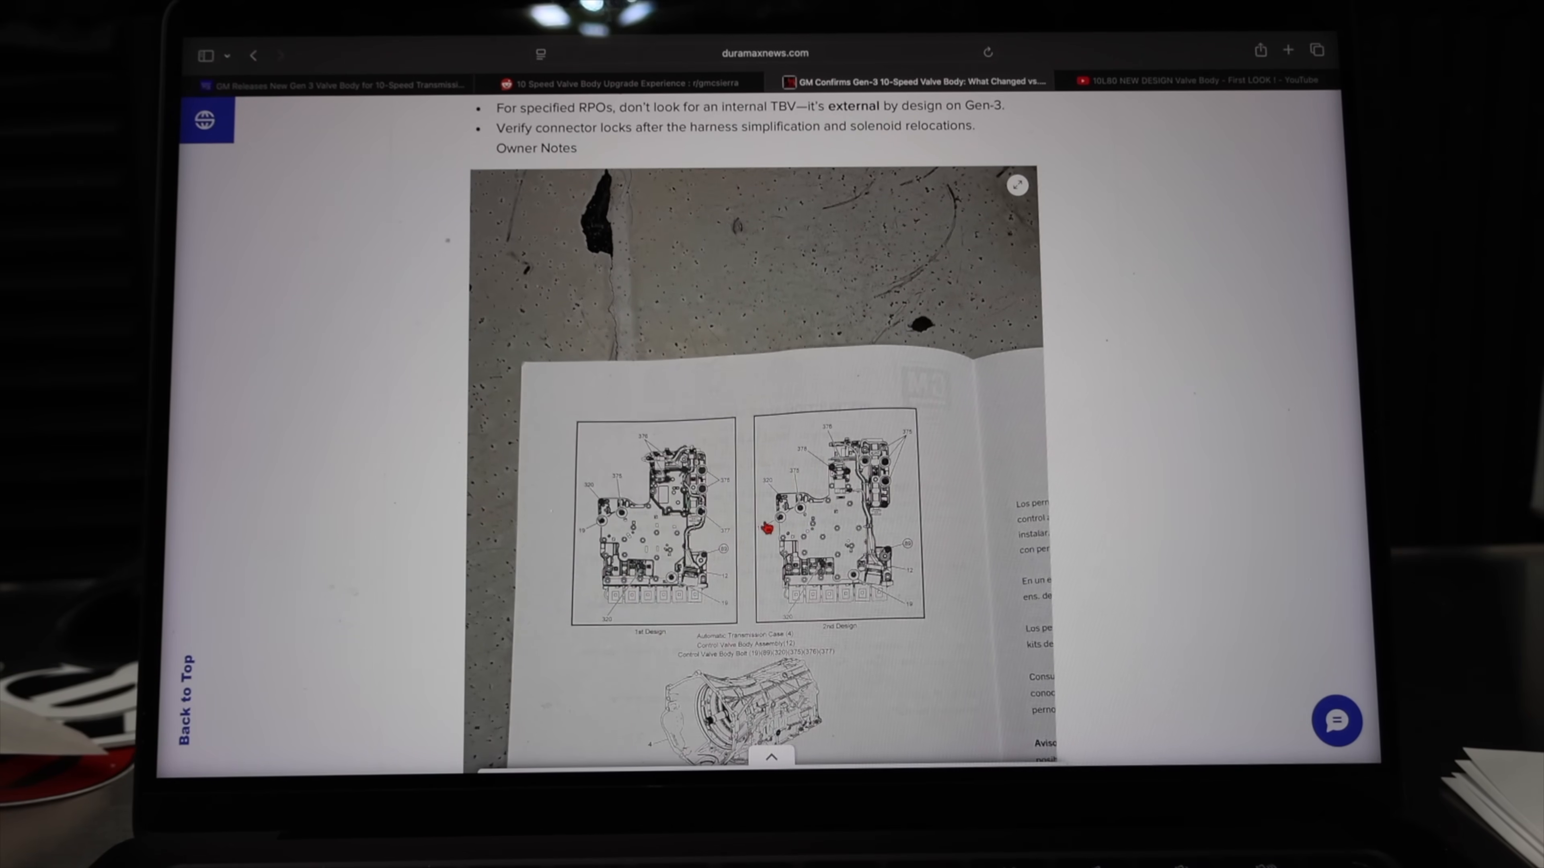
pyautogui.scroll(-3)
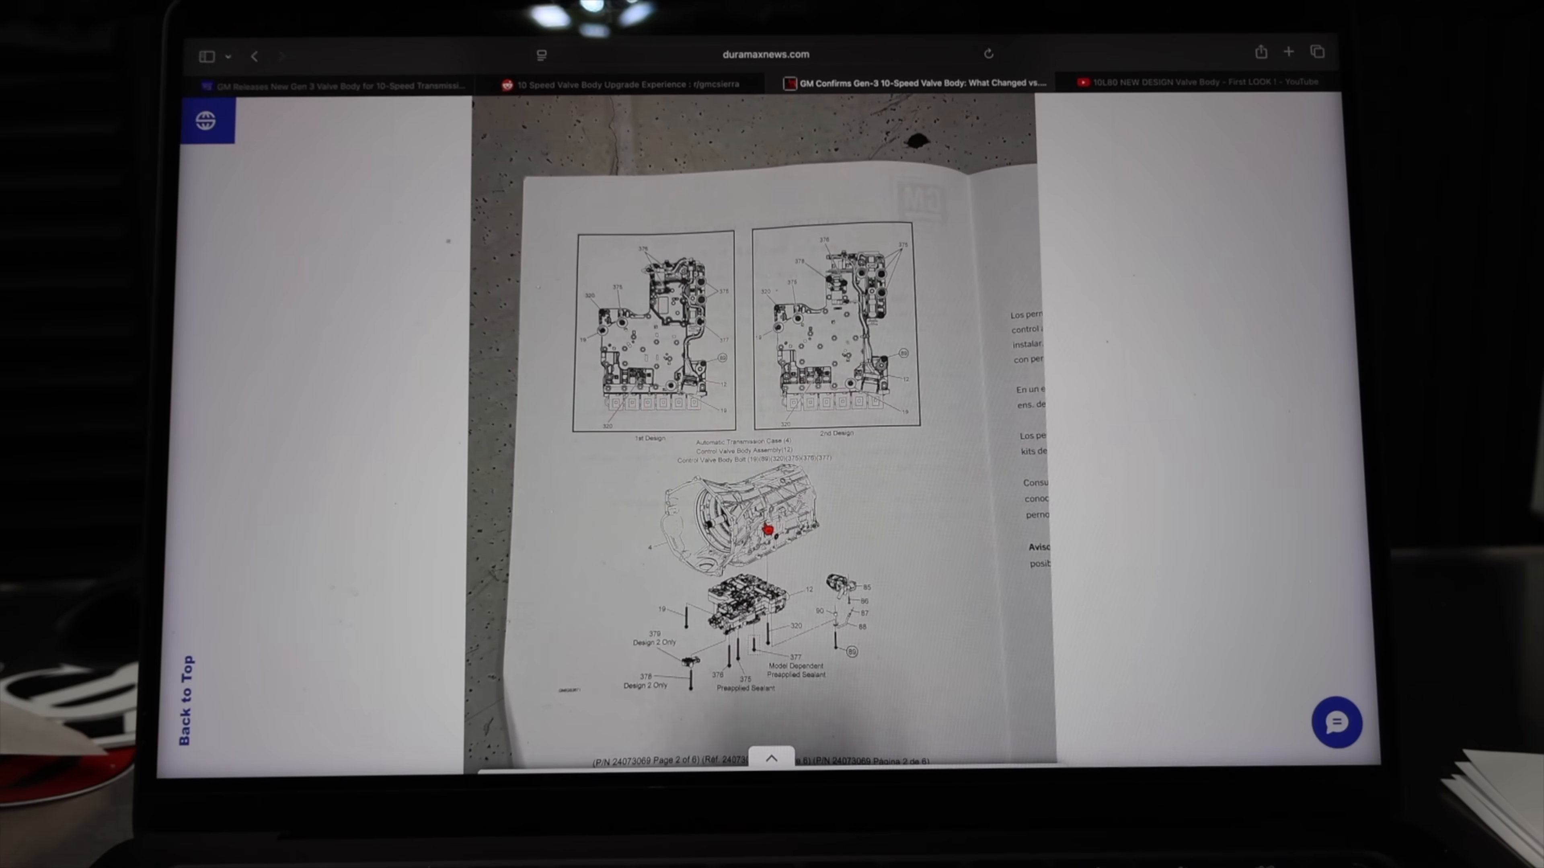
pyautogui.scroll(3)
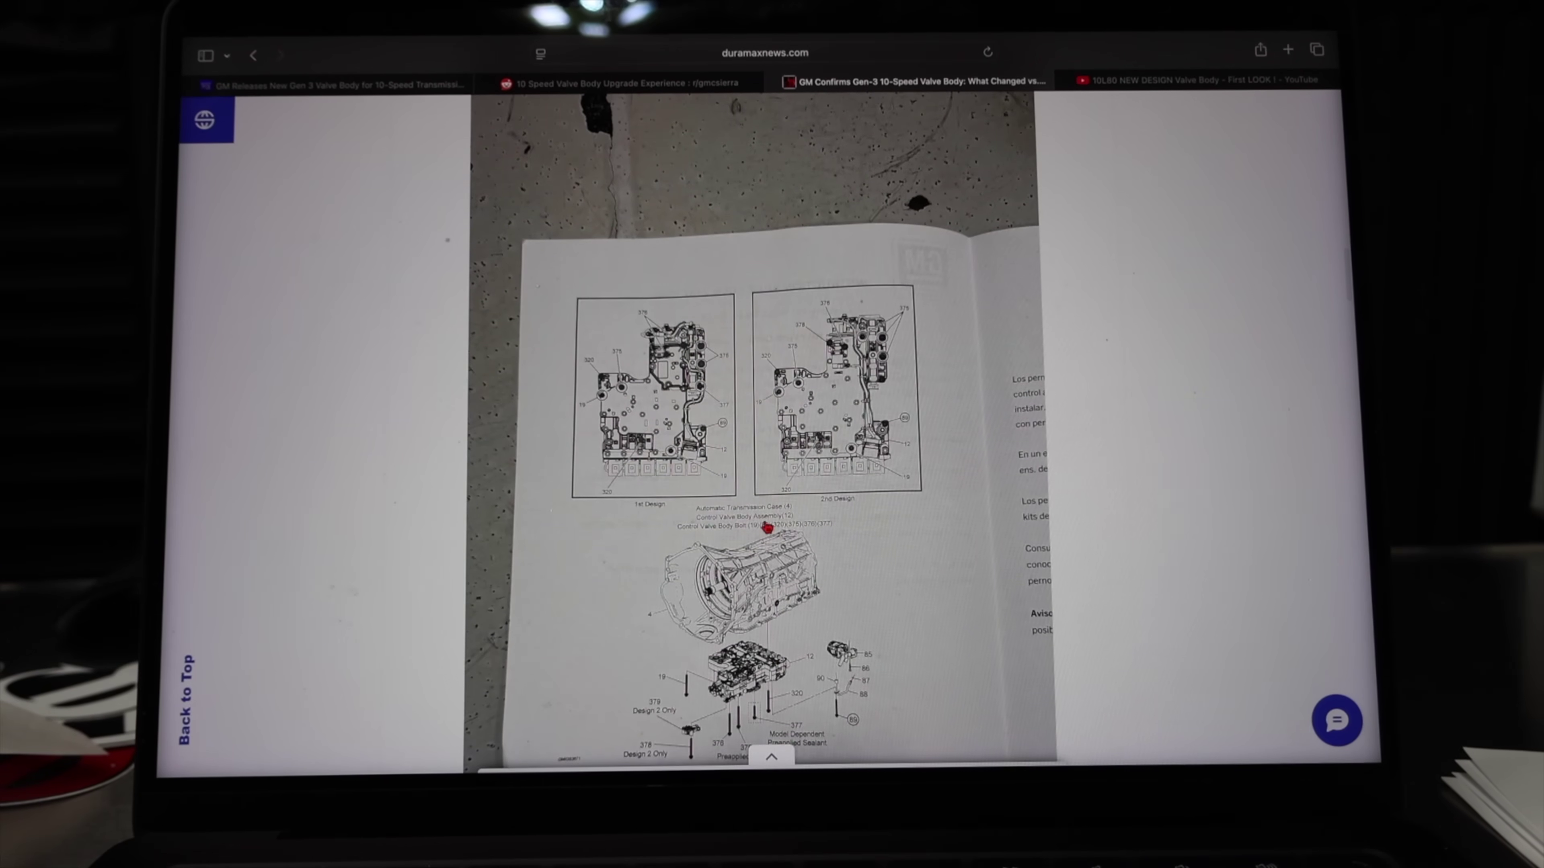
pyautogui.scroll(-3)
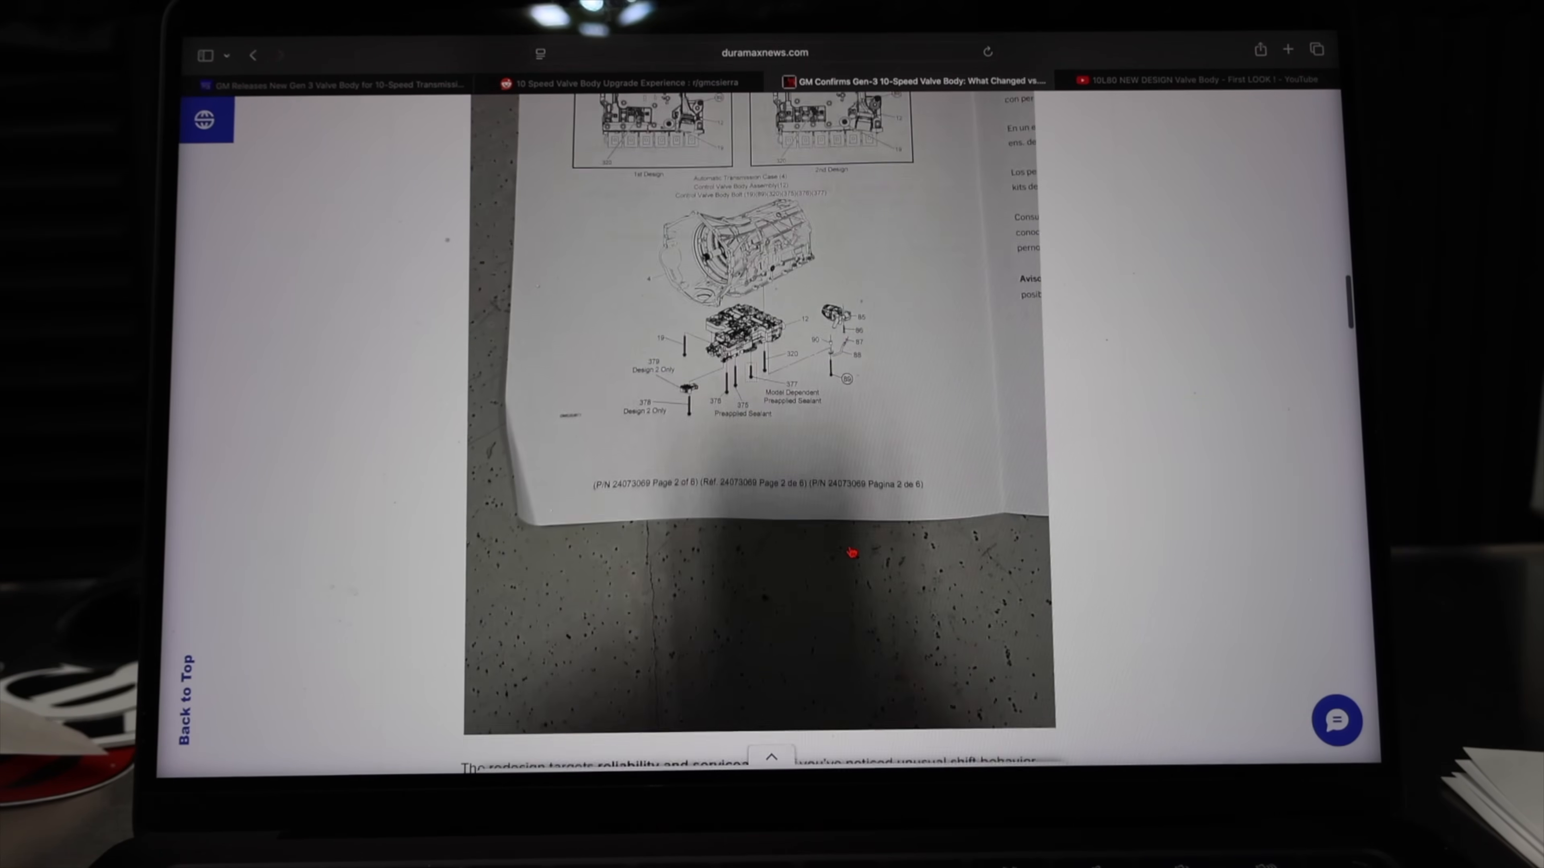
pyautogui.scroll(-3)
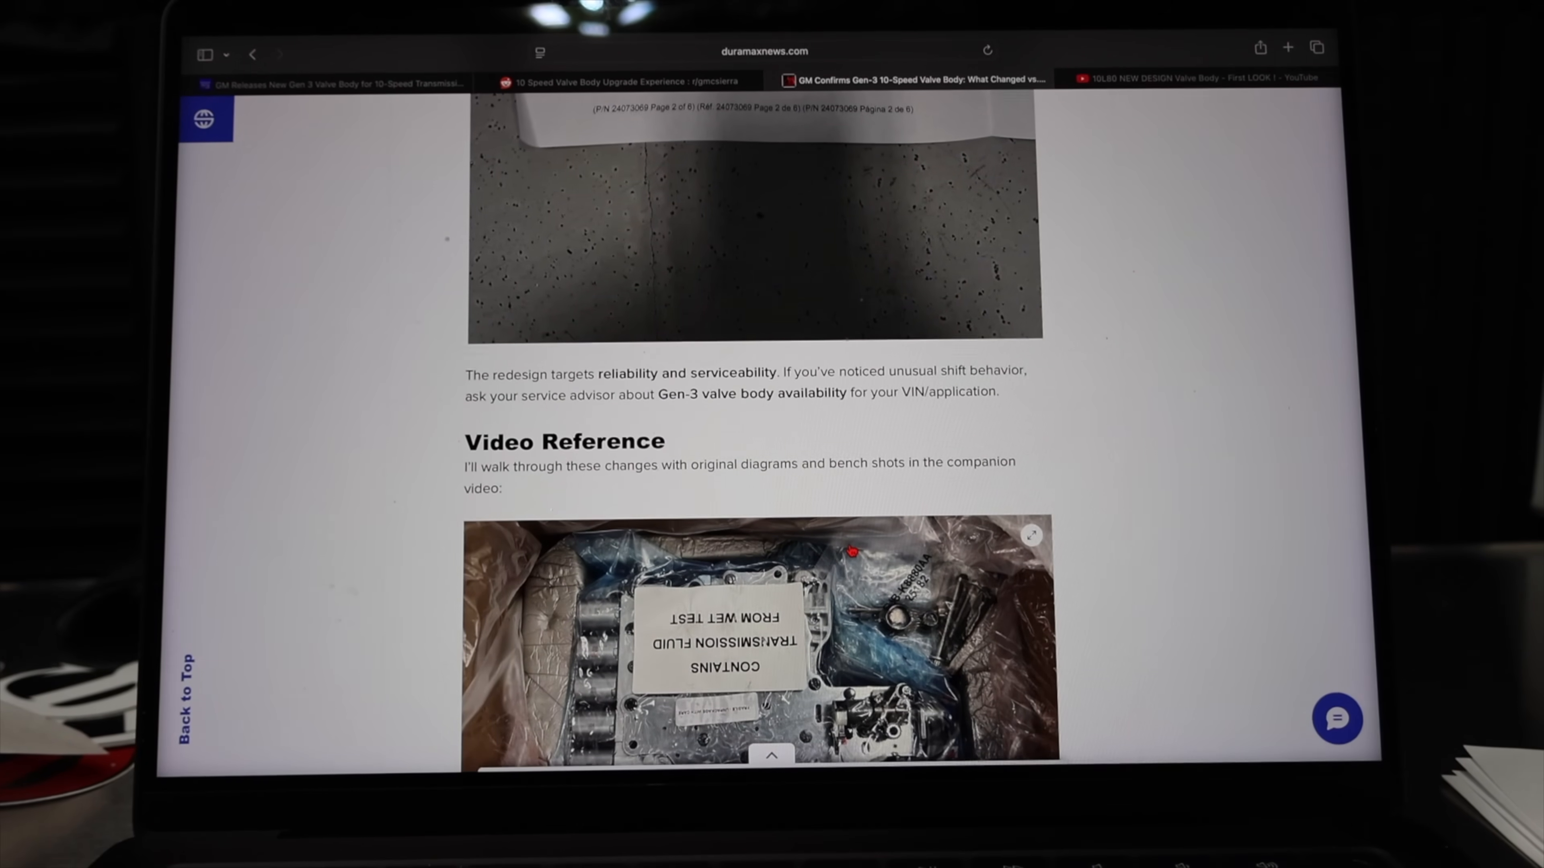
pyautogui.scroll(-3)
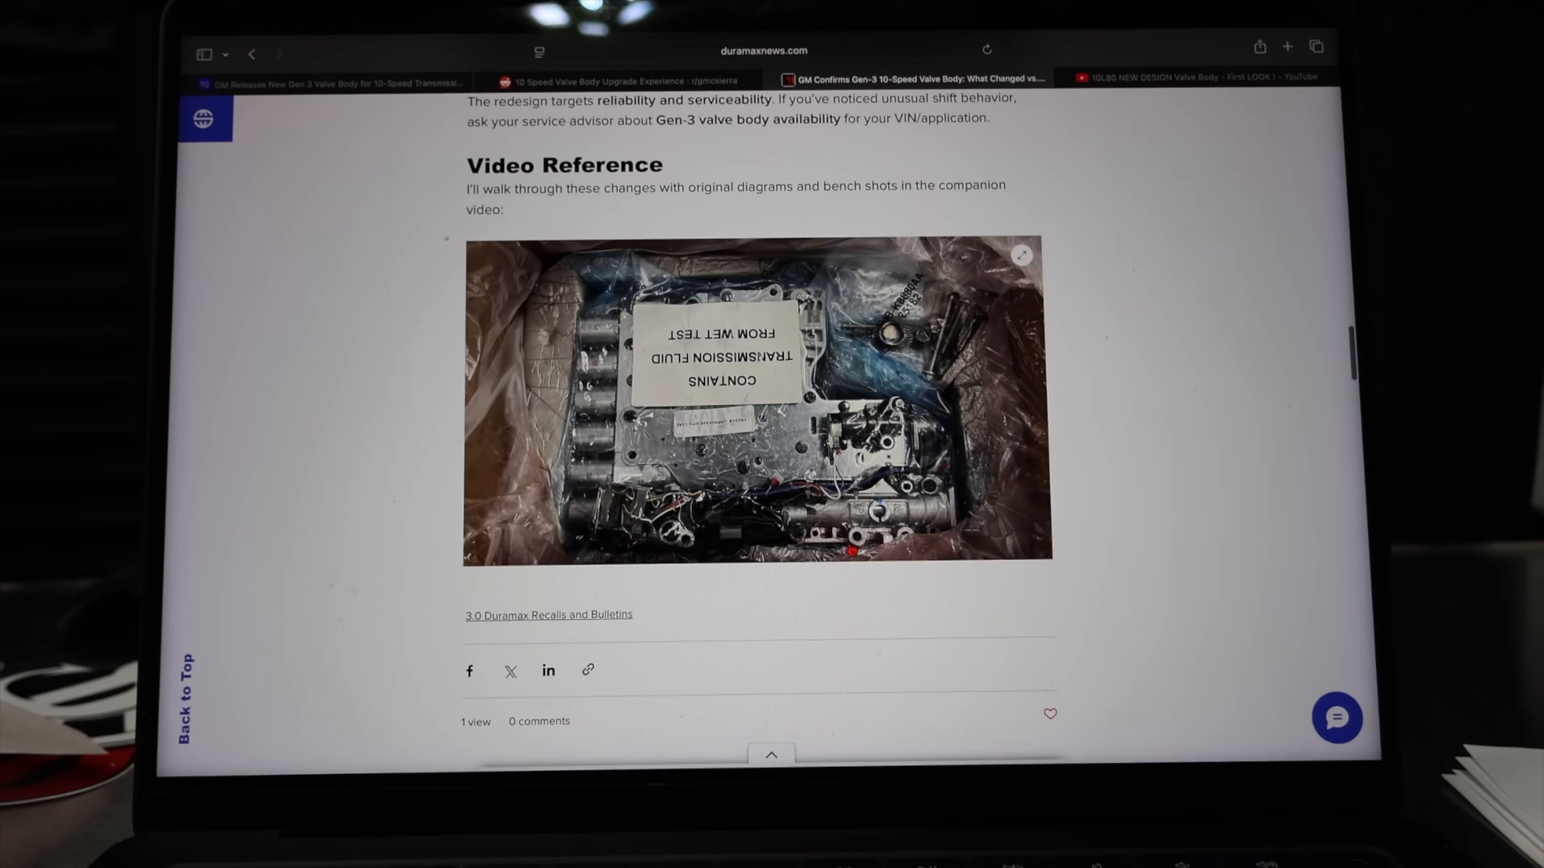
pyautogui.scroll(3)
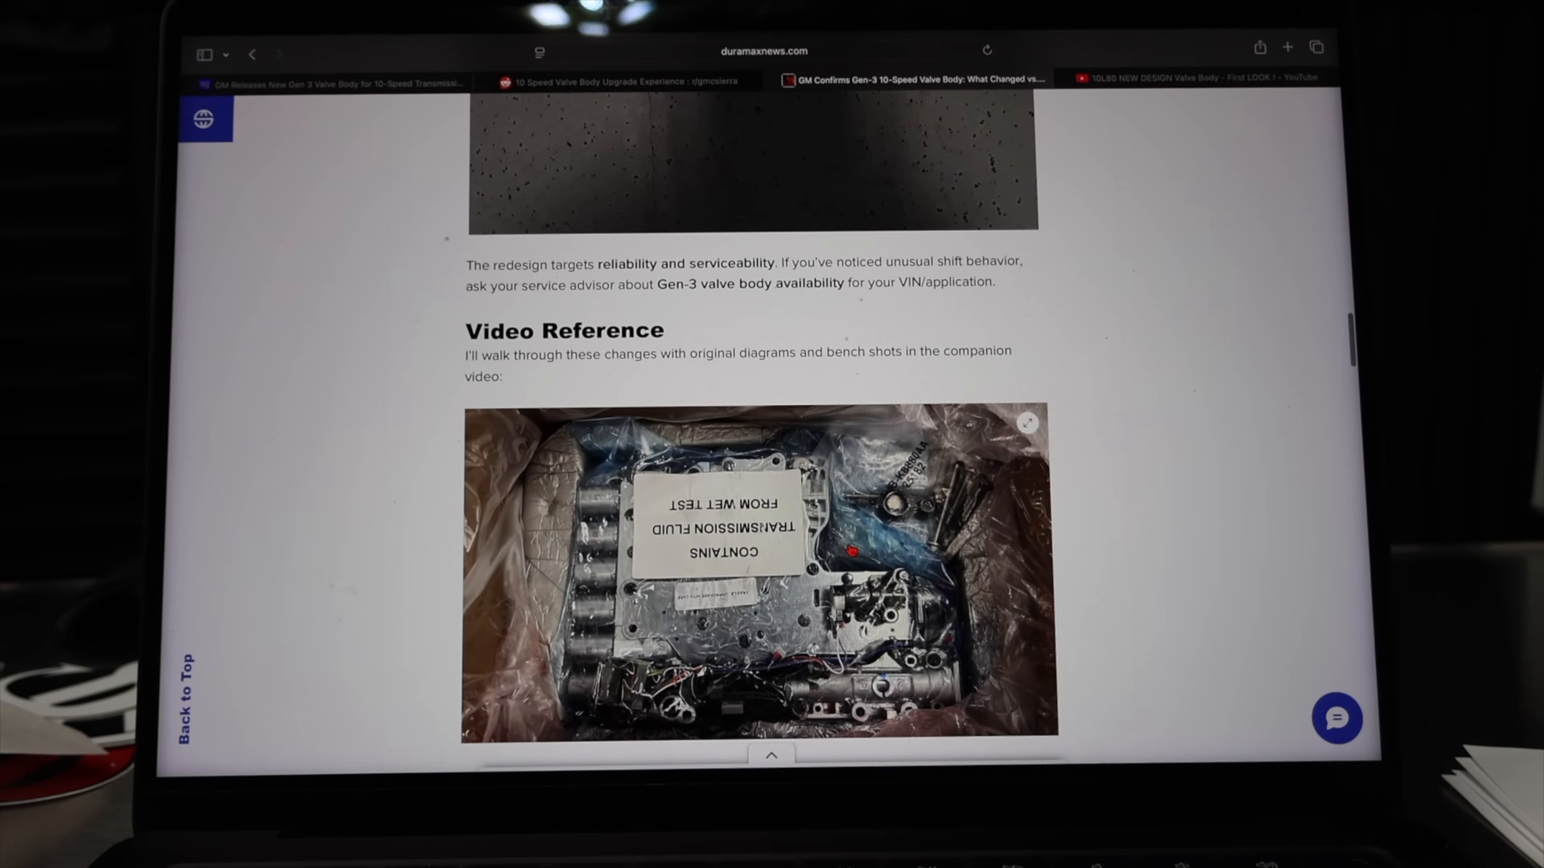
pyautogui.scroll(3)
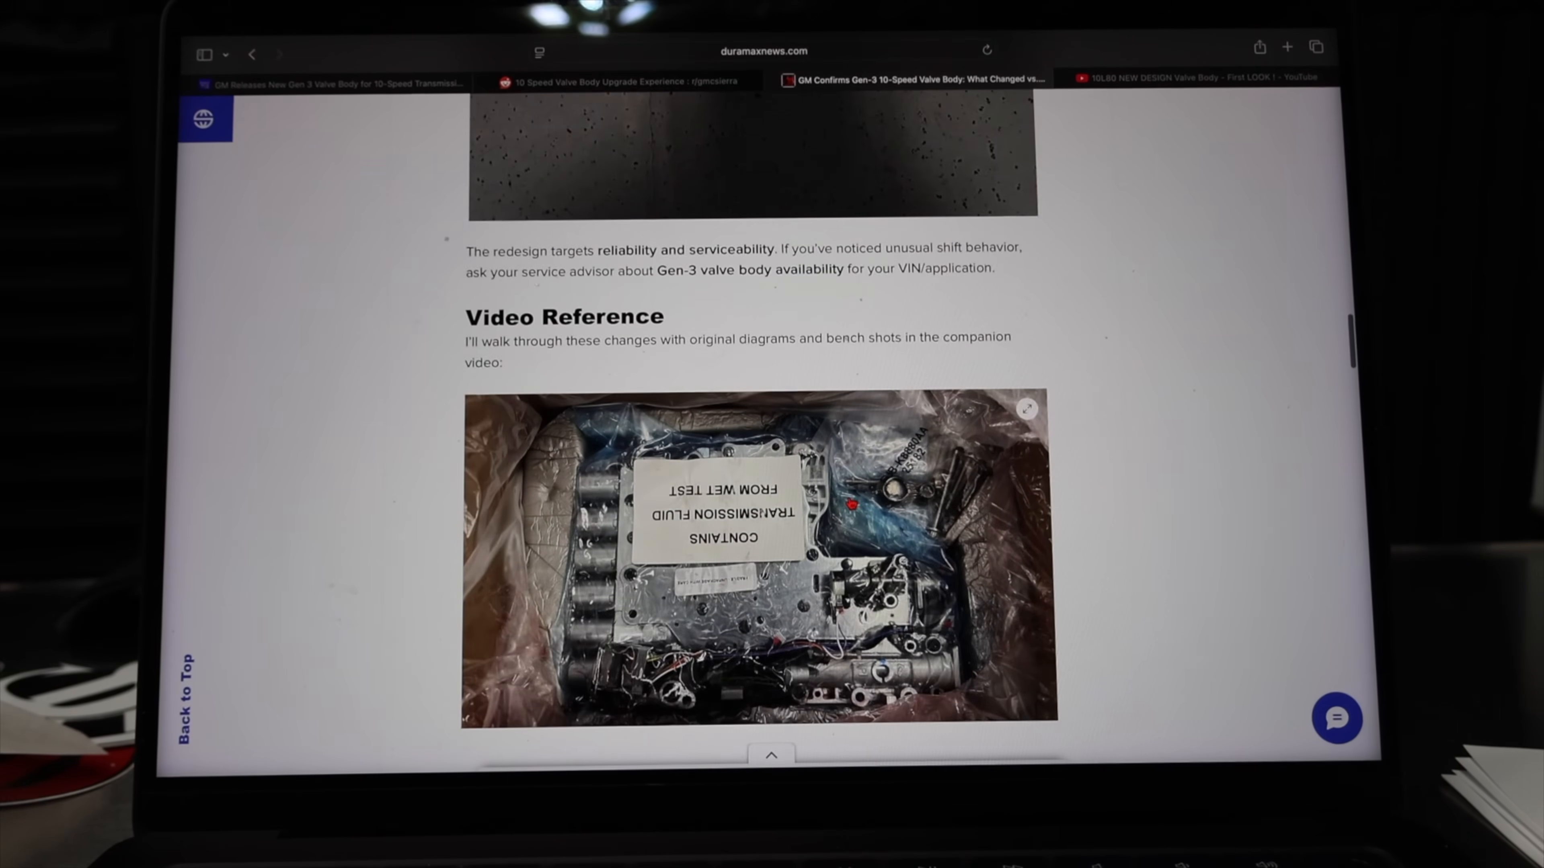
pyautogui.scroll(-3)
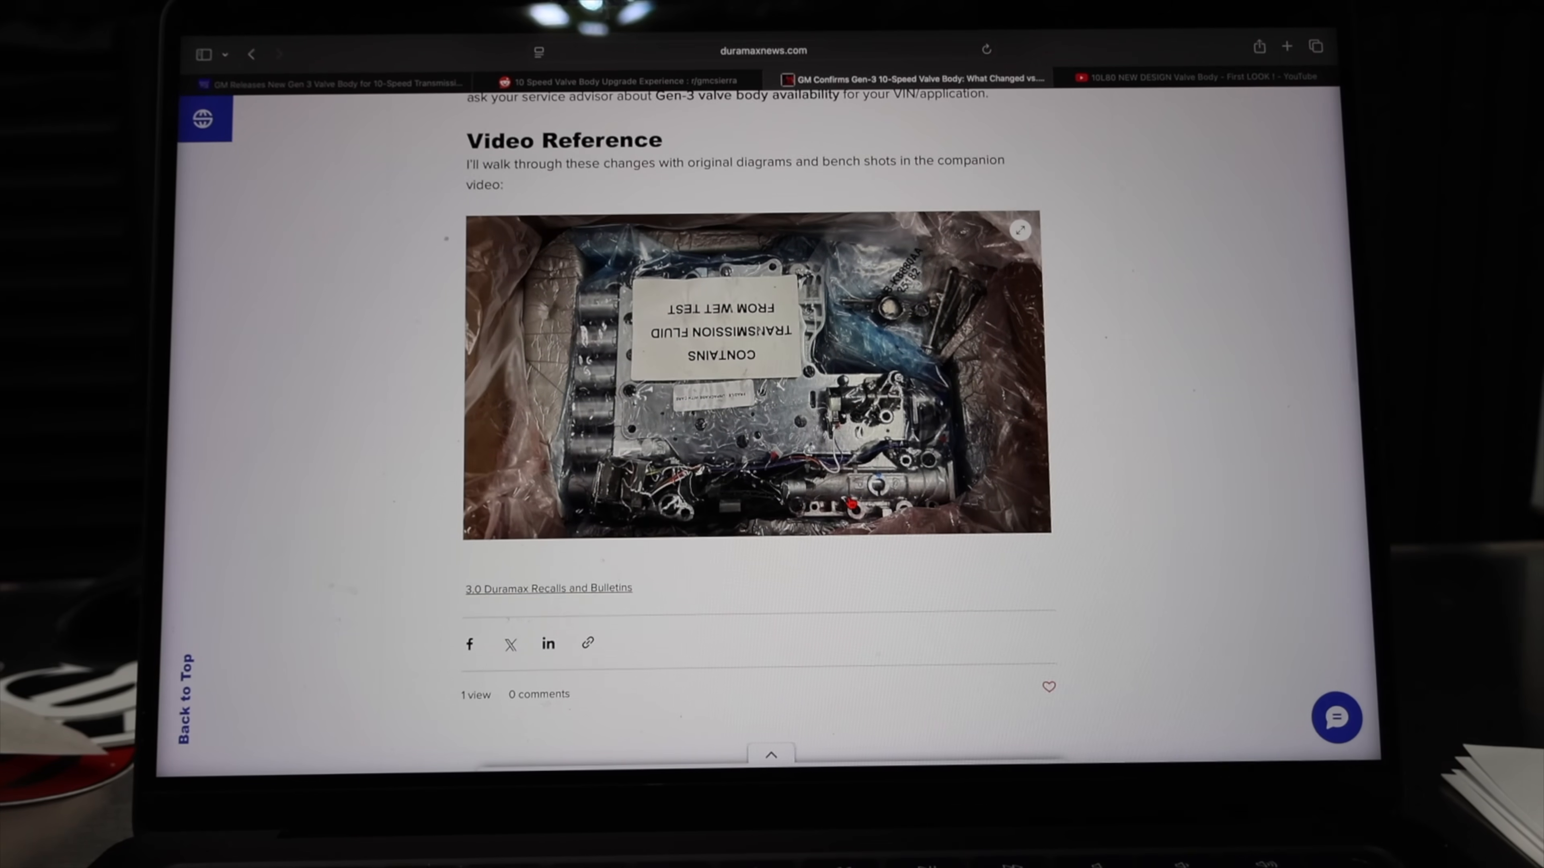